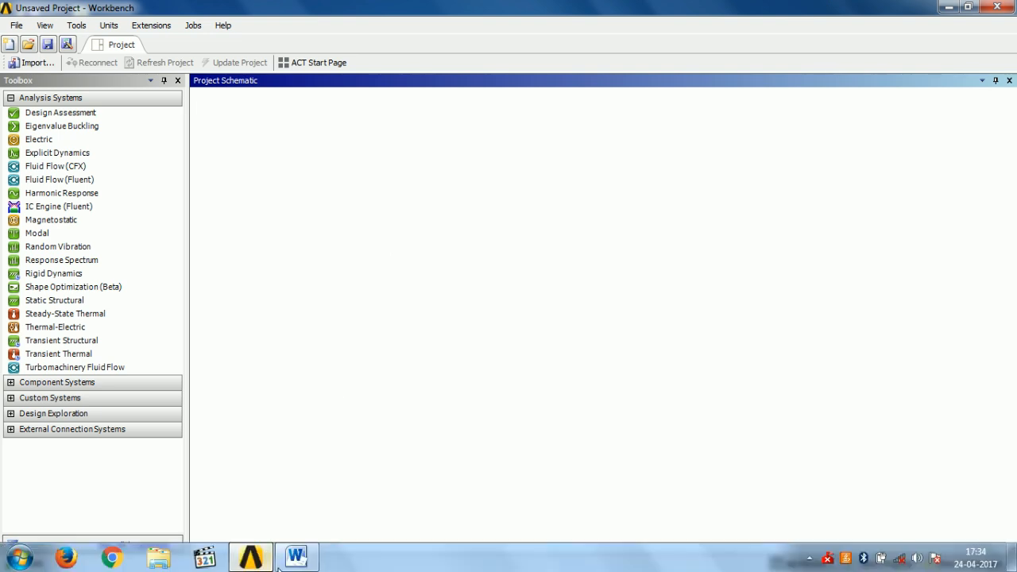
Bring up the Cantilever Beam Problem document from the taskbar
click(295, 556)
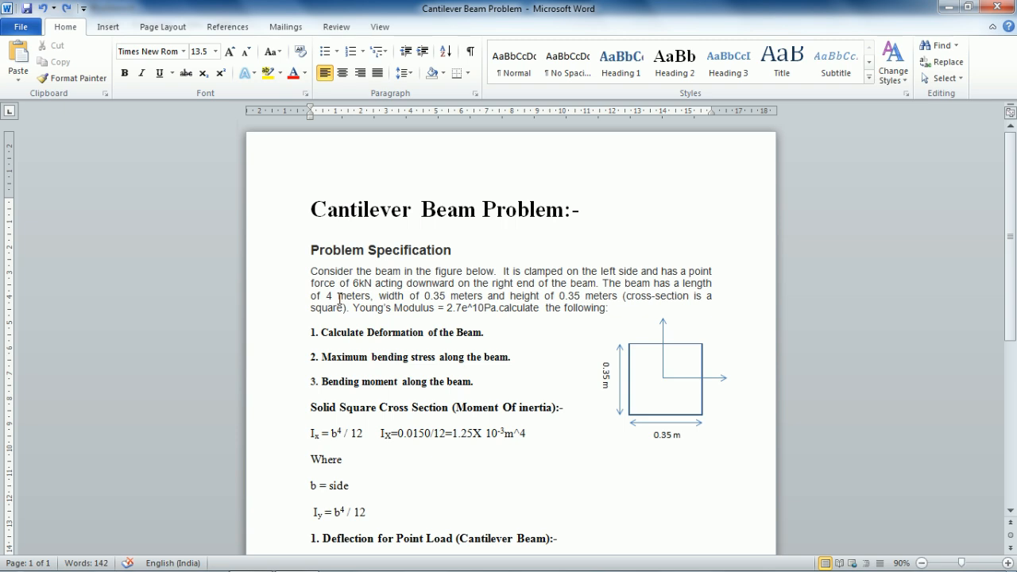
Read through the beam problem specification and hand calculations, then return to Workbench
click(578, 432)
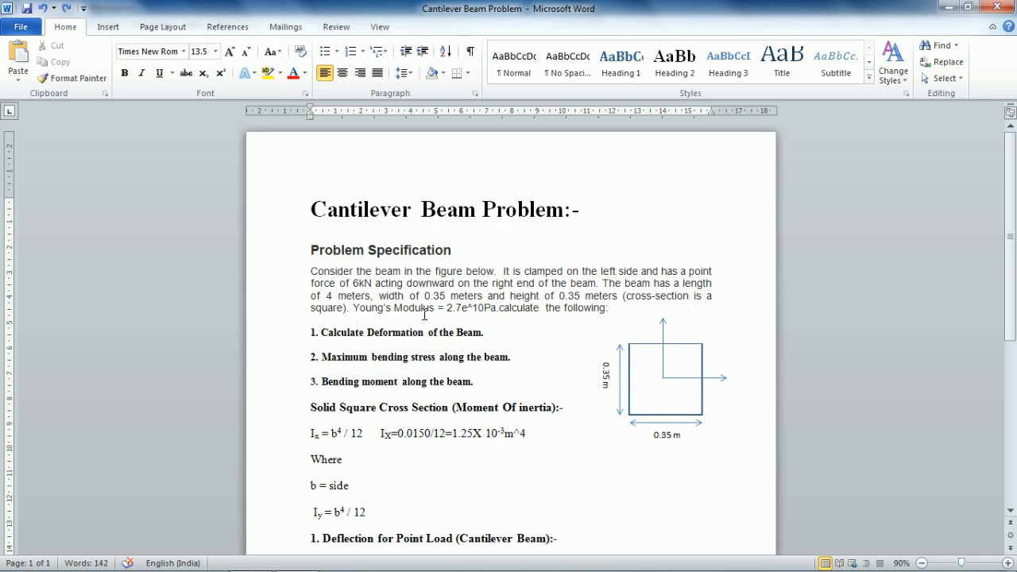
click(578, 432)
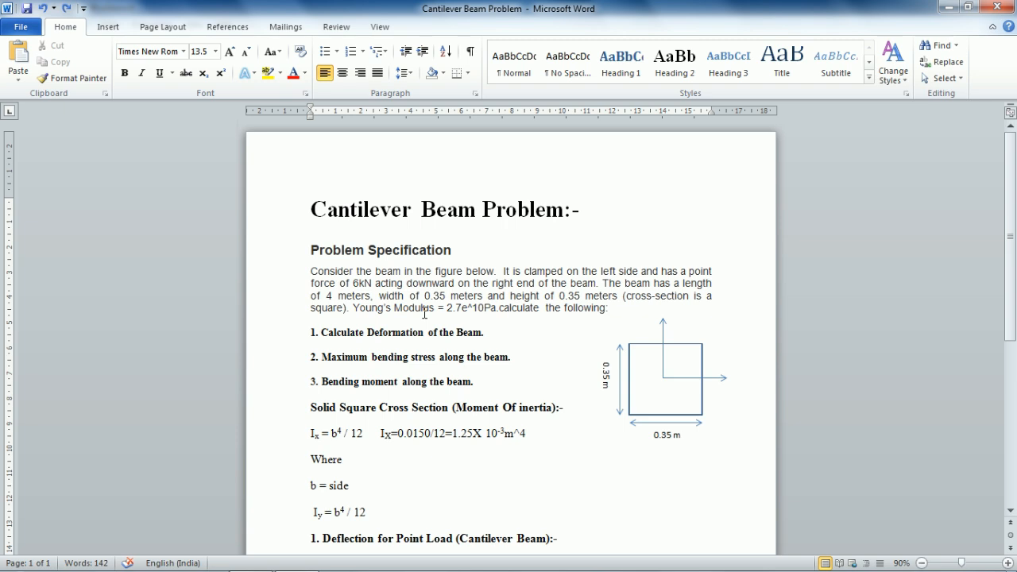
click(581, 432)
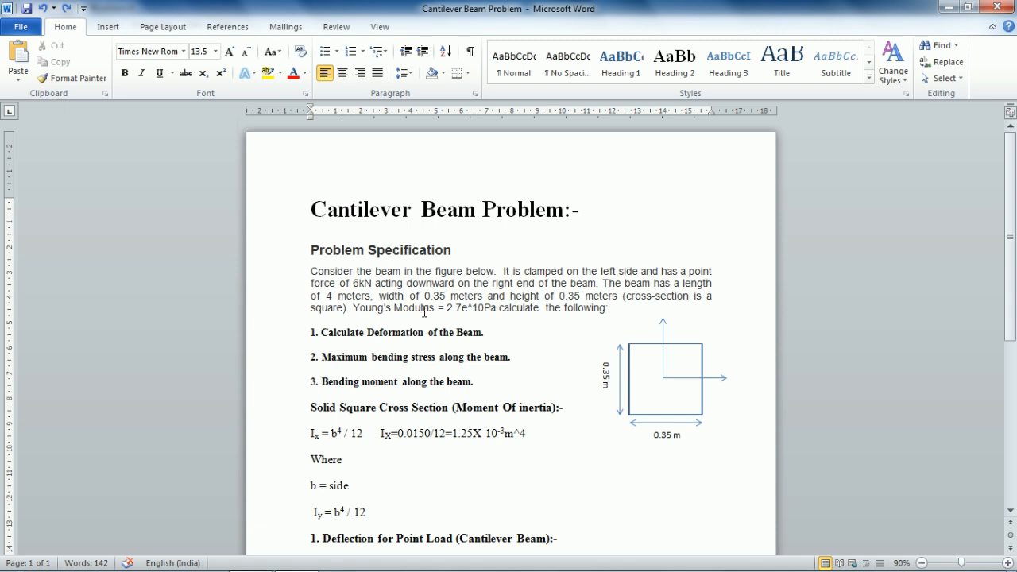
click(578, 433)
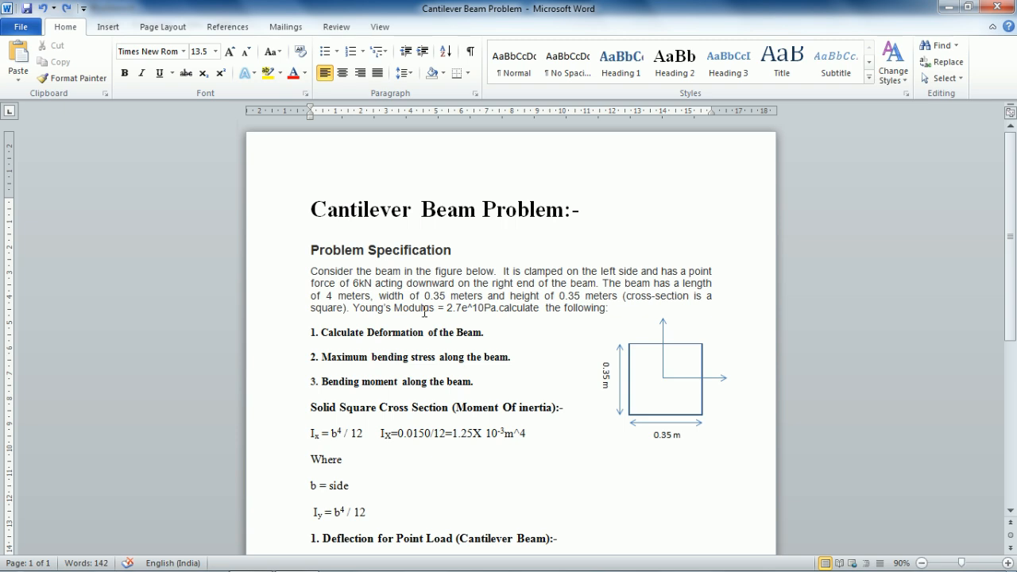
click(578, 432)
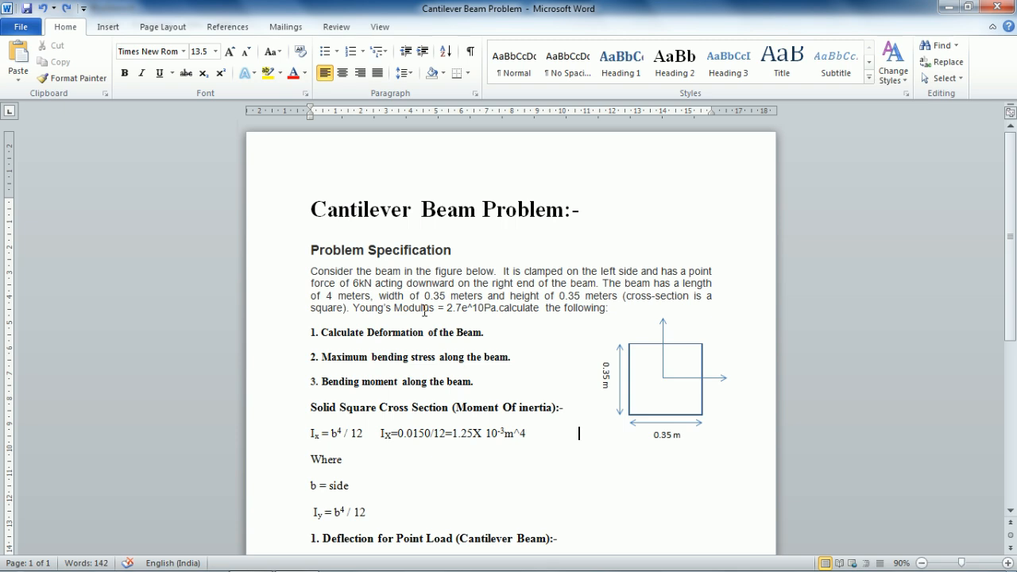
mouse_move(292, 268)
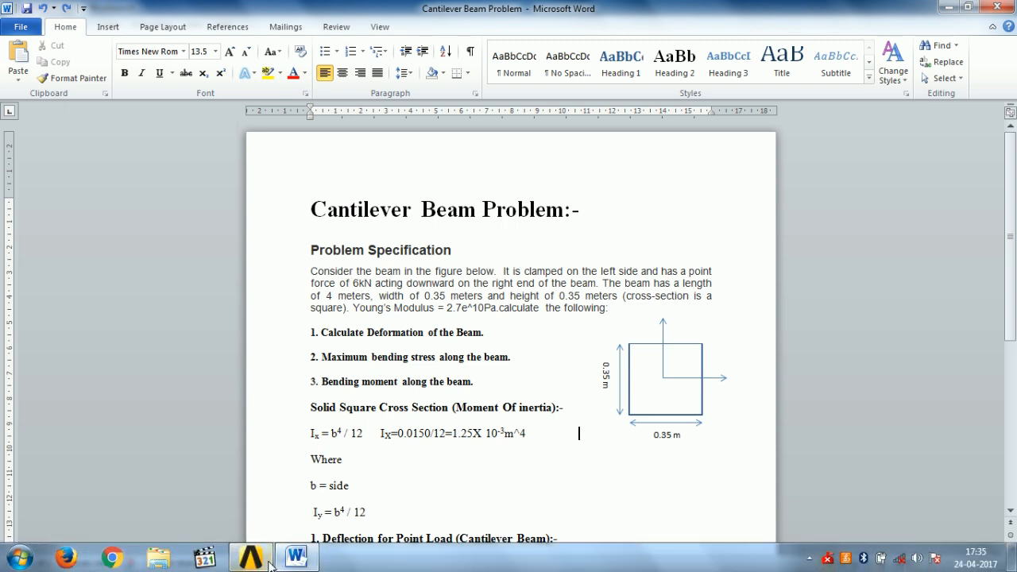
click(246, 555)
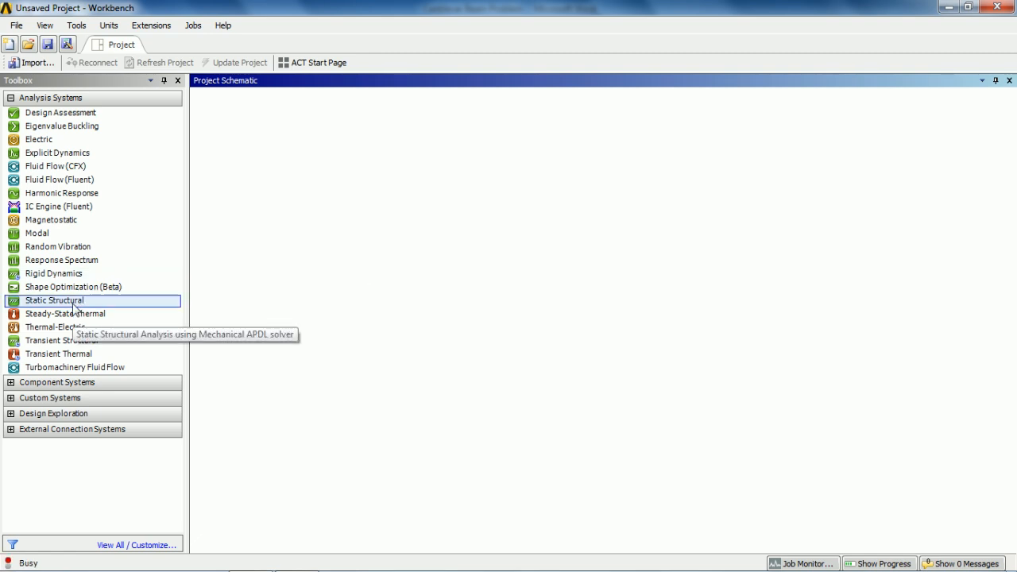
Add a Static Structural system and rename it Cantilever Beam Problem
double_click(57, 299)
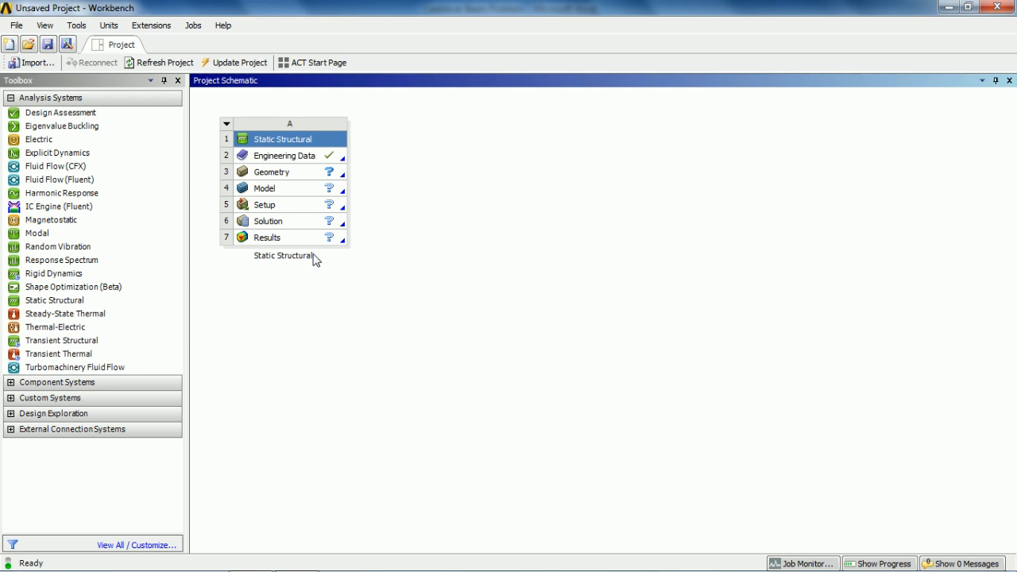
double_click(283, 255)
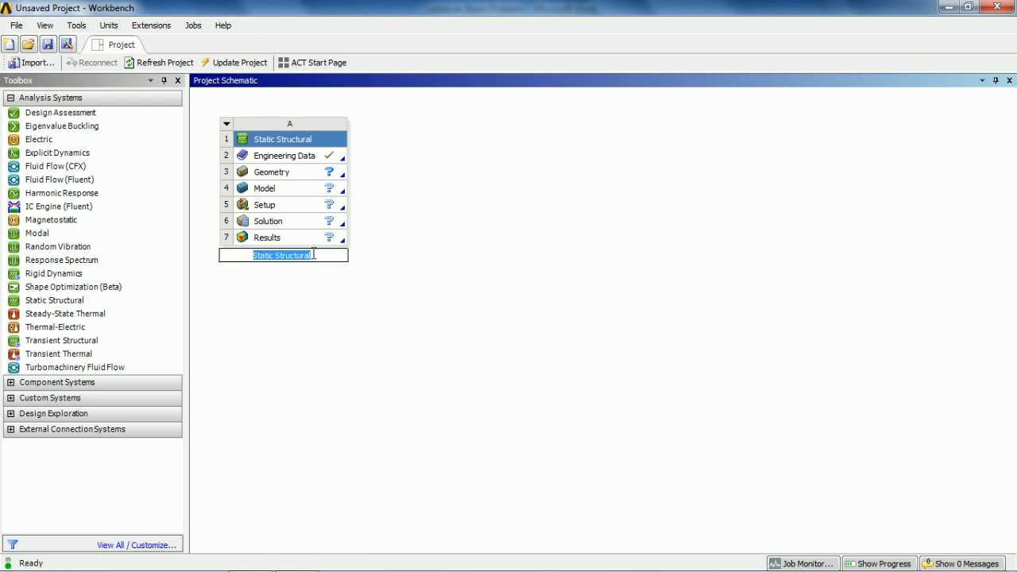
text(Cantilever Beam Problem)
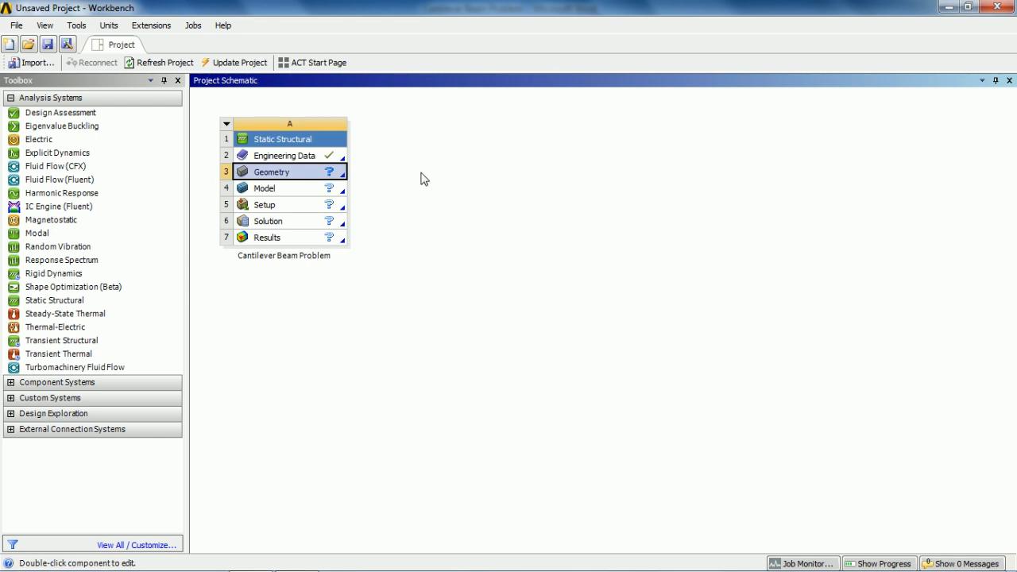
click(283, 156)
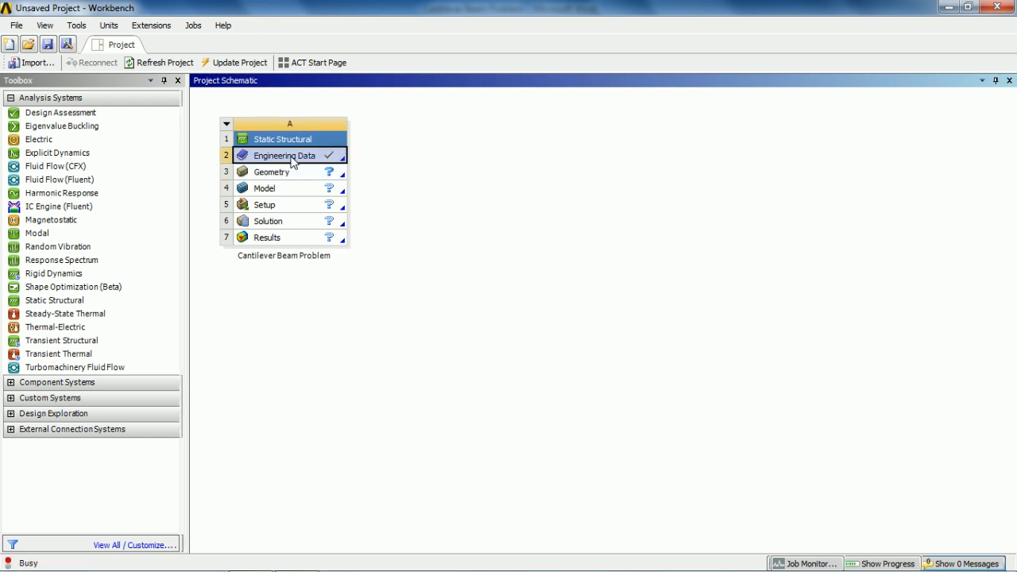
Add a new material named Steel in Engineering Data
double_click(284, 156)
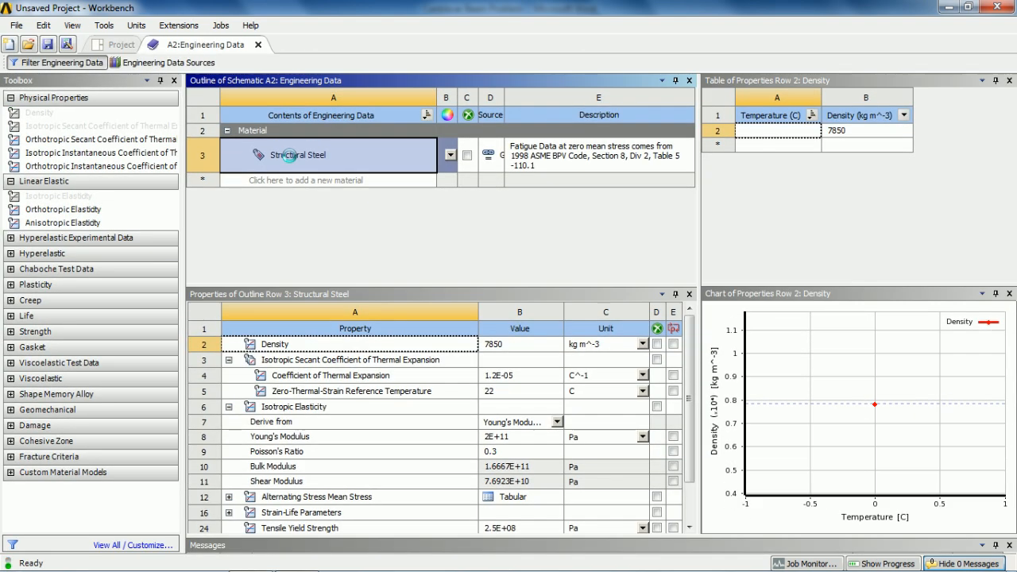
click(328, 180)
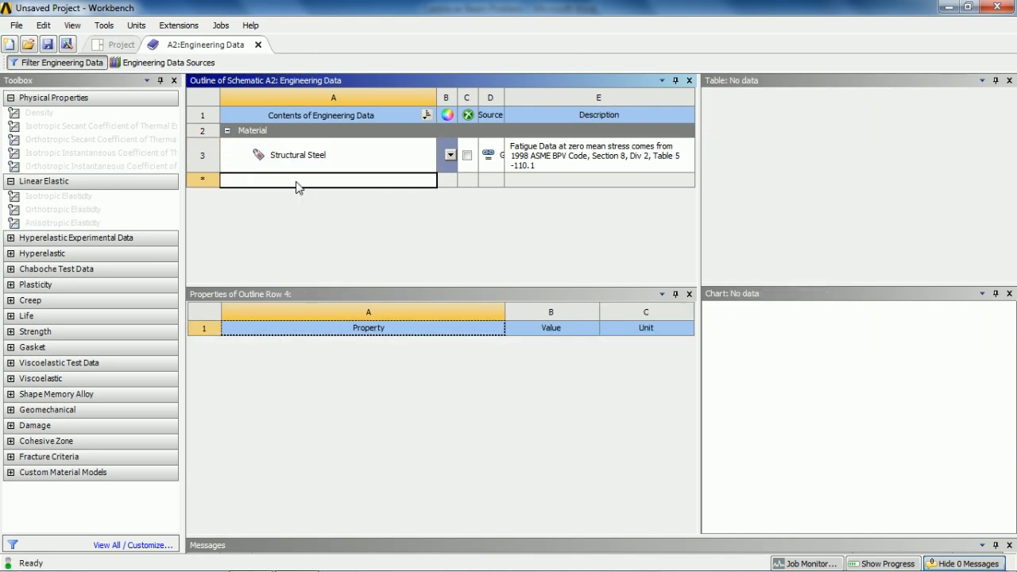
text(Stell)
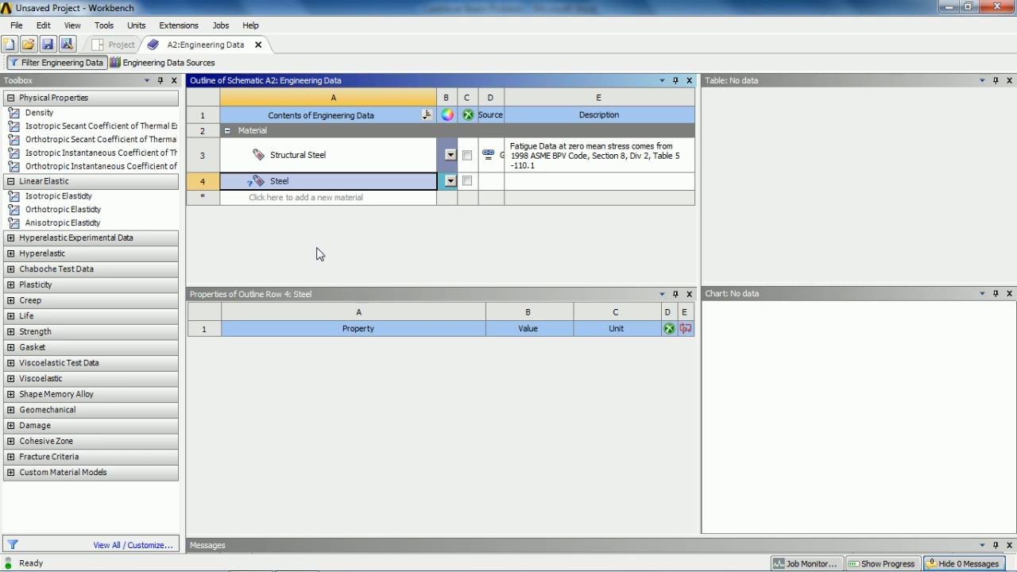
click(61, 195)
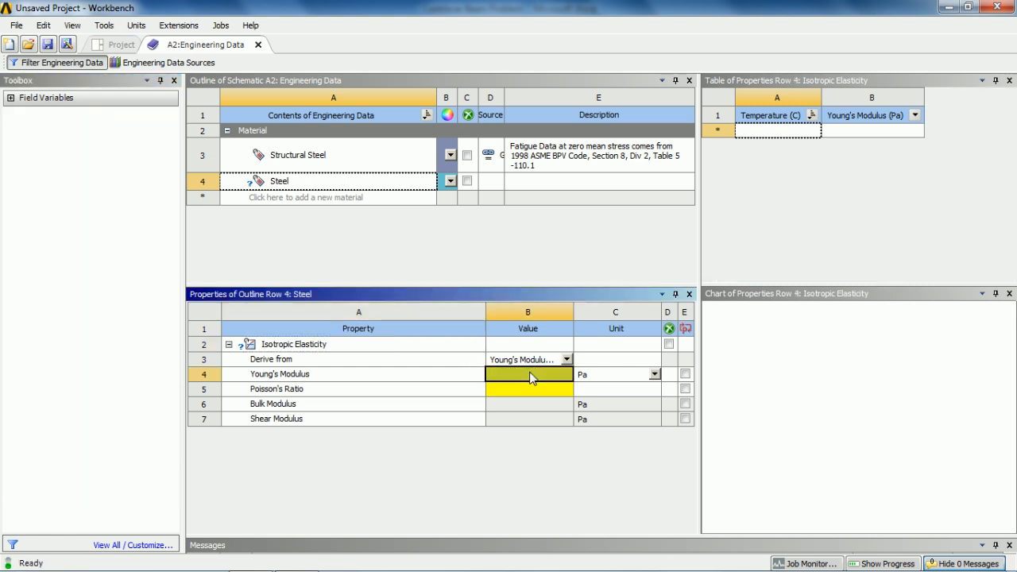
Give Steel Young's Modulus 2.7E+10 Pa and Poisson's ratio 0, then return to the project
text(2.7E+10)
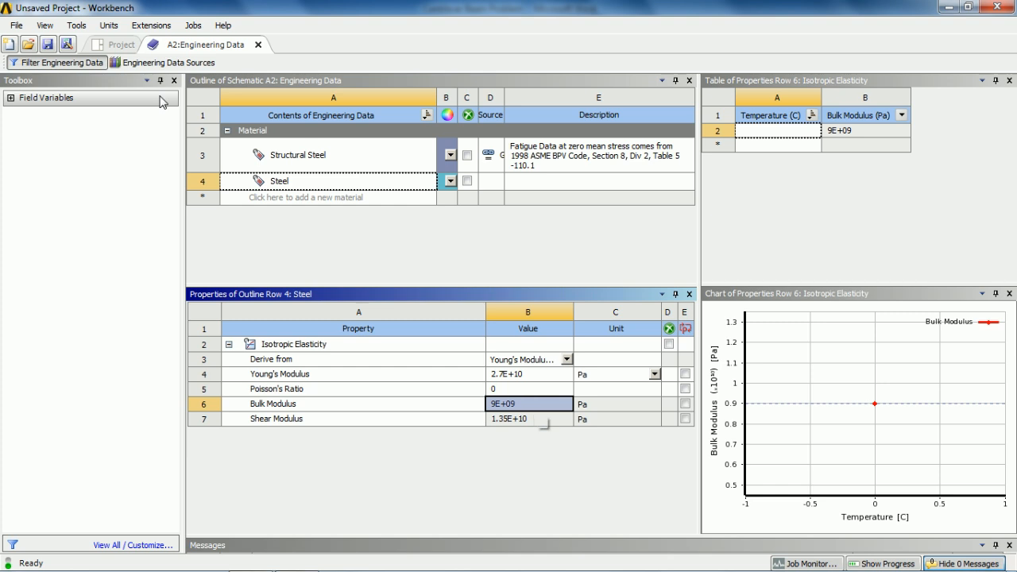
click(121, 26)
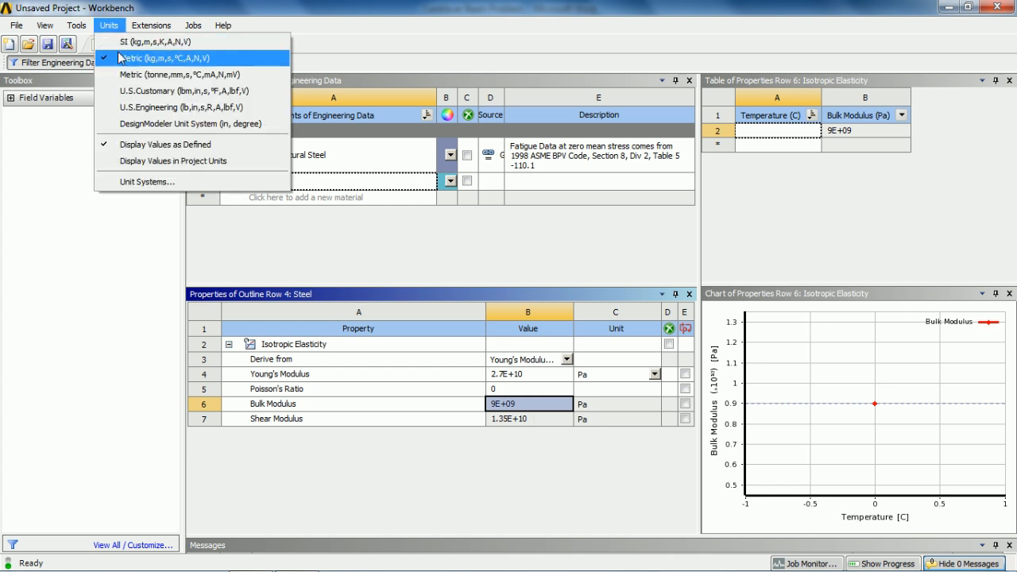
mouse_move(134, 60)
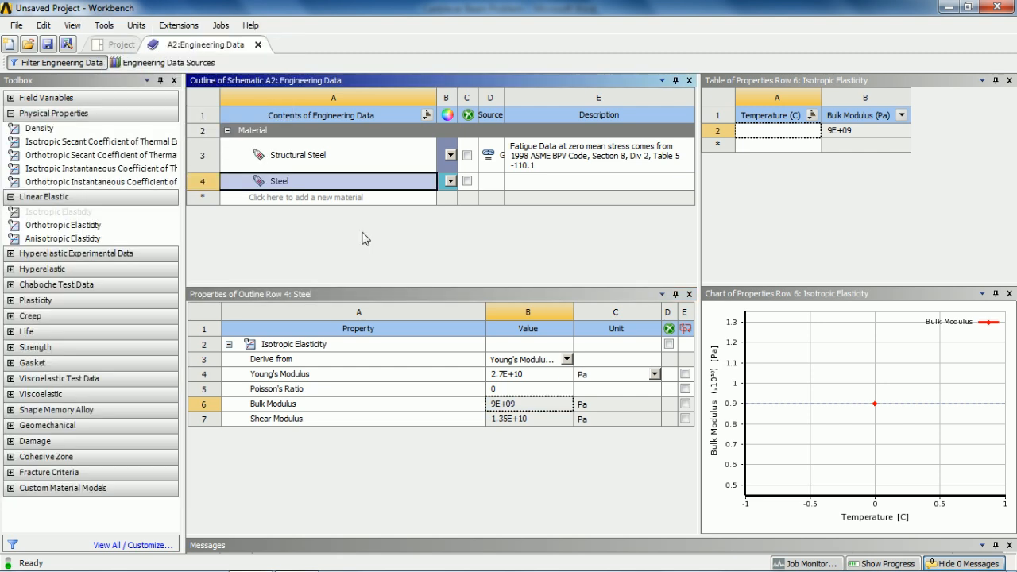
click(282, 80)
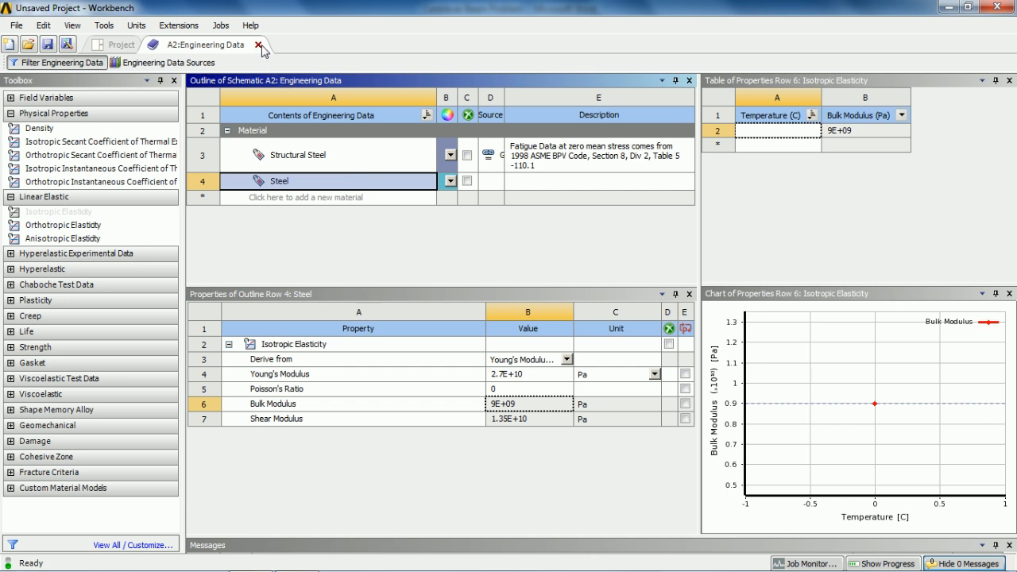
click(257, 44)
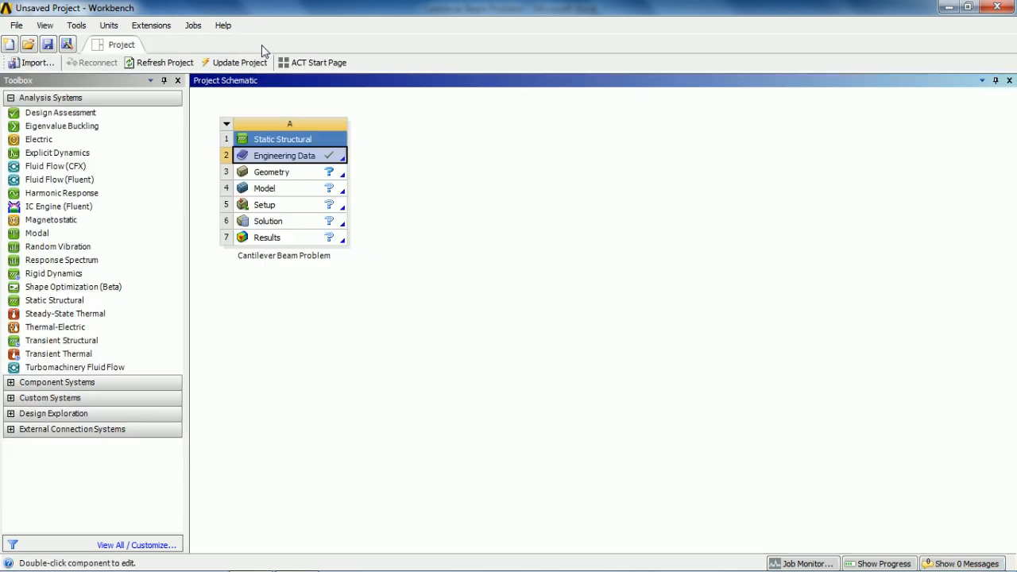
Launch DesignModeler from the Geometry cell of the beam system
click(283, 140)
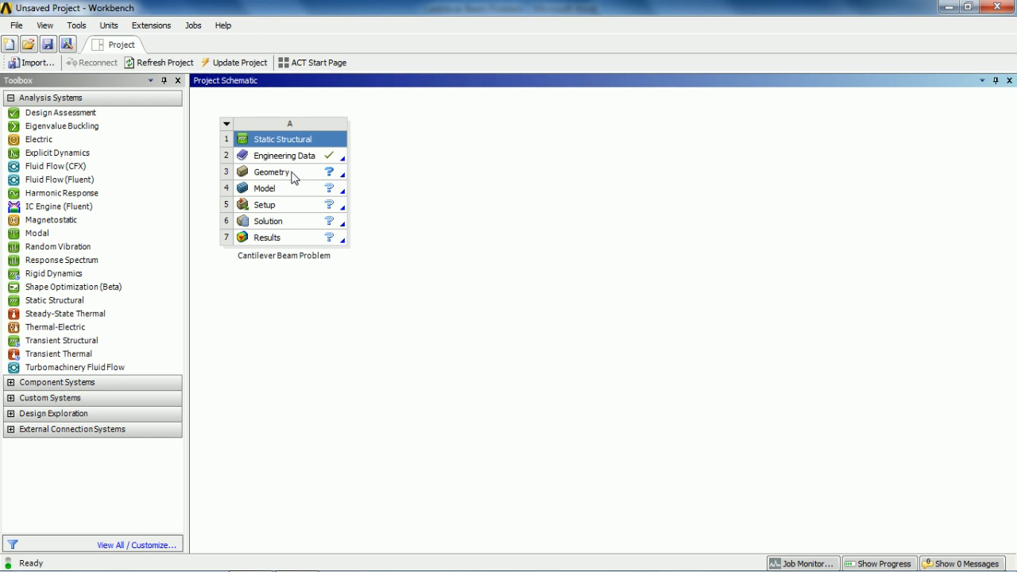
double_click(272, 171)
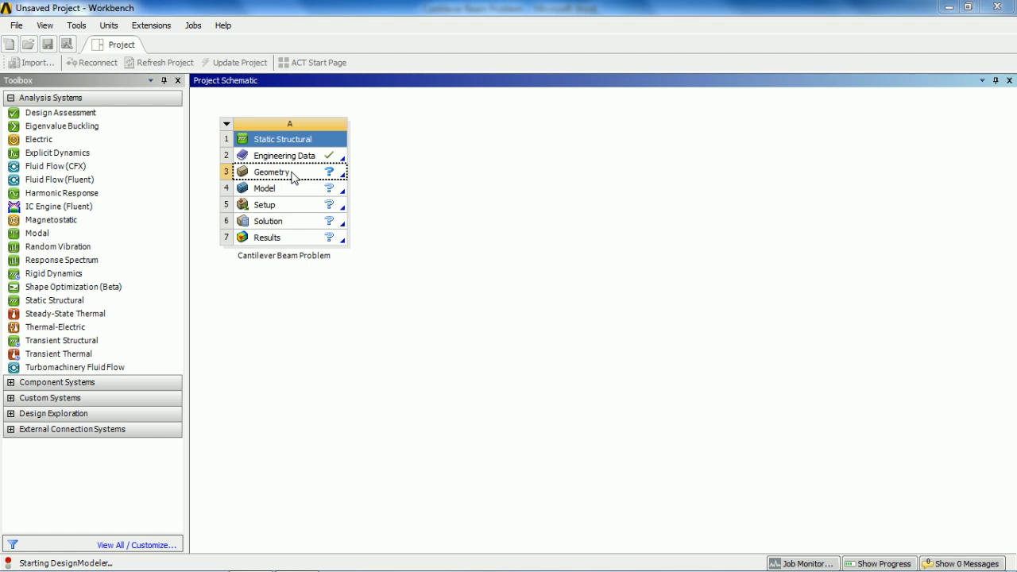
Sketch a 4 m horizontal line from the origin on the XY plane
double_click(273, 172)
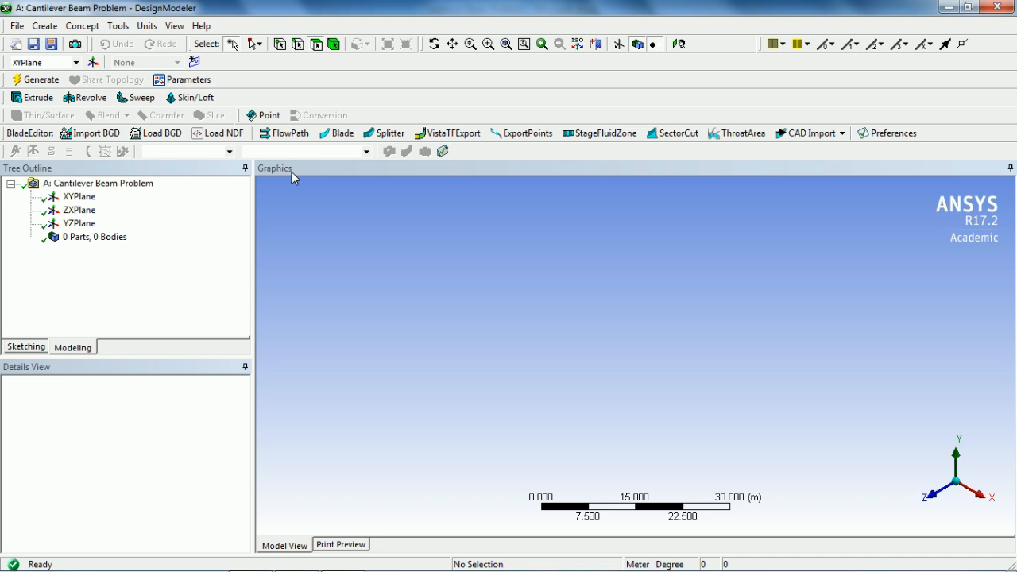
mouse_move(320, 197)
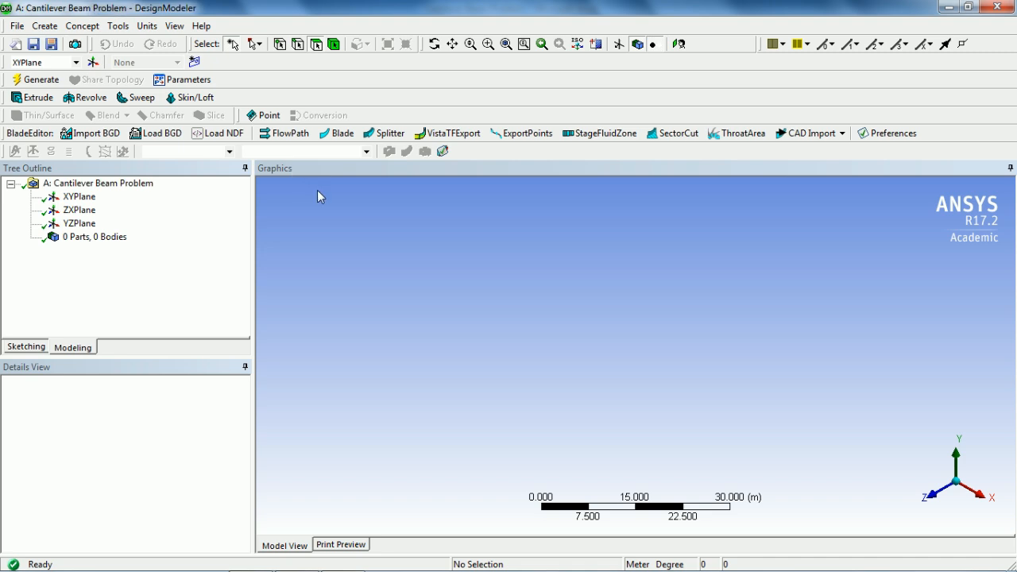
mouse_move(341, 209)
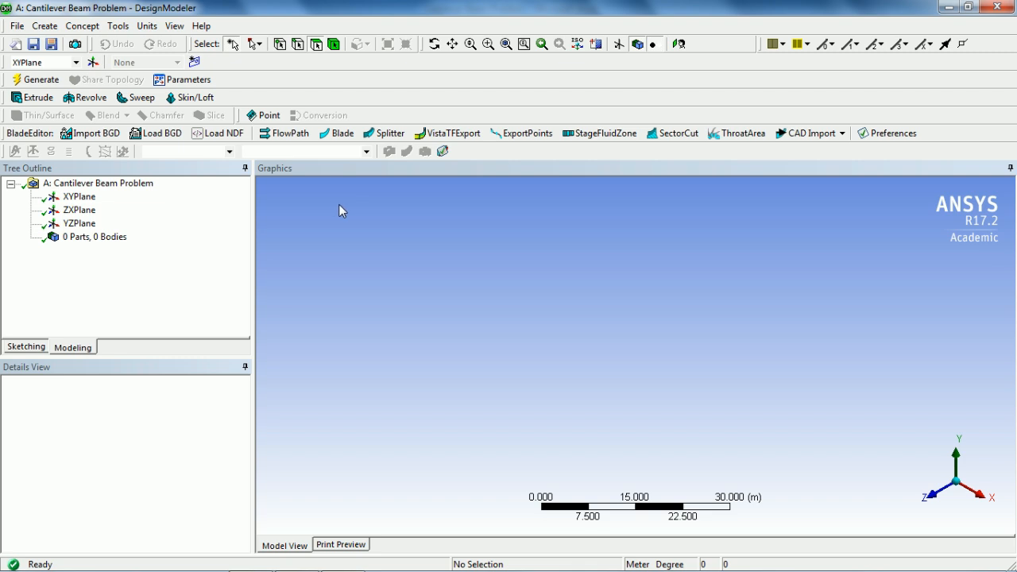
mouse_move(327, 190)
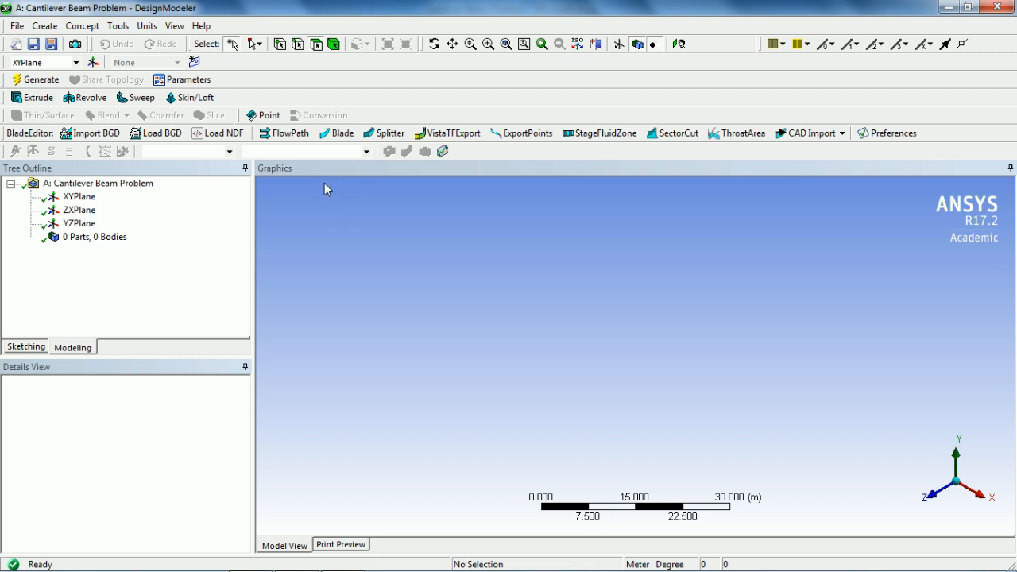
click(79, 197)
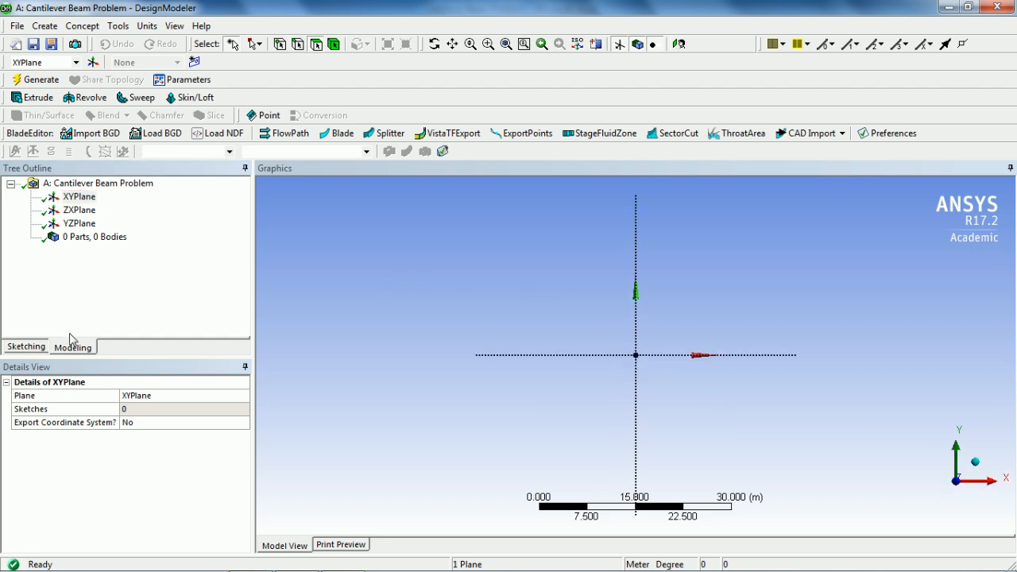
click(26, 346)
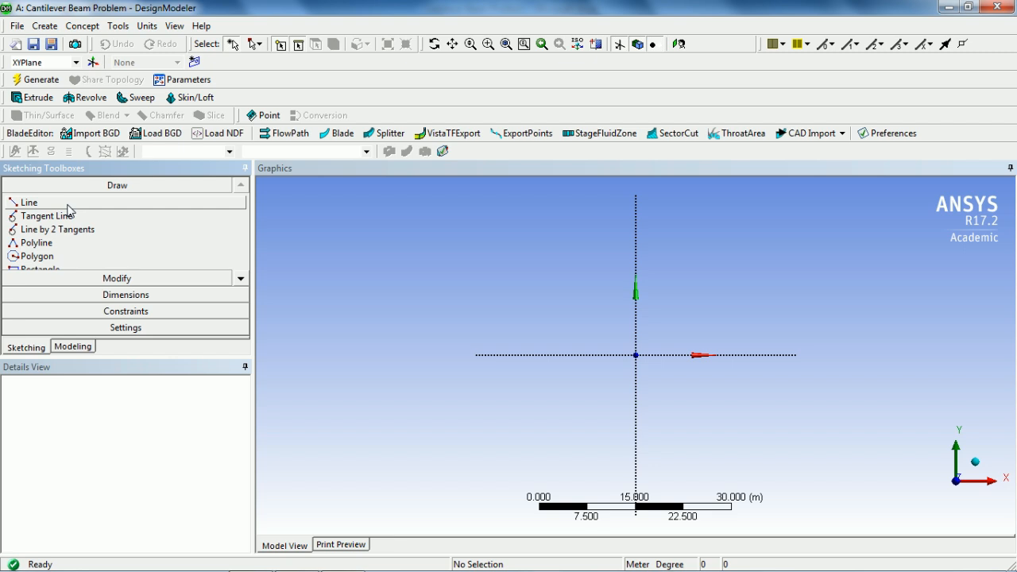
click(29, 202)
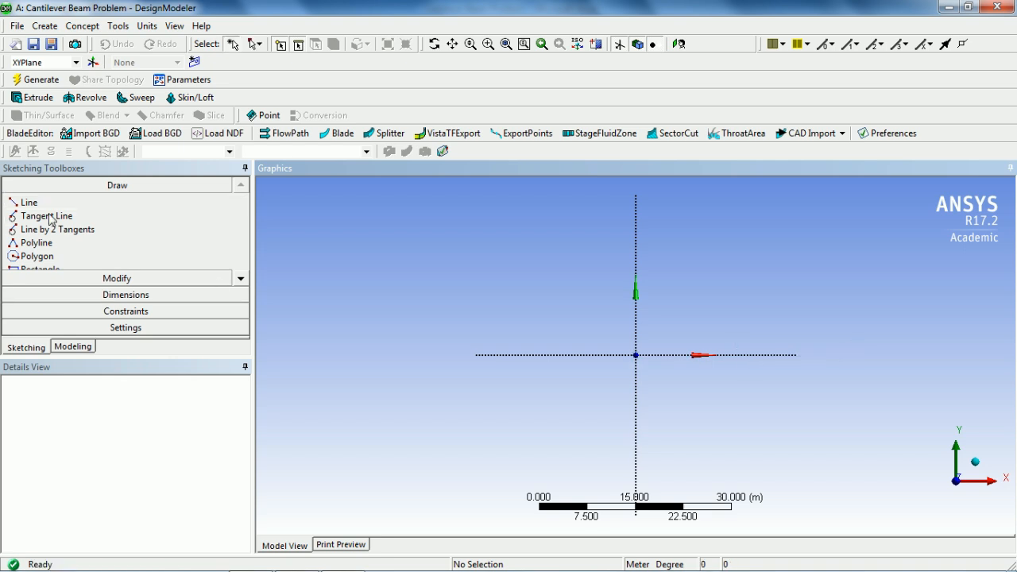
click(29, 201)
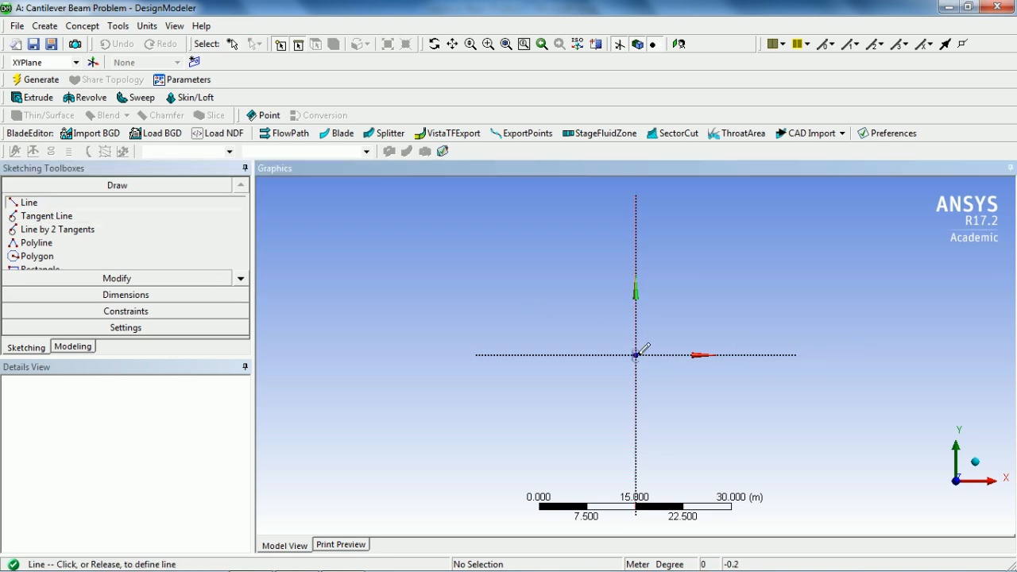
drag(636, 354, 865, 354)
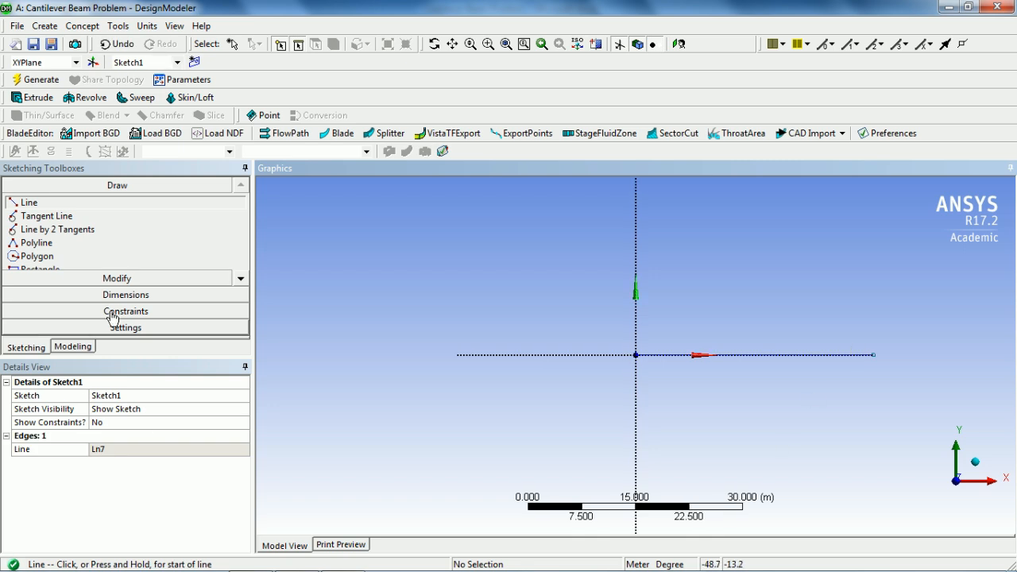
click(117, 294)
text(4 m)
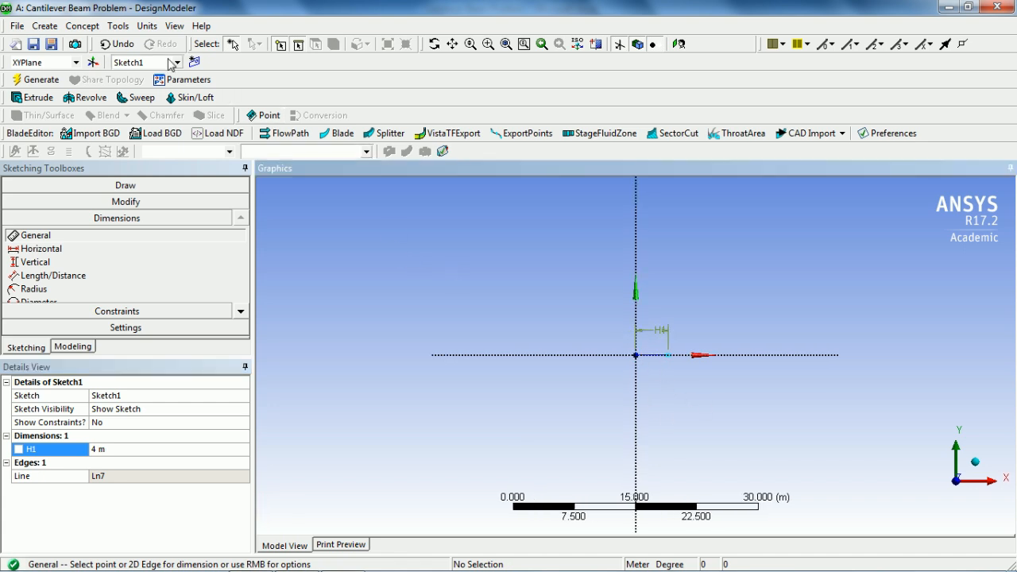
Create a Lines From Sketches feature from the beam sketch
click(83, 25)
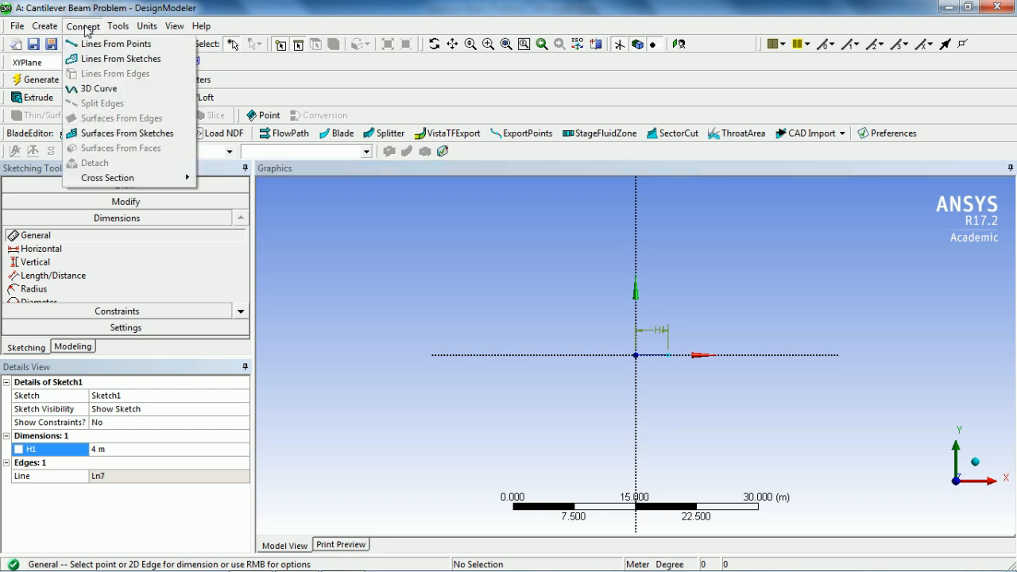
click(114, 57)
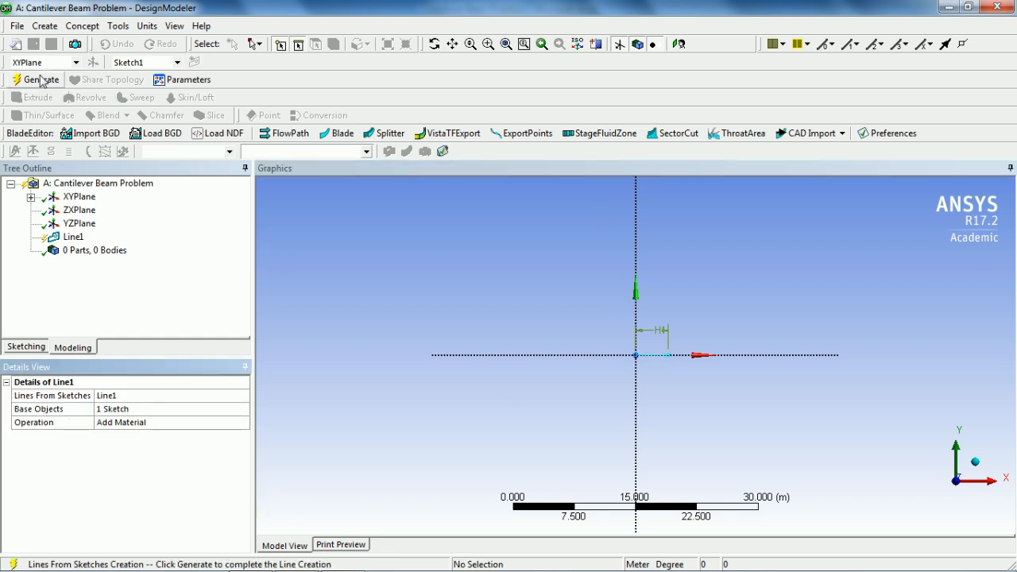
Generate the line body and define a rectangular cross section with B and H of 0.35 m
click(38, 79)
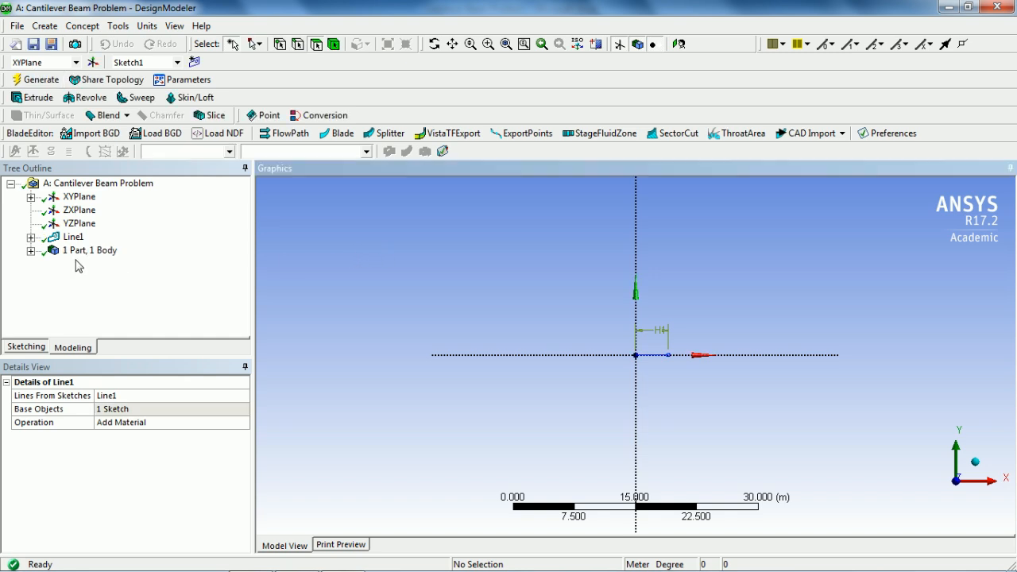
mouse_move(137, 264)
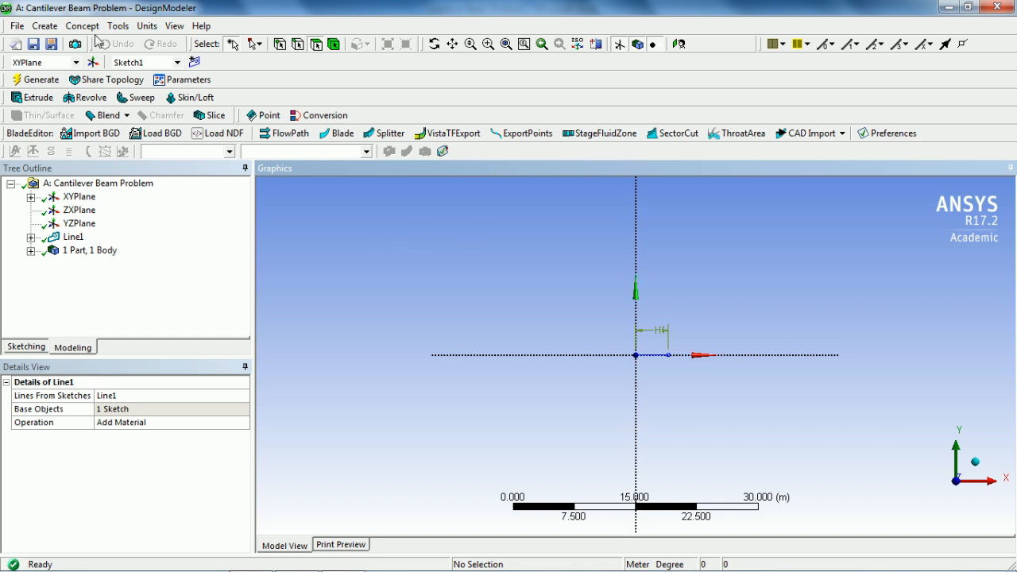
click(82, 26)
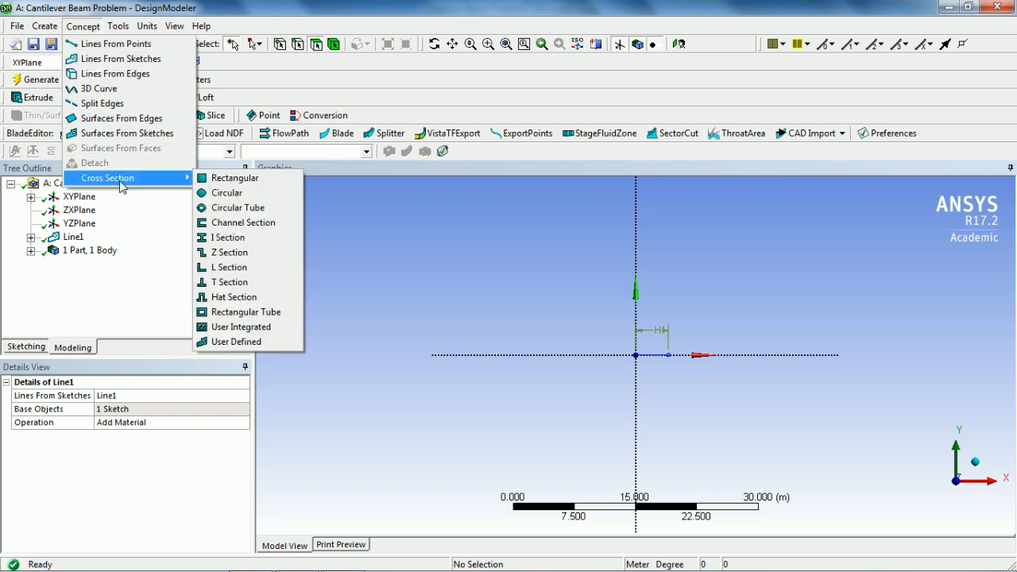
click(235, 178)
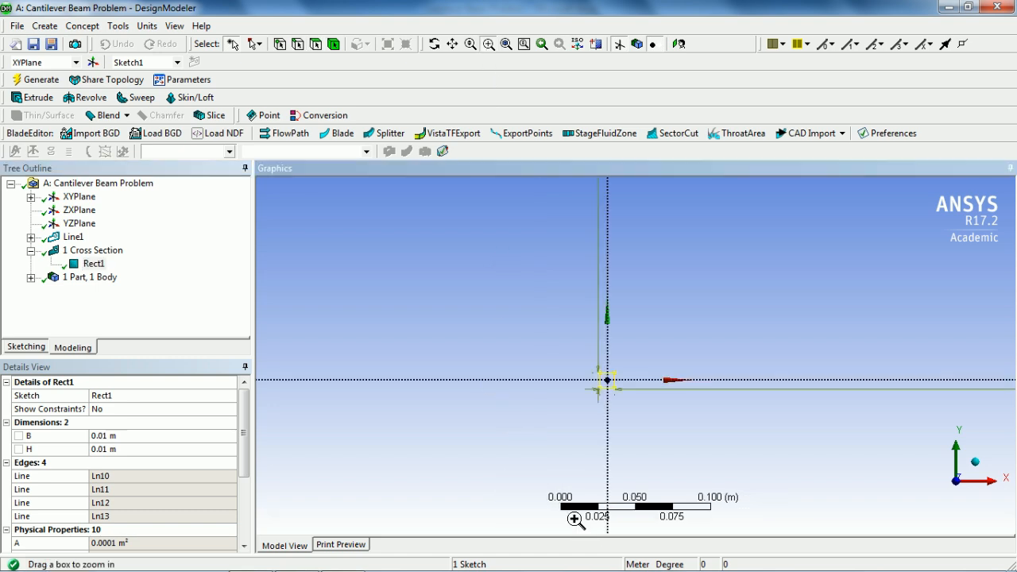
mouse_move(135, 442)
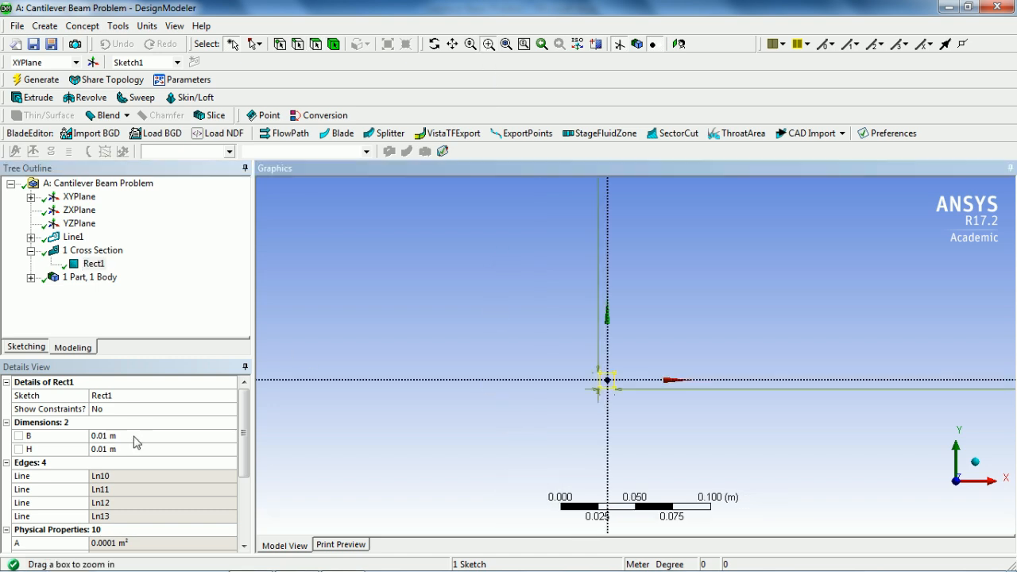
double_click(111, 436)
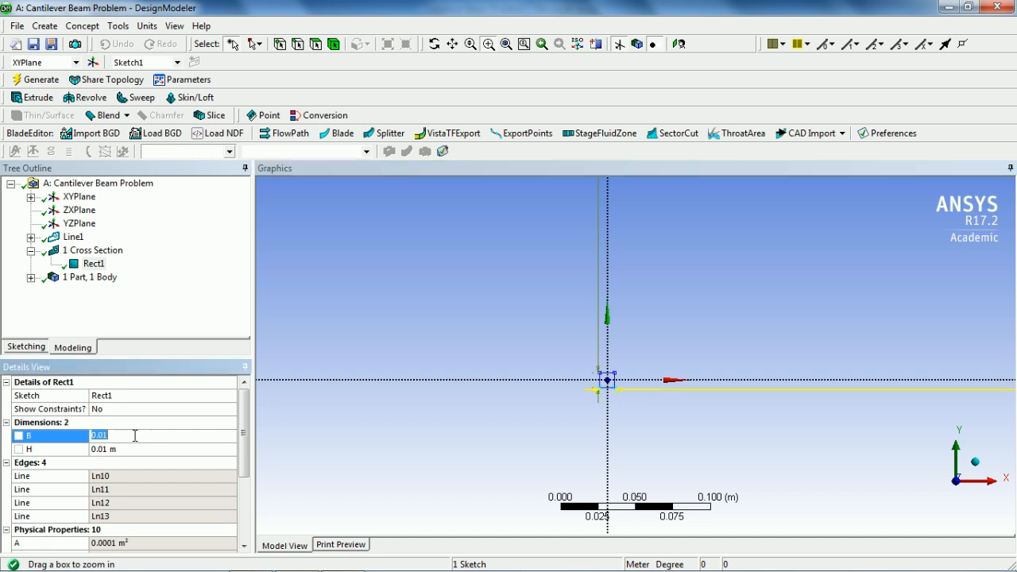
text(0)
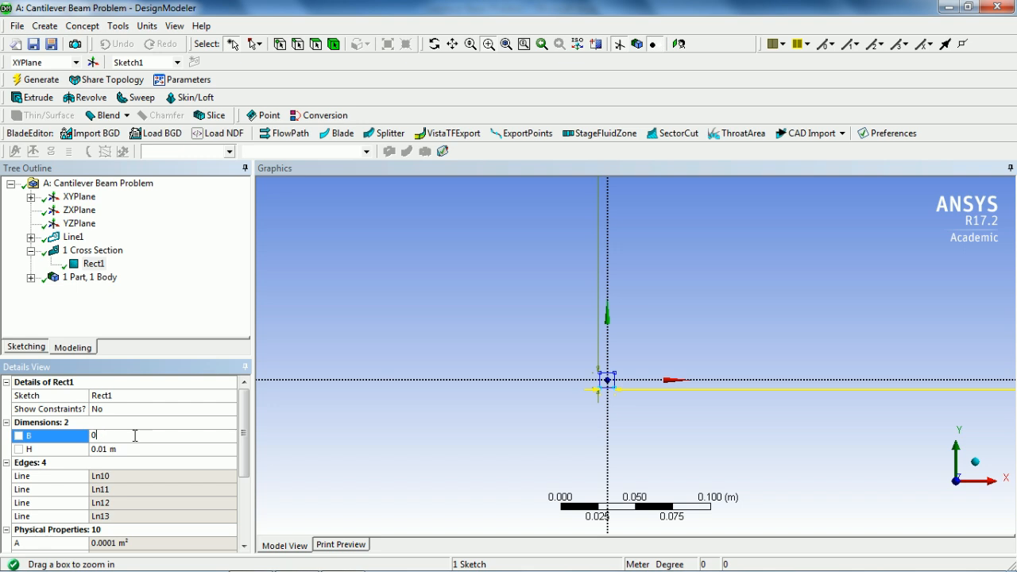
text(0.35 m)
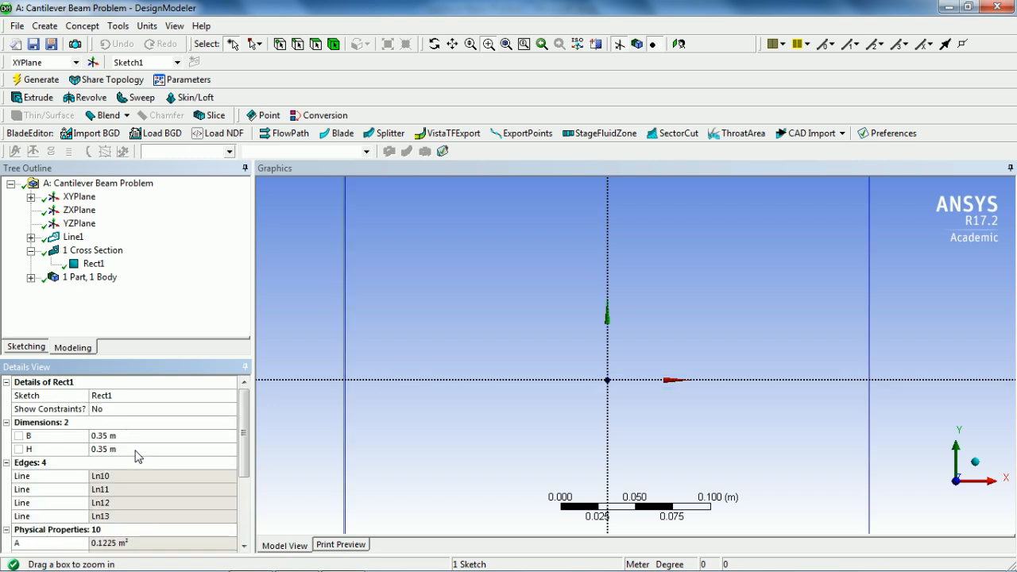
mouse_move(39, 79)
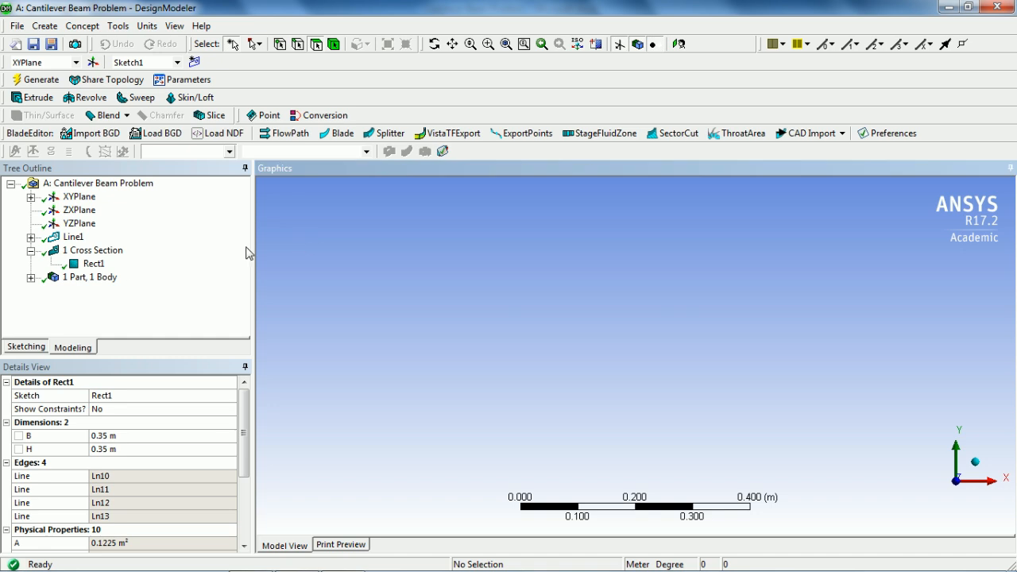
Inspect the generated Line Body under 1 Part, 1 Body, then close DesignModeler
click(32, 277)
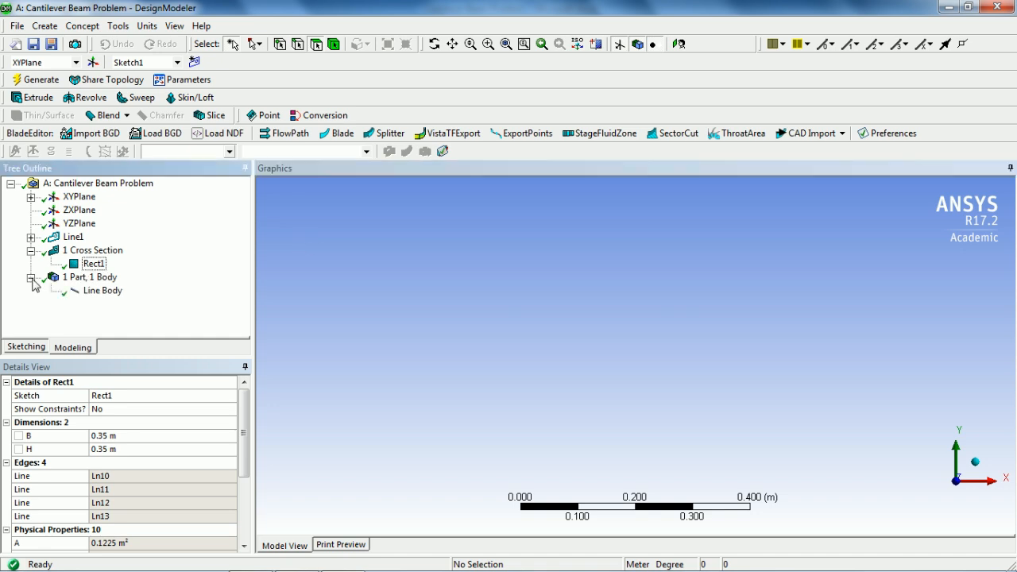
click(102, 290)
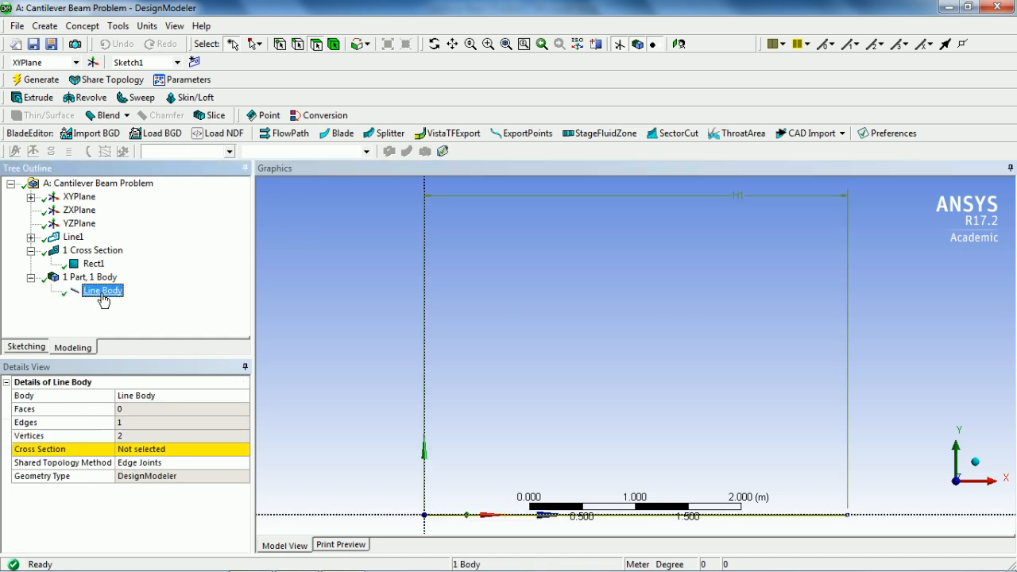
click(245, 448)
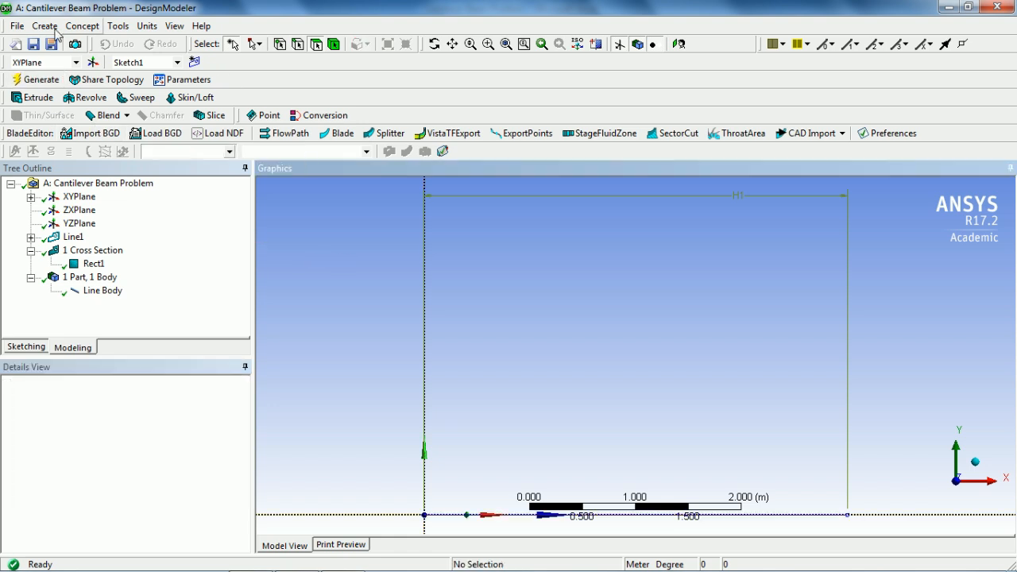
click(11, 25)
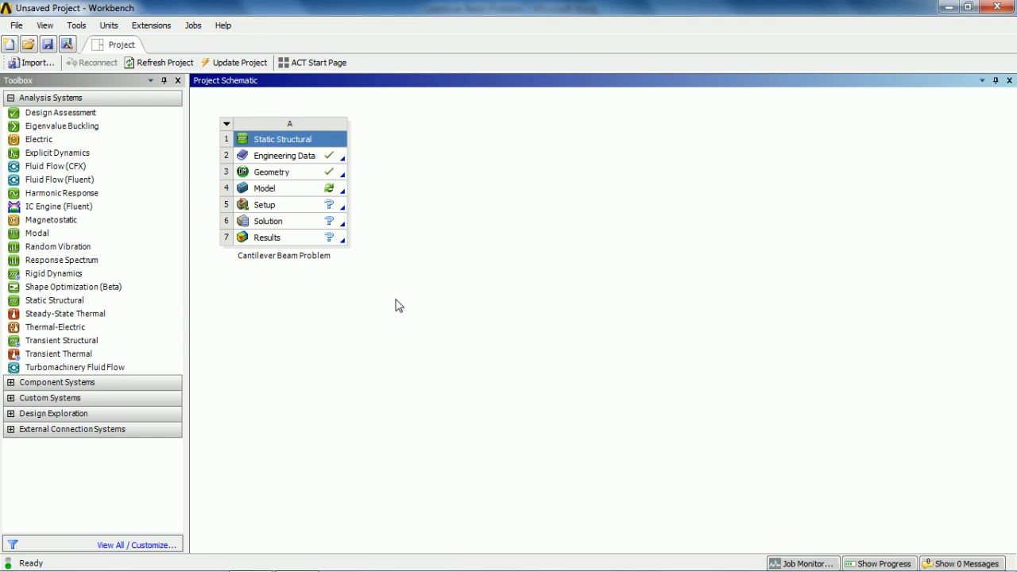
mouse_move(276, 194)
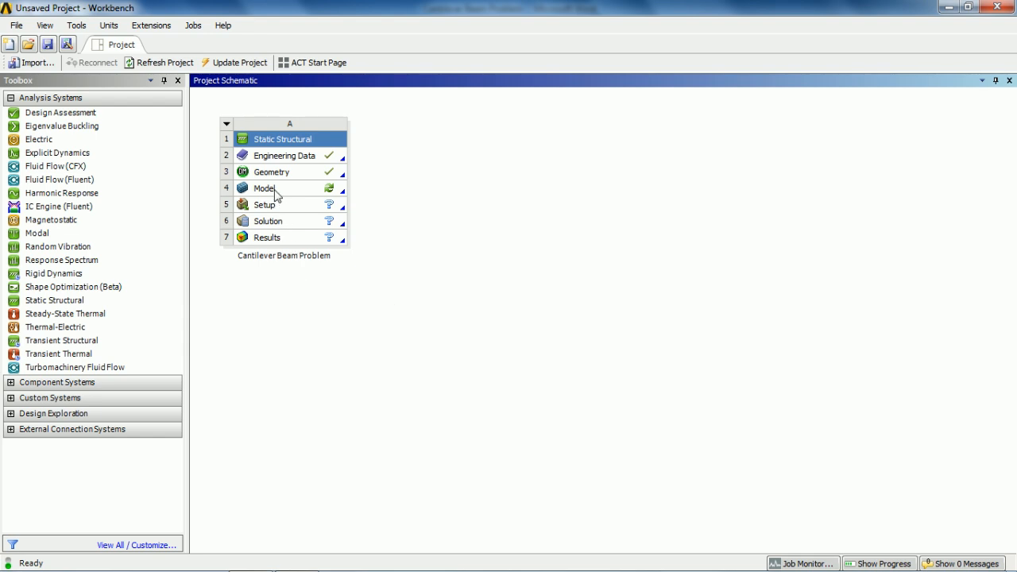
Launch Mechanical from the Model cell of the beam system
double_click(277, 187)
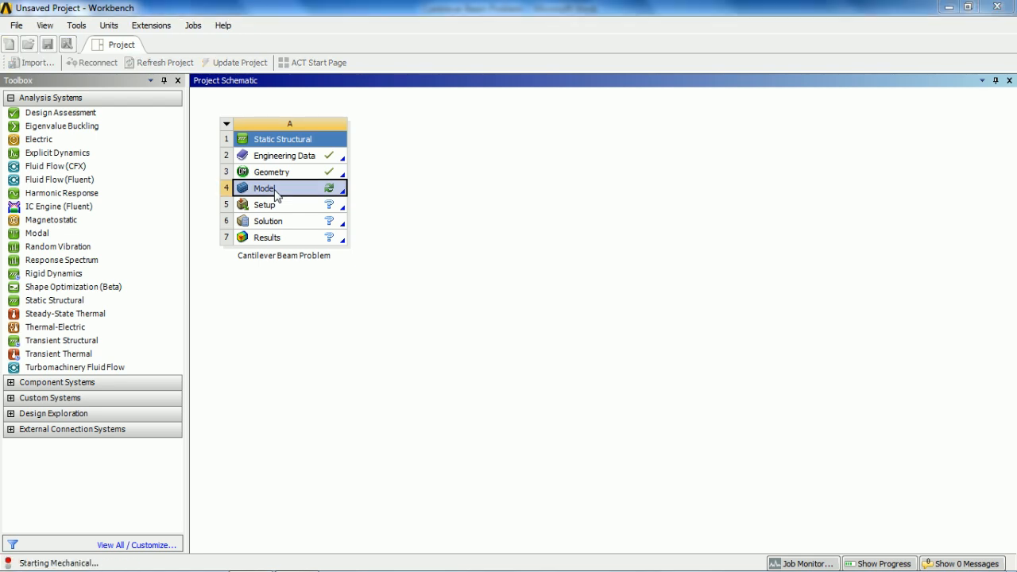
double_click(264, 187)
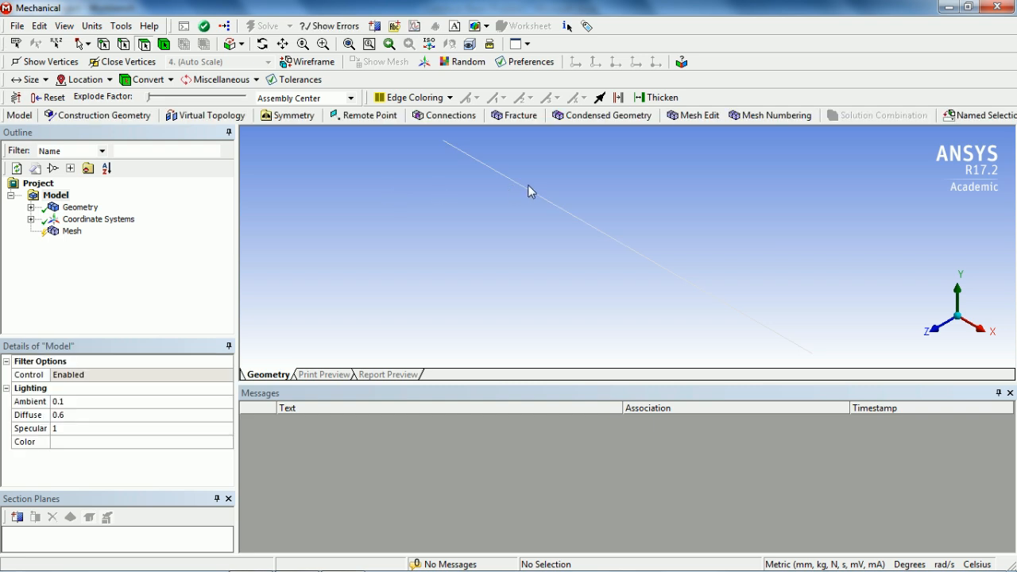
mouse_move(712, 293)
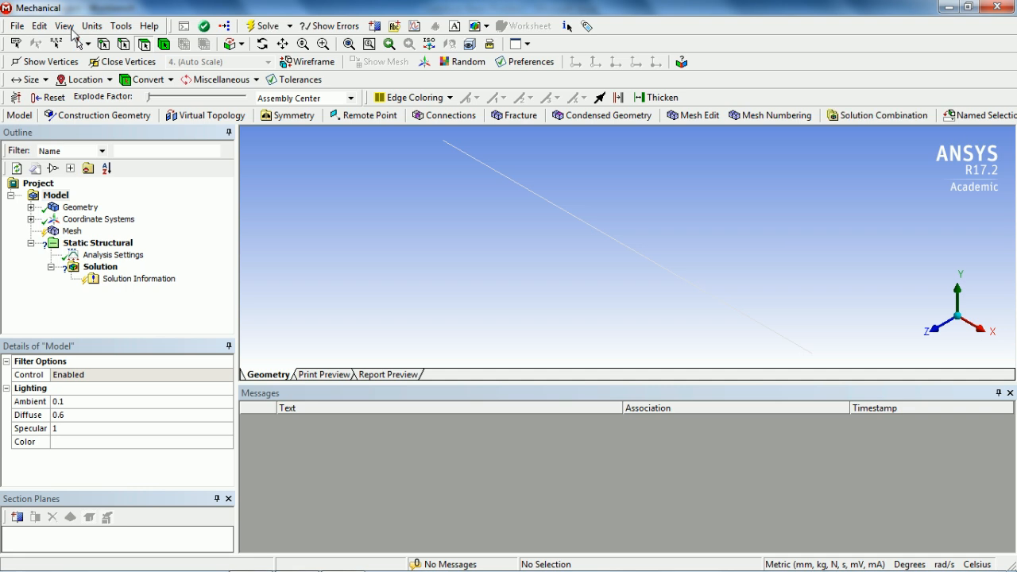
Assign Steel to the beam's Line Body and move on to the Mesh branch
click(63, 26)
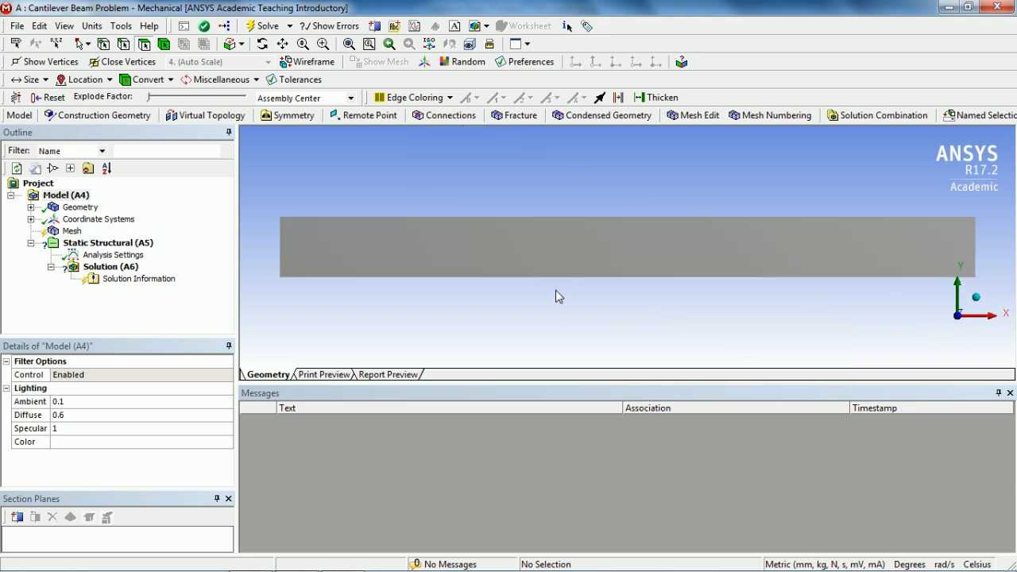
mouse_move(426, 305)
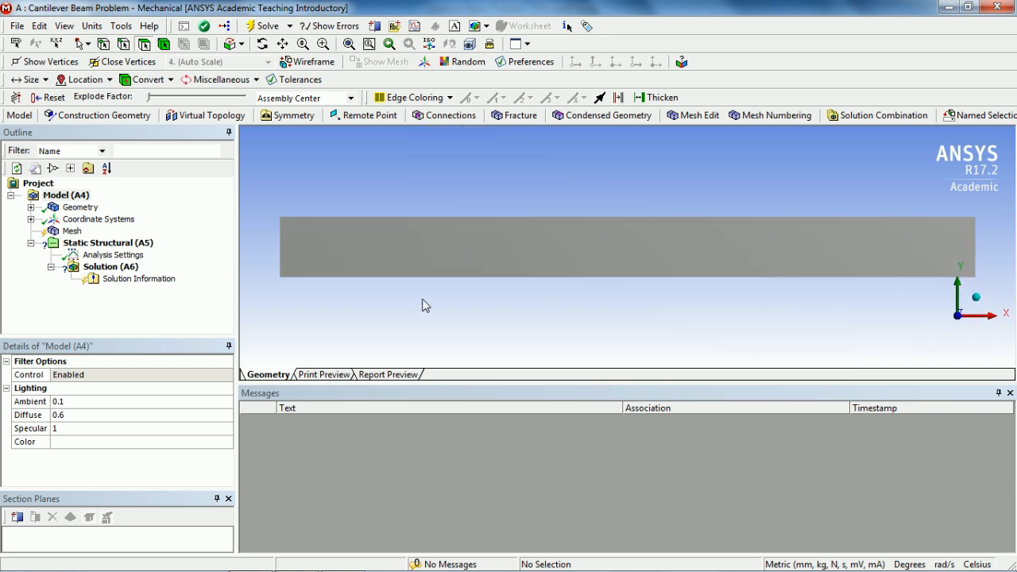
mouse_move(420, 305)
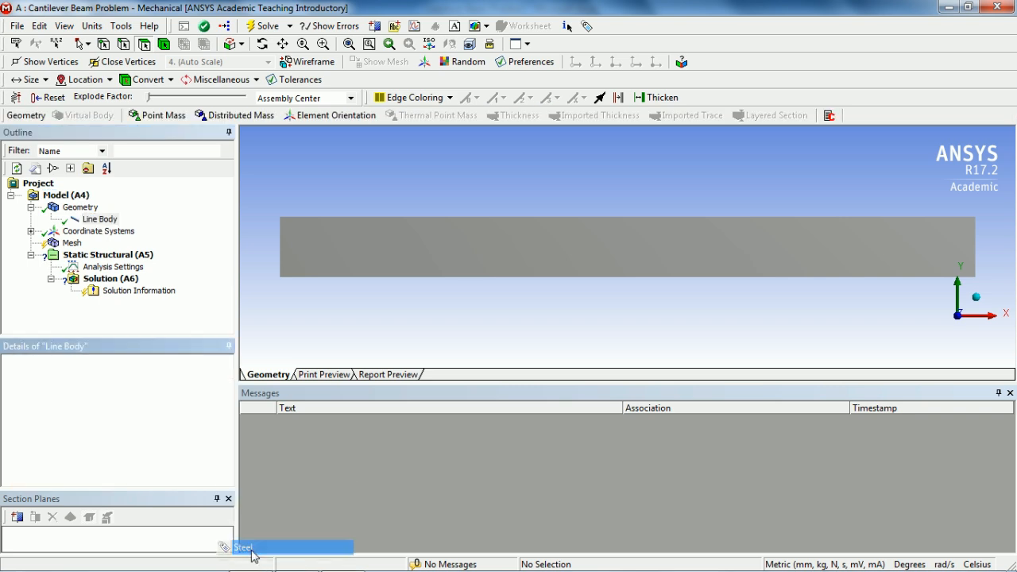
click(99, 220)
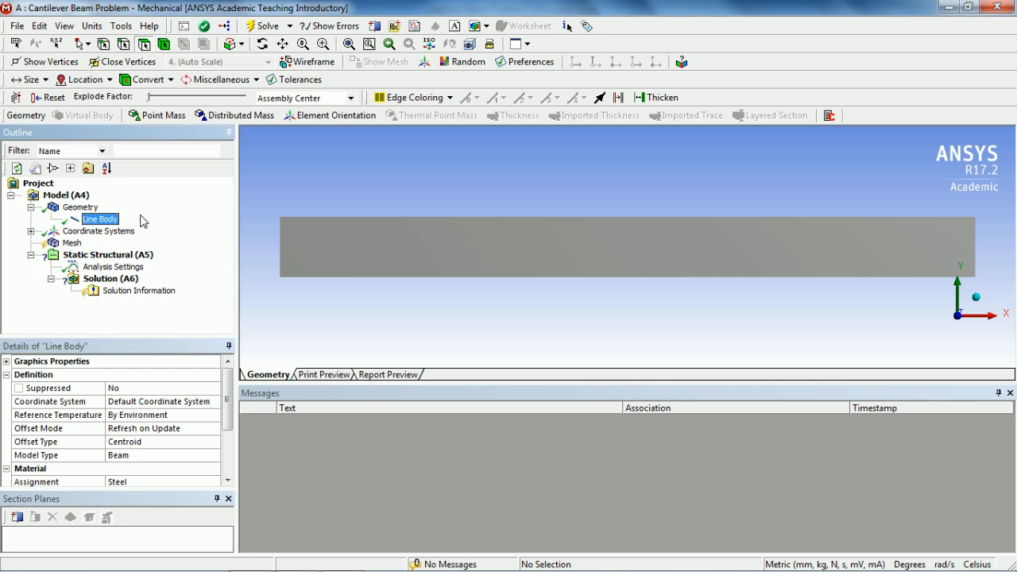
click(71, 242)
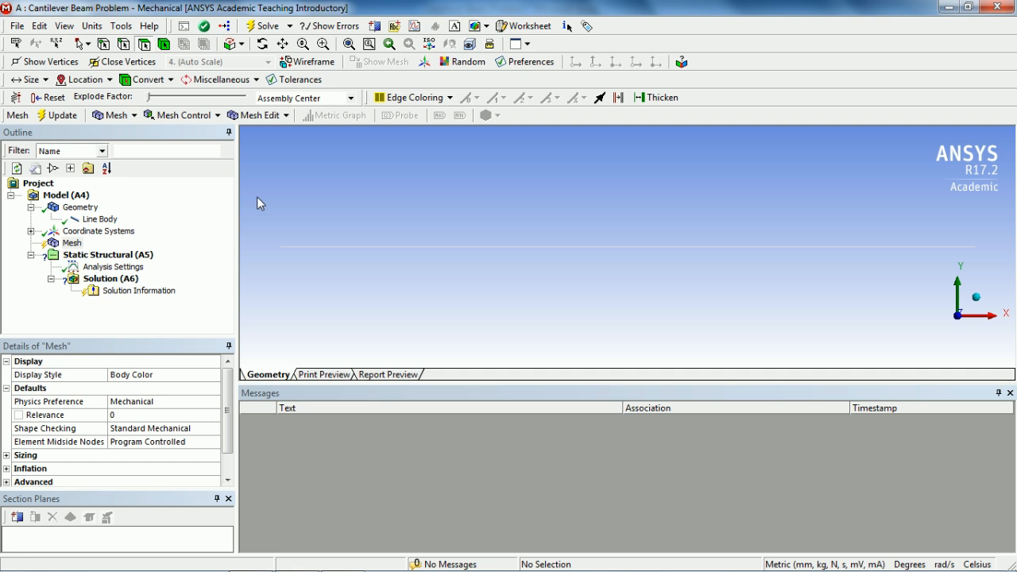
Generate the beam mesh and show its statistics: 43 nodes and 21 elements
click(58, 114)
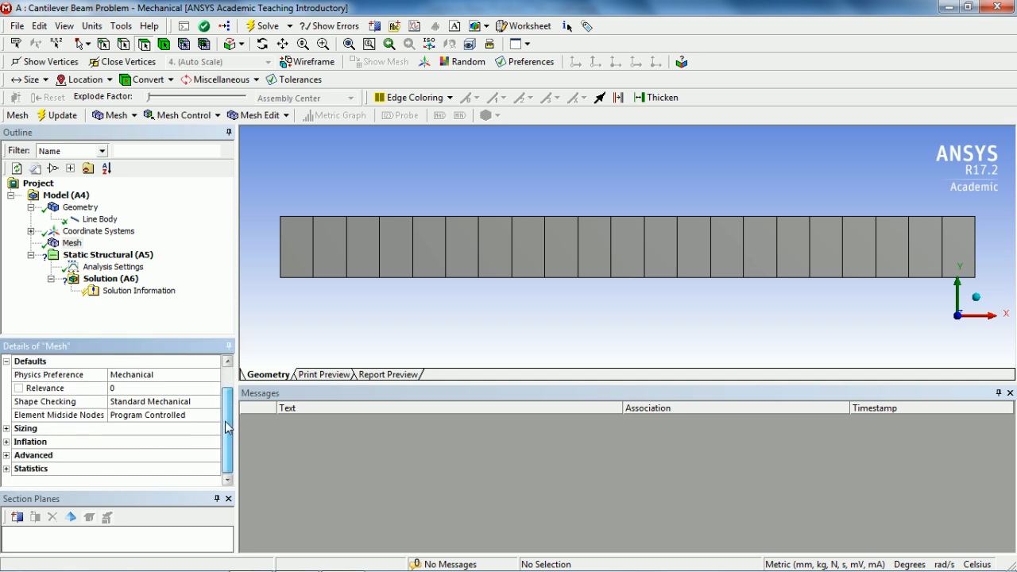
click(9, 467)
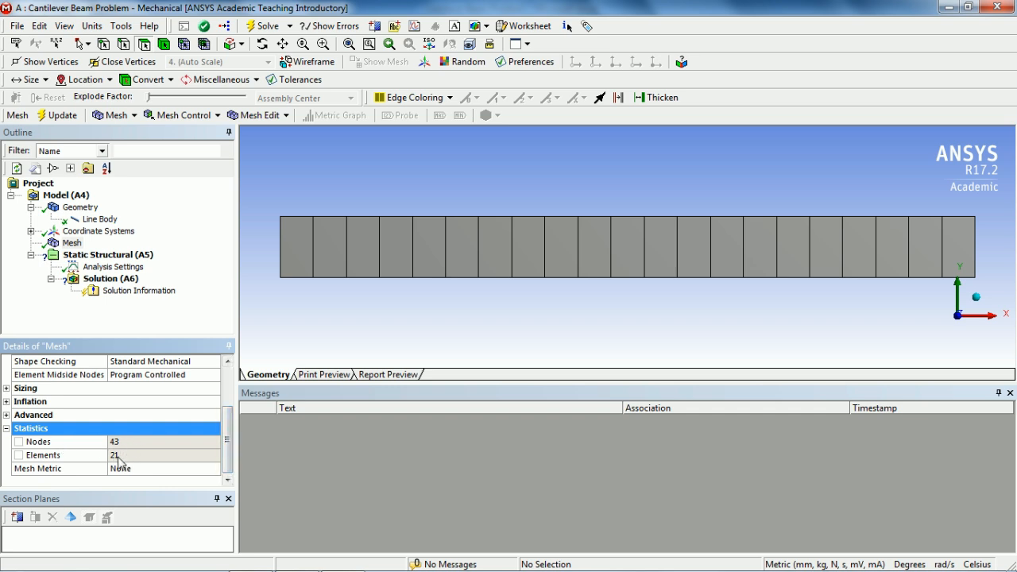
mouse_move(425, 320)
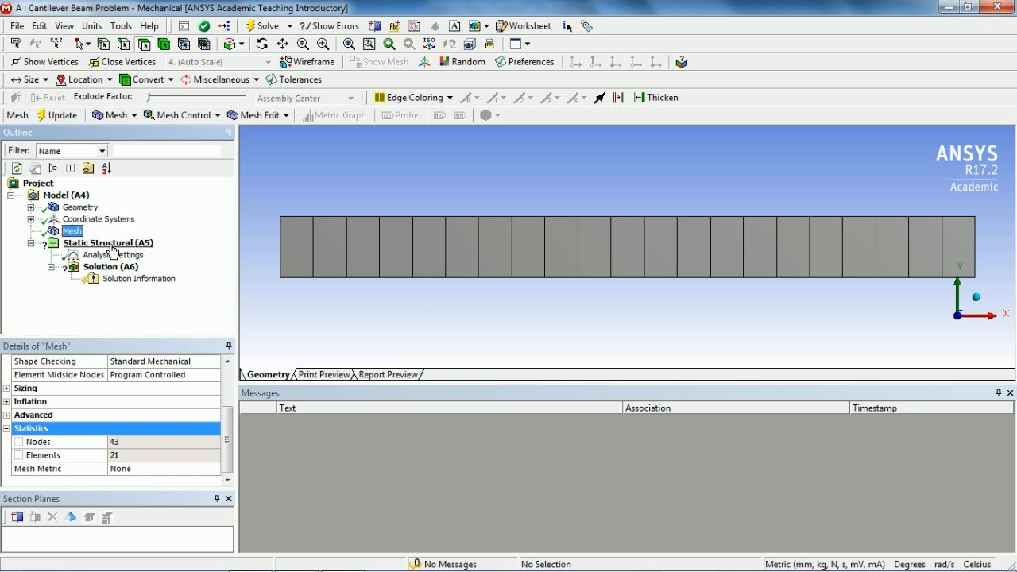
click(108, 241)
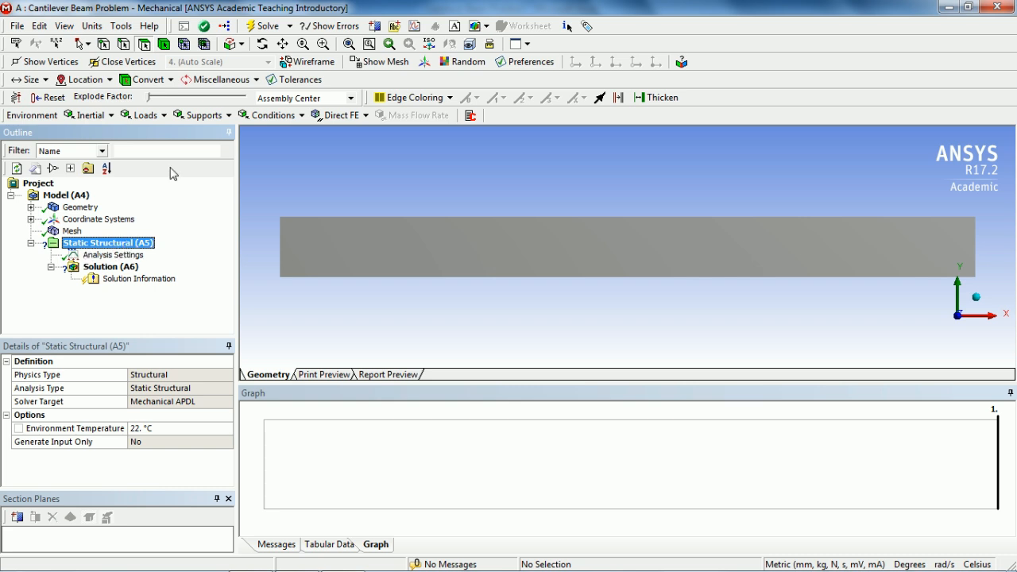
Apply a Fixed Support to the beam's left-end vertex under Static Structural
click(206, 115)
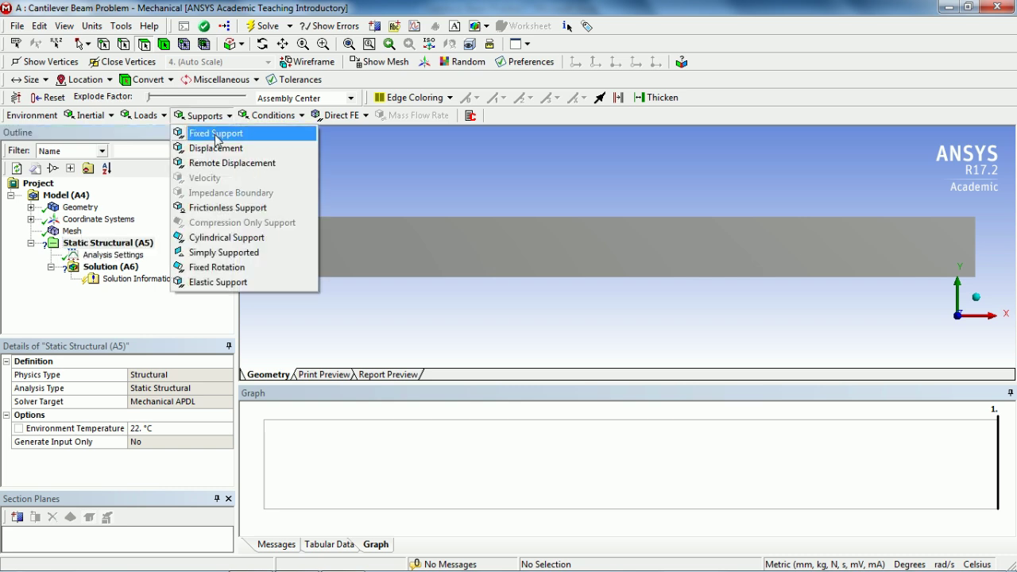
click(216, 133)
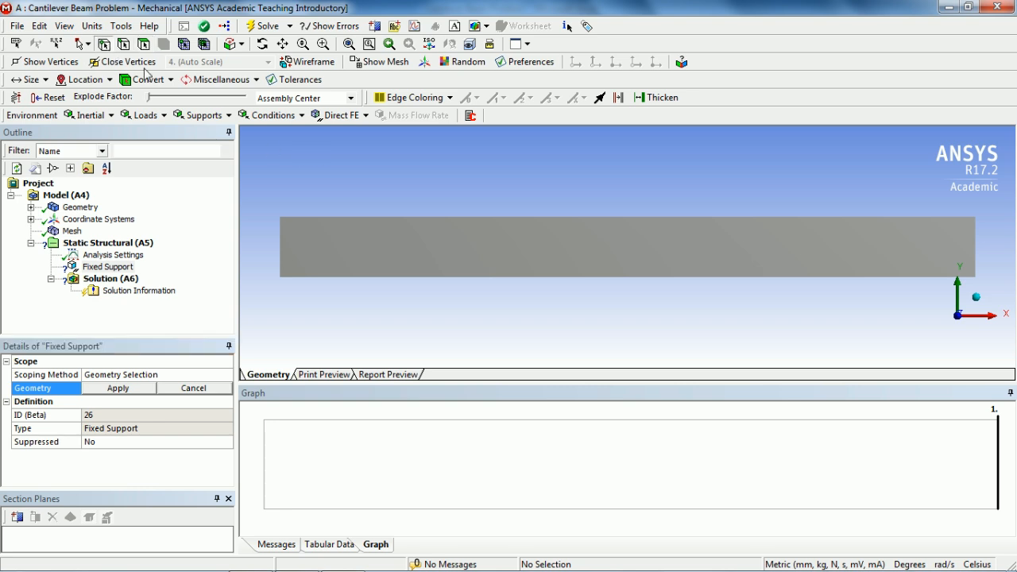
click(280, 247)
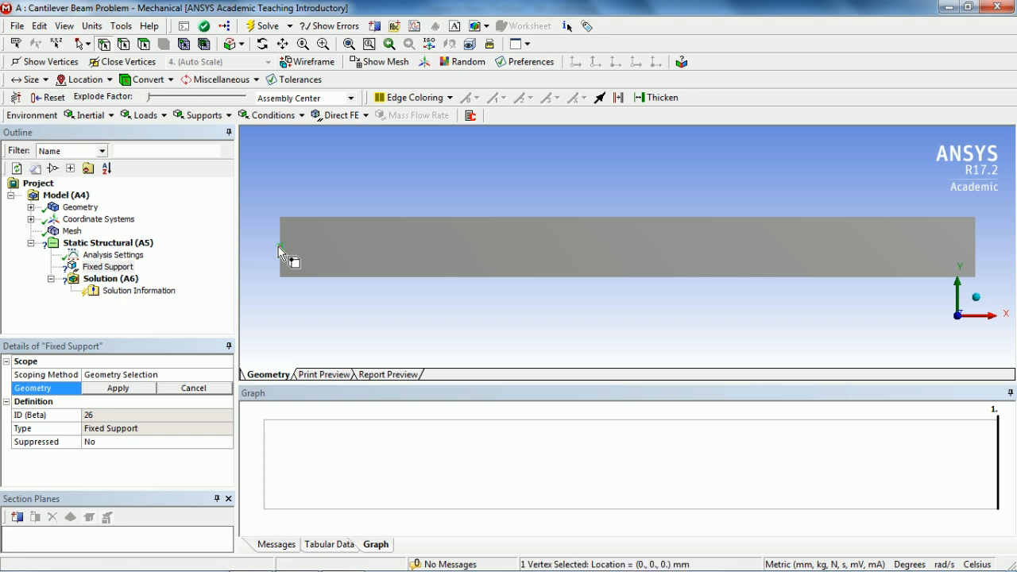
click(117, 388)
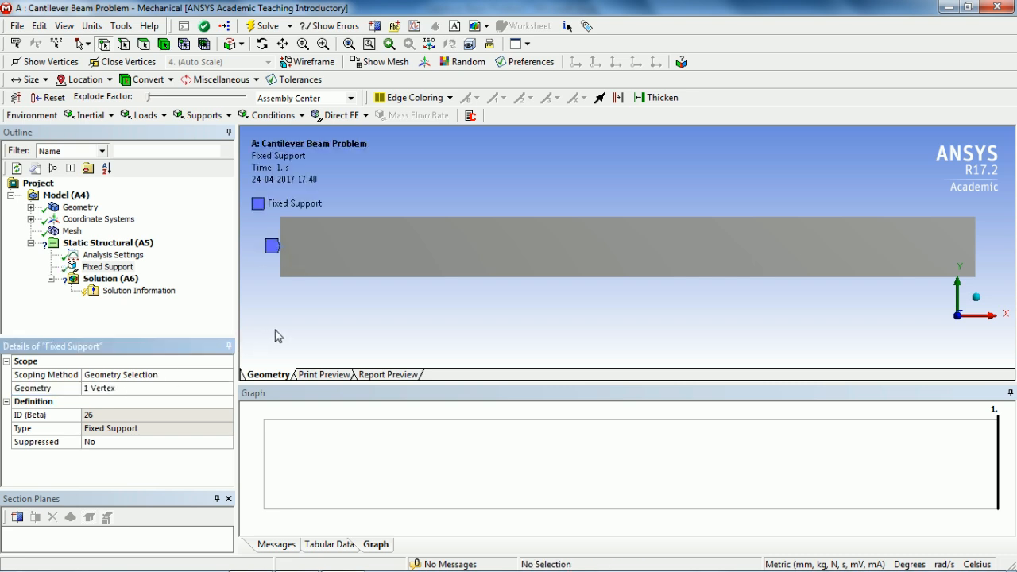
click(108, 241)
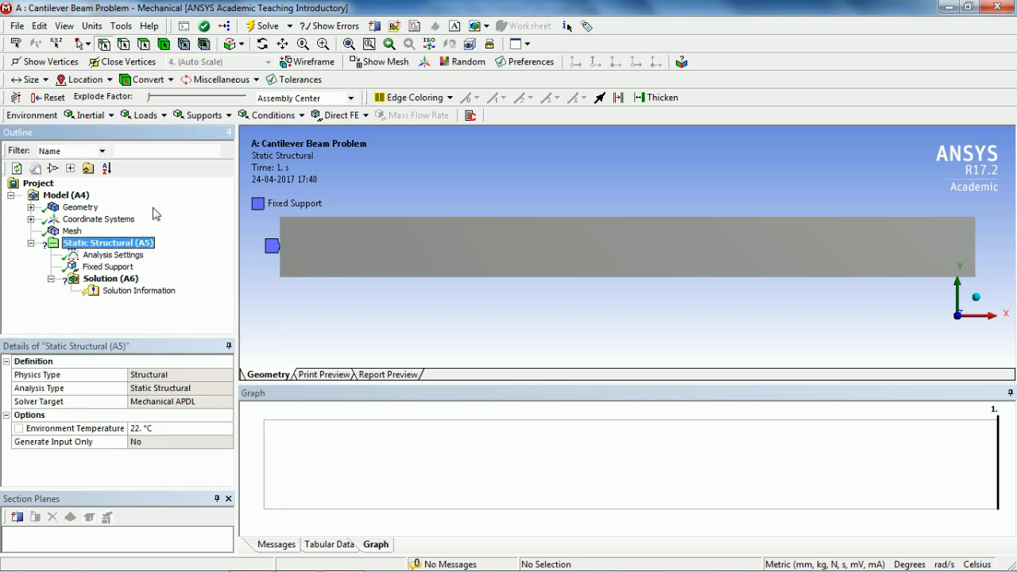
Add a Force load scoped to the beam's right-end vertex
click(143, 115)
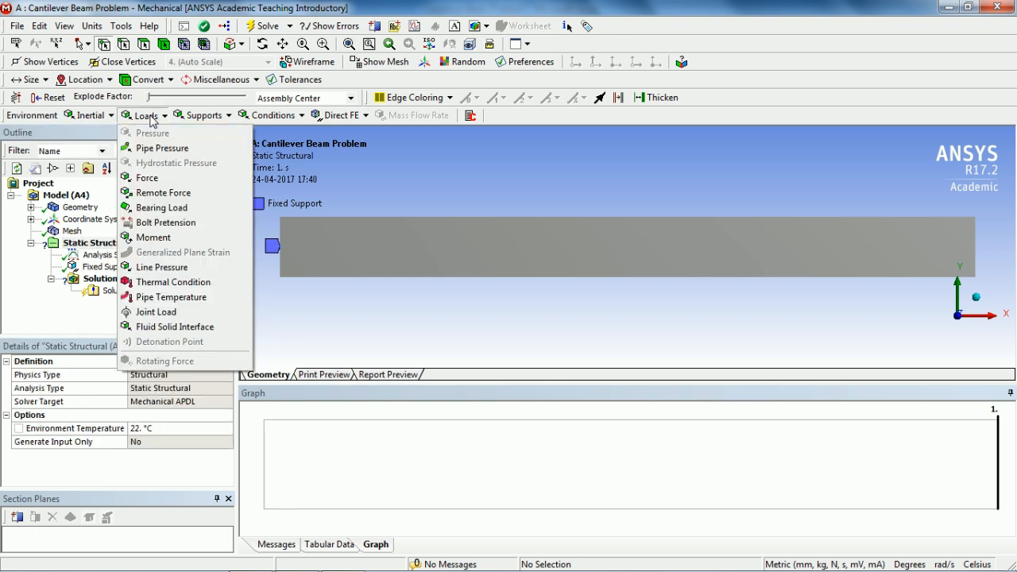
mouse_move(159, 148)
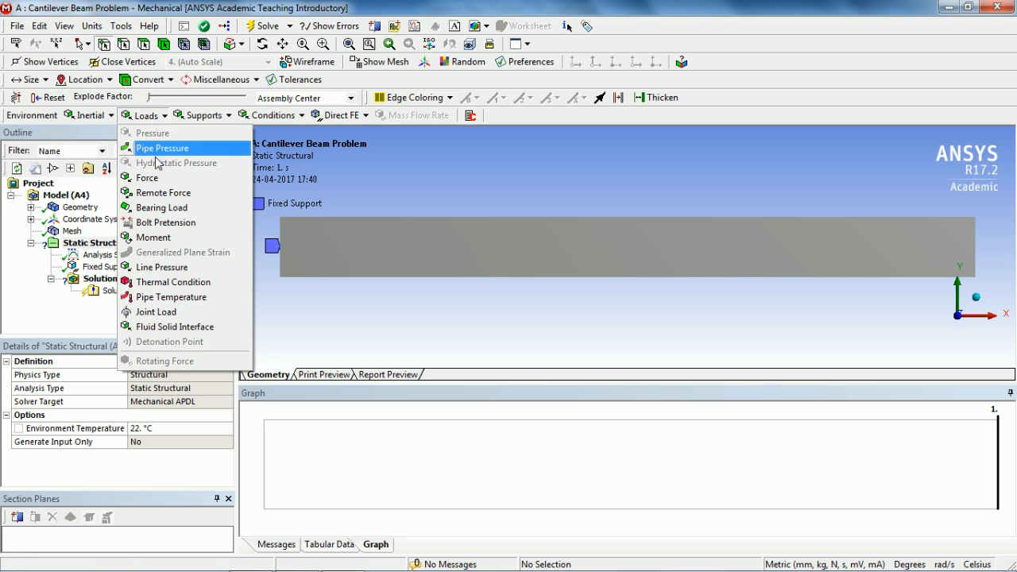
click(146, 178)
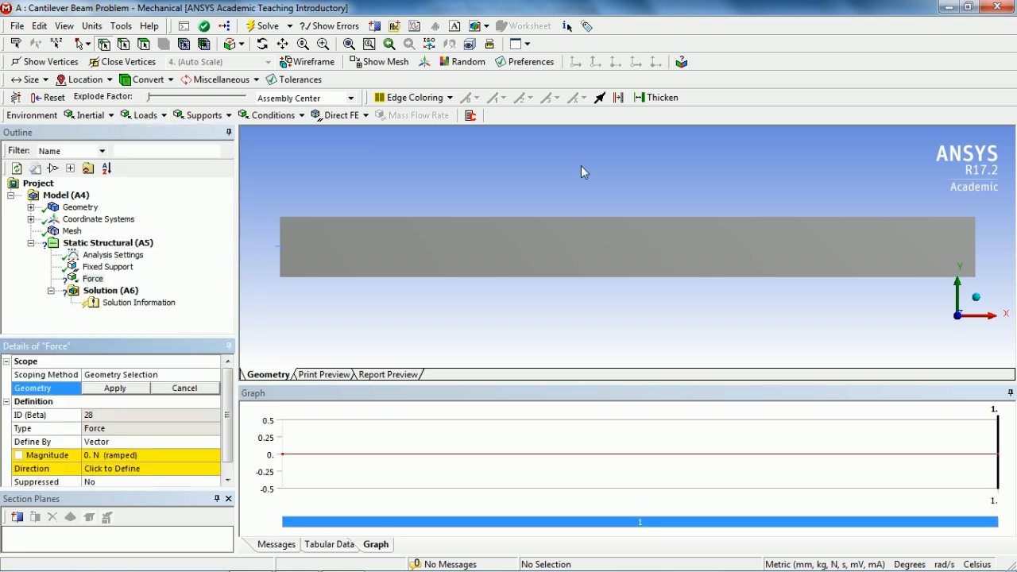
mouse_move(105, 44)
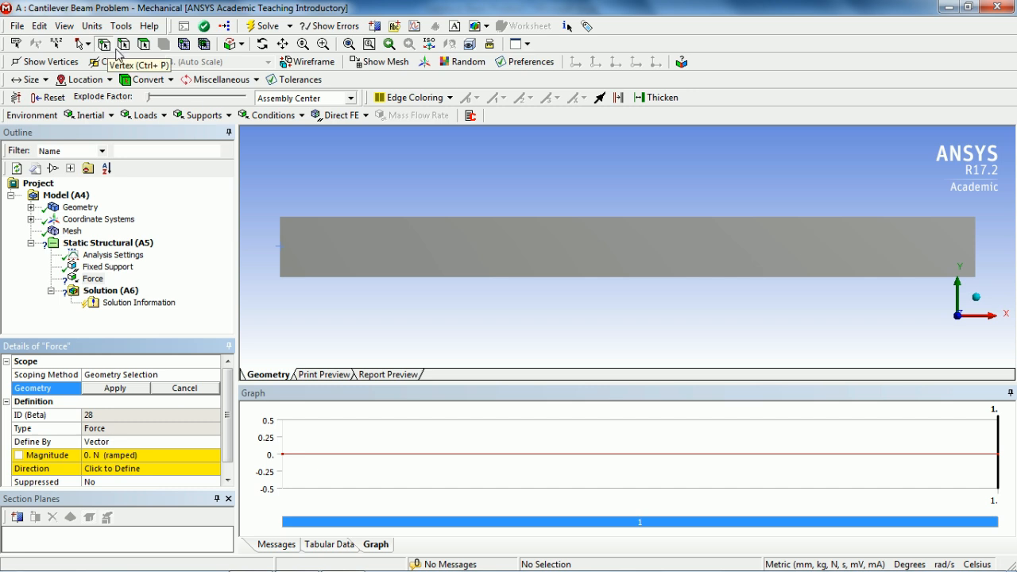
click(973, 255)
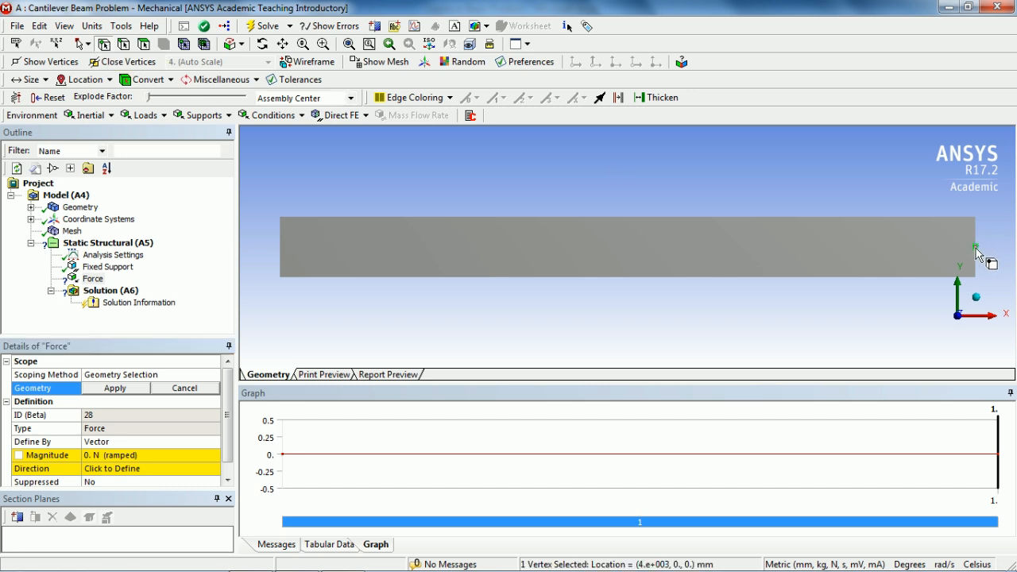
click(114, 387)
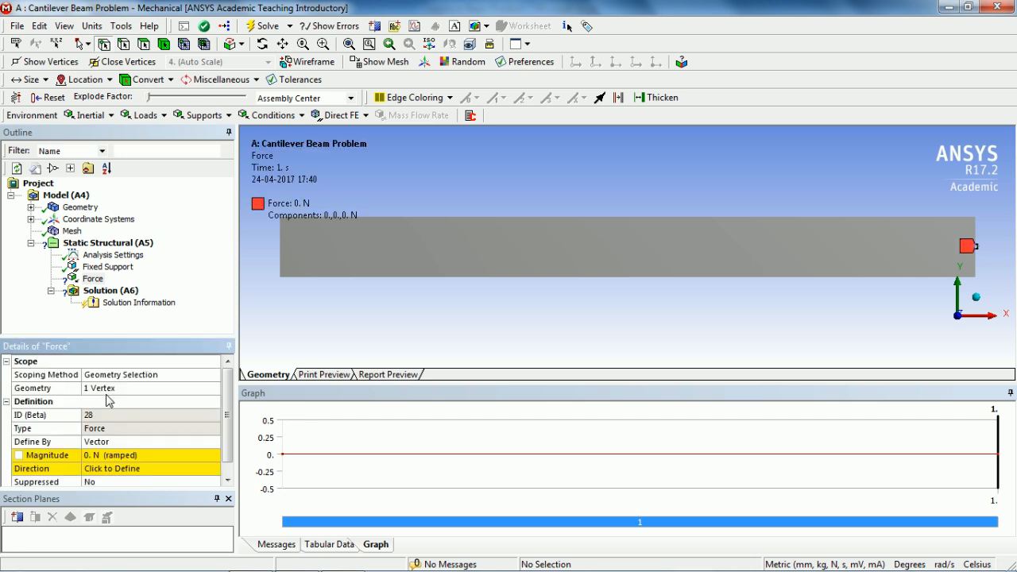
mouse_move(134, 453)
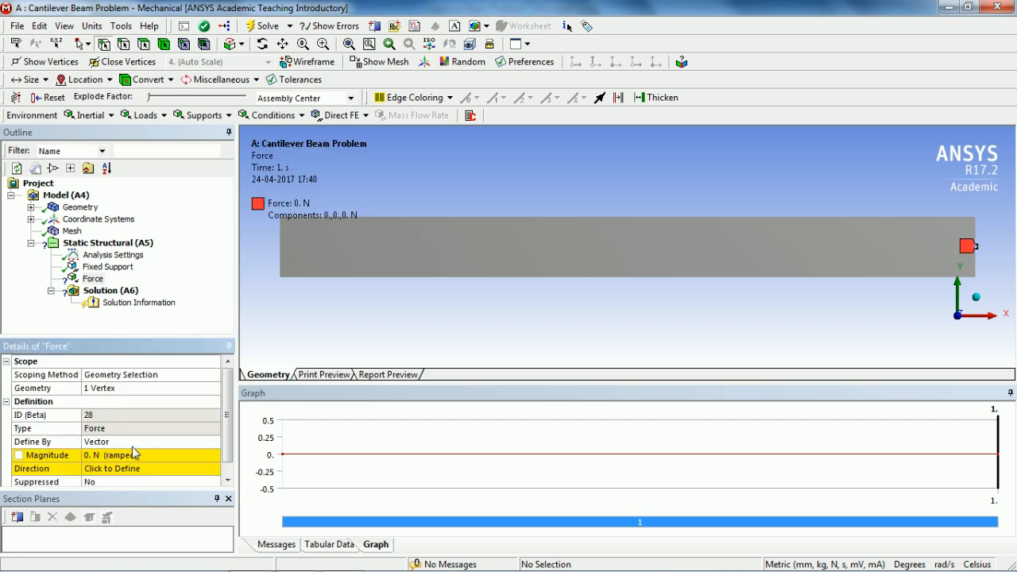
Define the force by components with a Y component of -6000 N
click(212, 441)
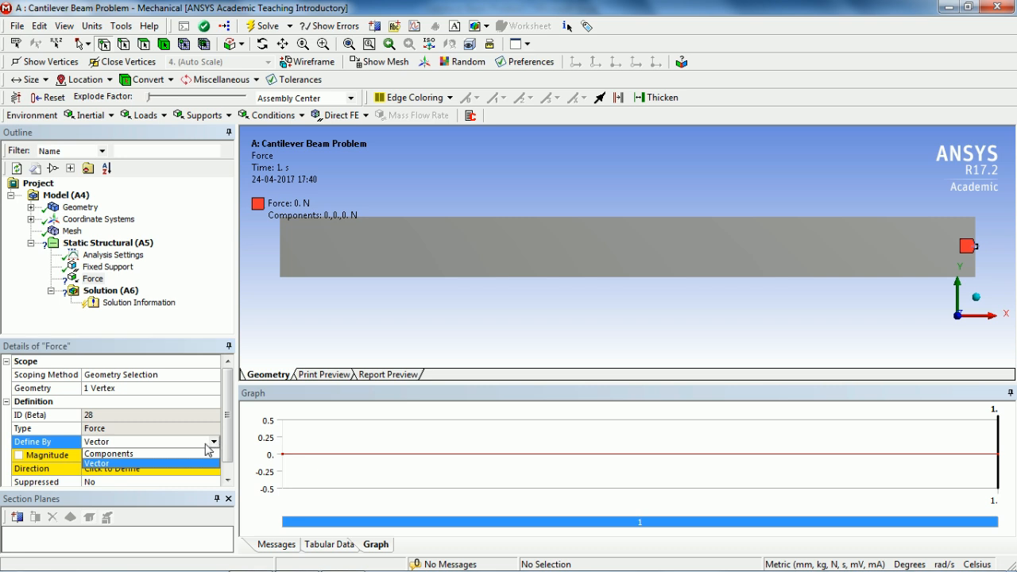
click(108, 454)
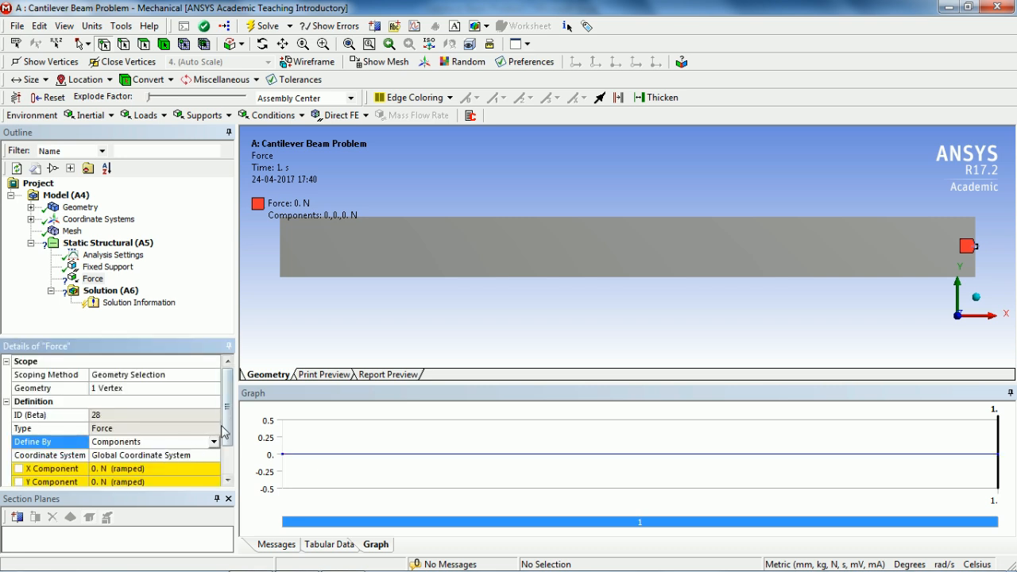
click(151, 442)
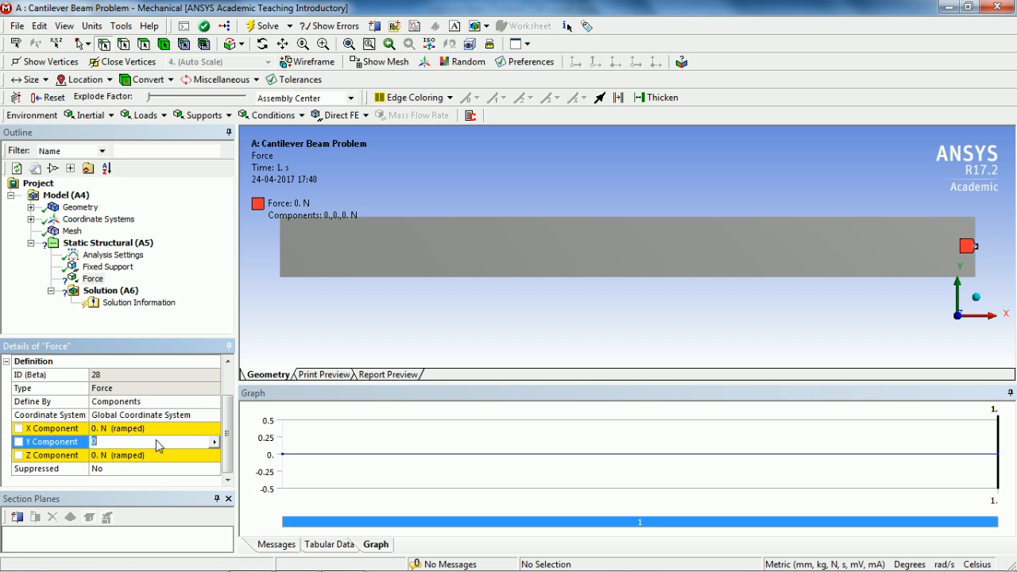
text(-6000. N  (ramped)
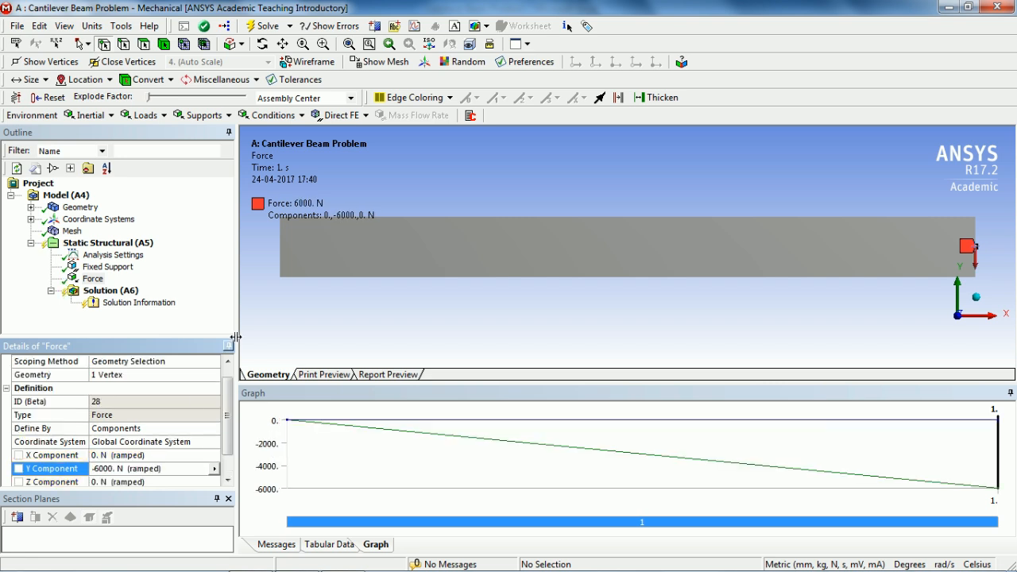
mouse_move(315, 310)
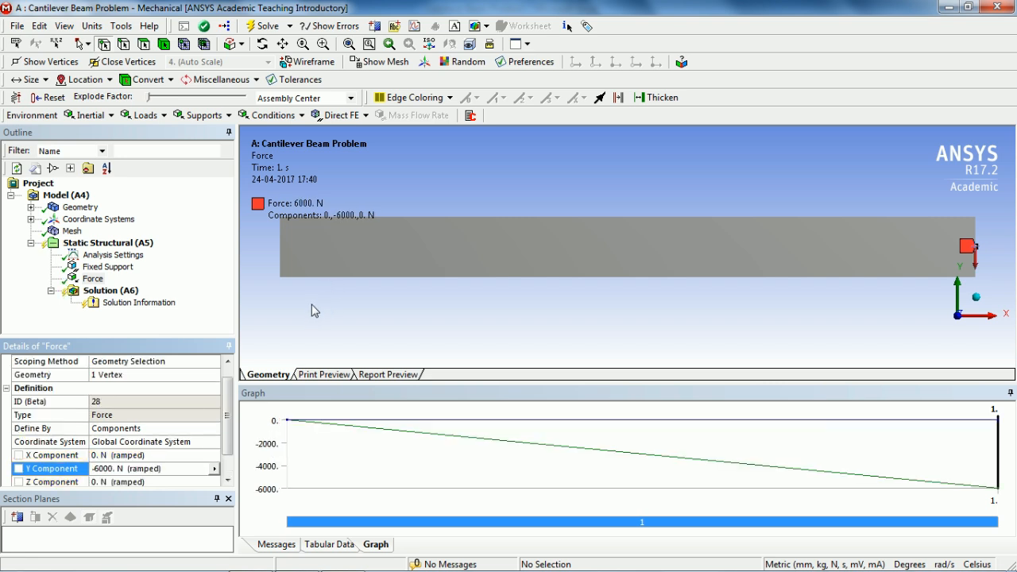
mouse_move(119, 289)
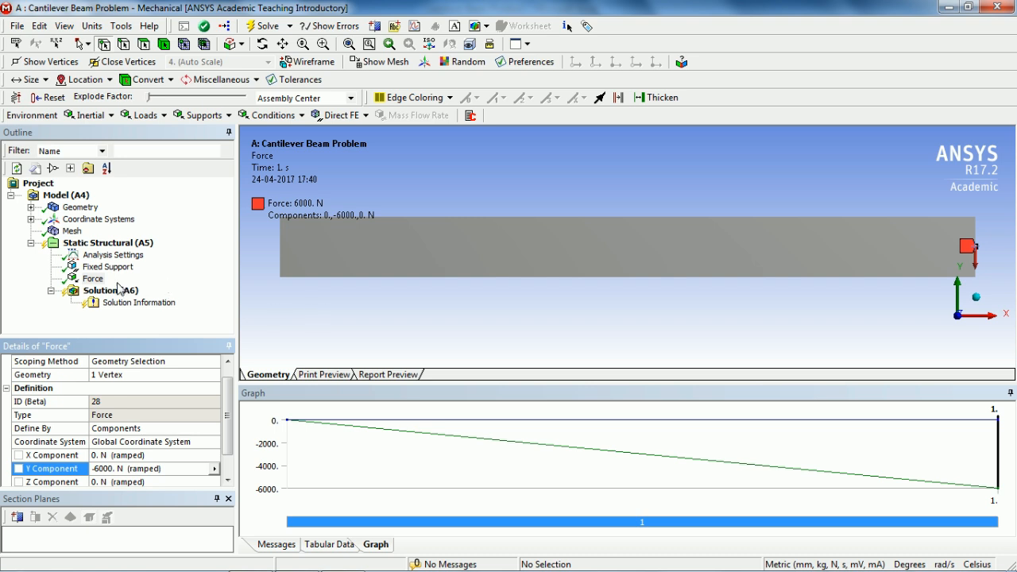
Add a Beam Tool under Solution and solve, giving 3.8082 mm maximum total deformation
click(109, 289)
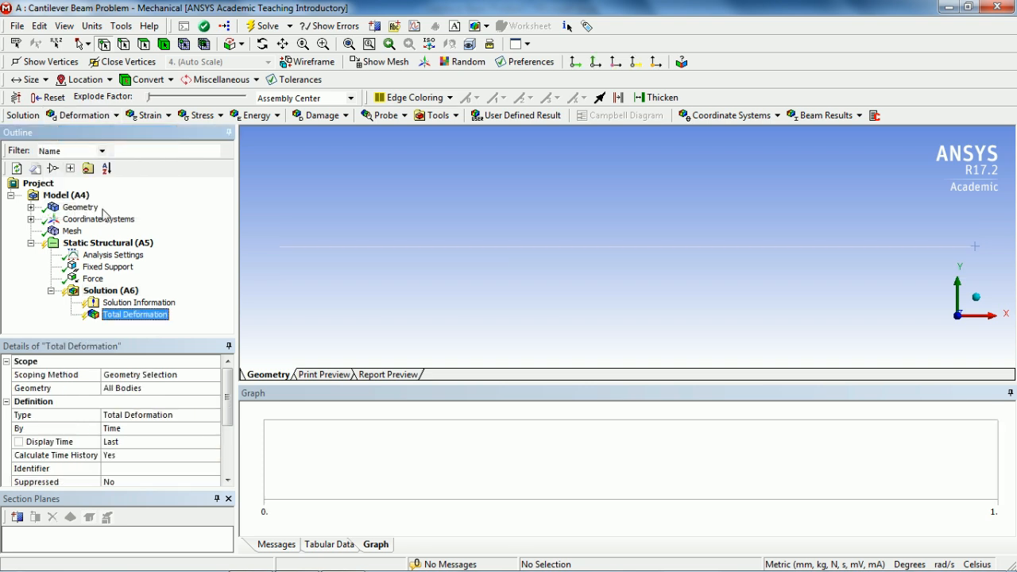
click(110, 289)
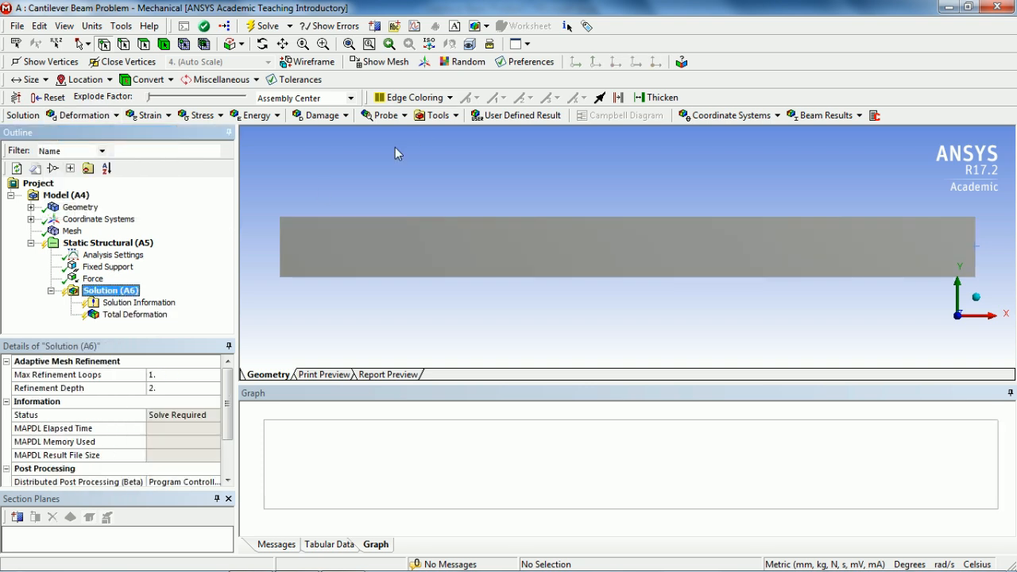
click(435, 114)
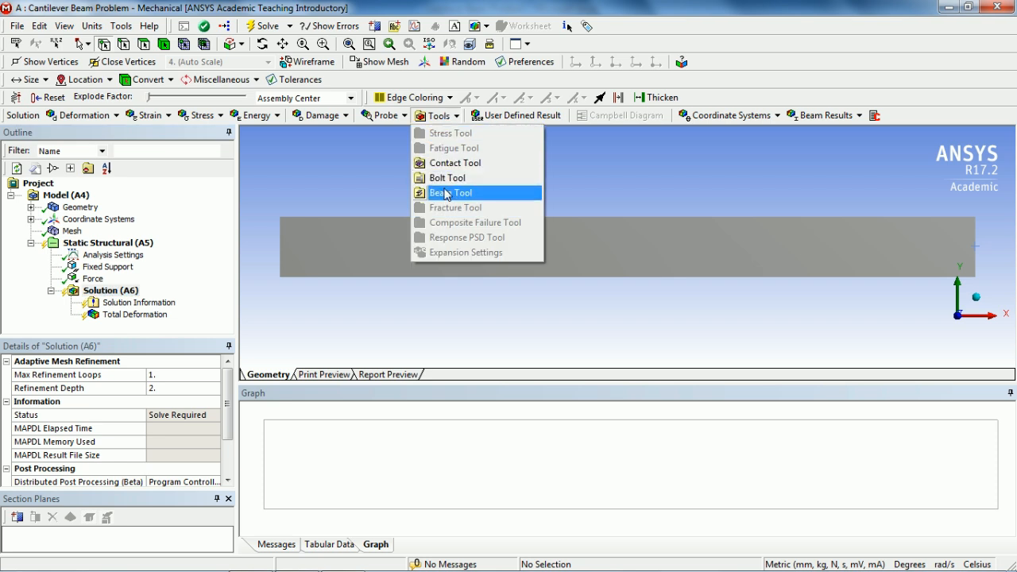
click(451, 192)
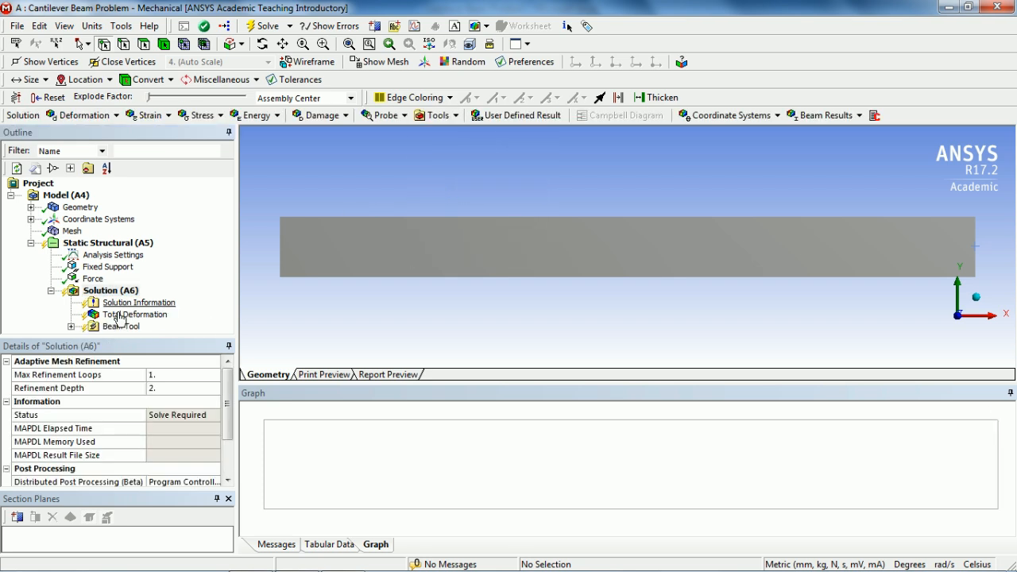
click(135, 315)
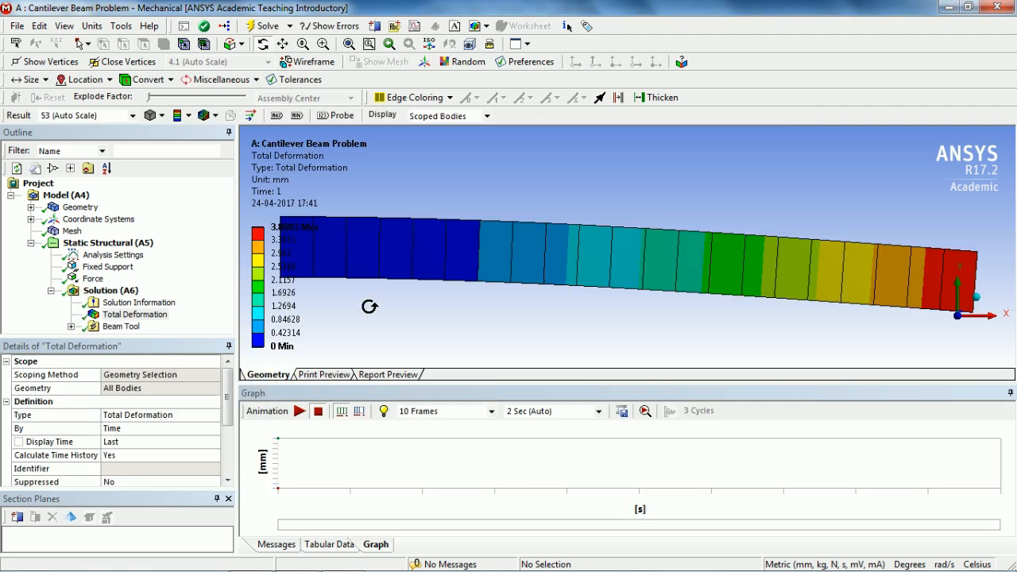
drag(369, 305, 534, 310)
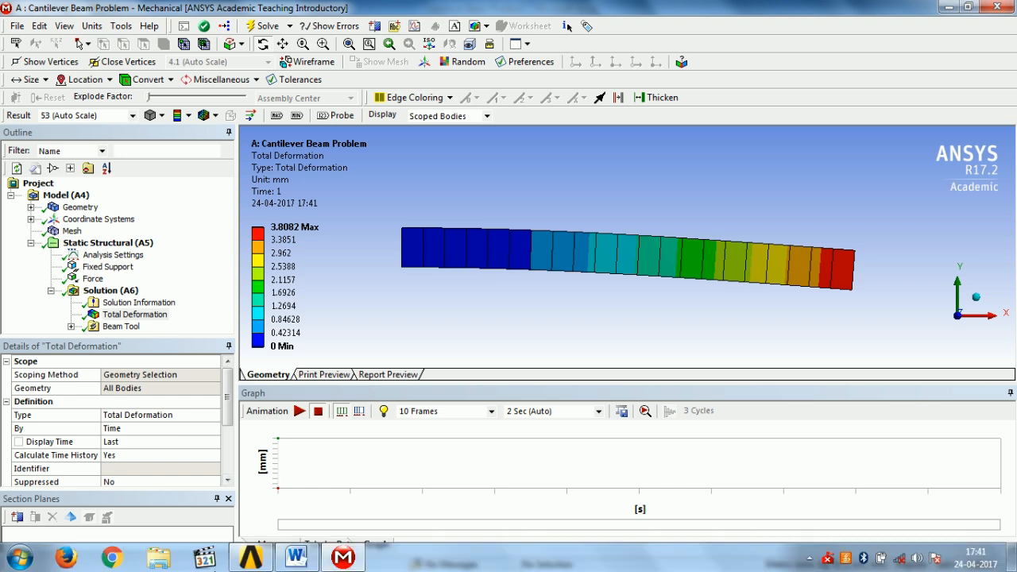
Review the hand-calculated deflection in the Word document
click(291, 556)
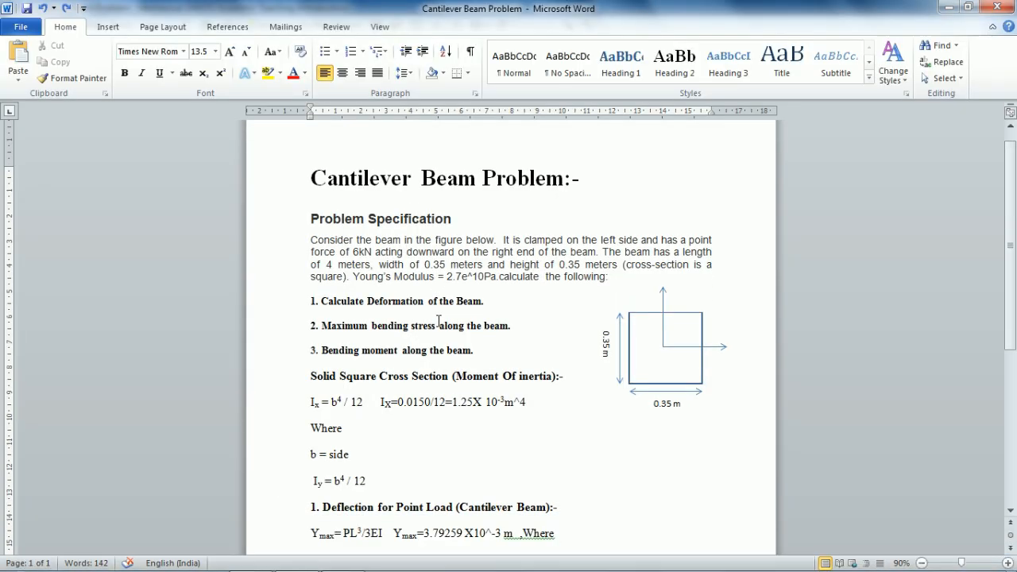
scroll(down, 3)
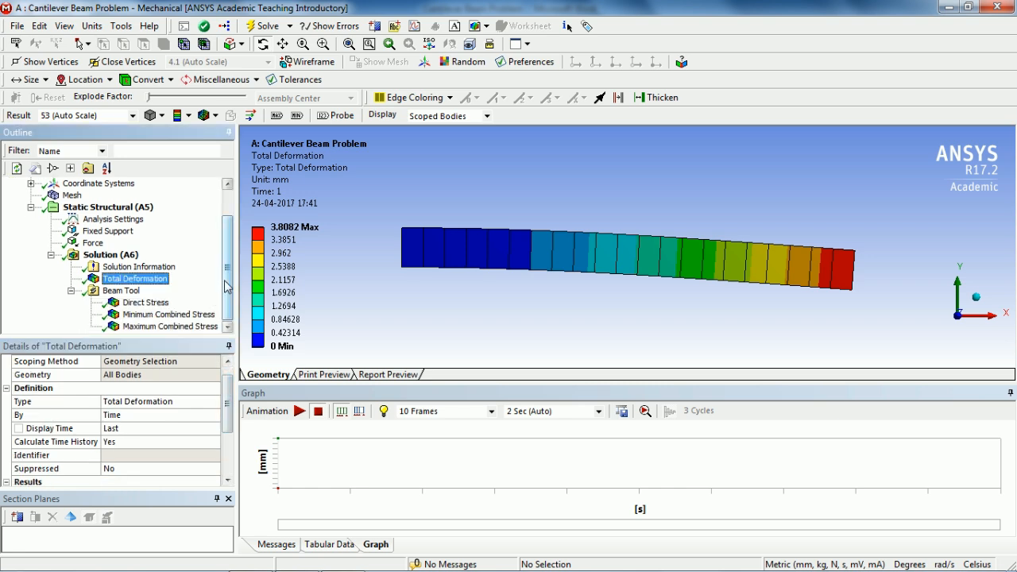
Add Maximum Bending Stress under the Beam Tool and evaluate it at 3.3586 MPa
click(121, 290)
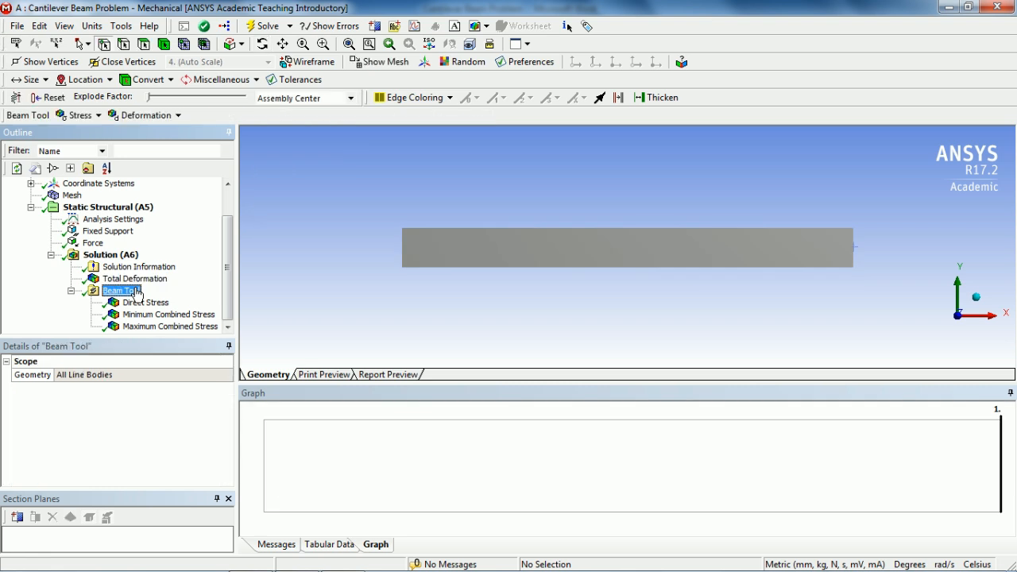
click(82, 115)
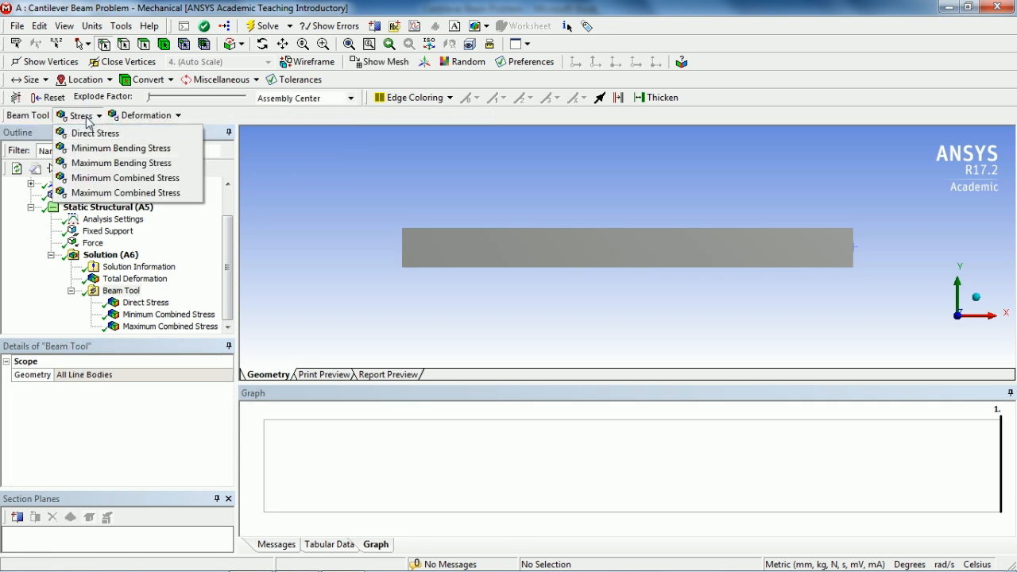
click(121, 162)
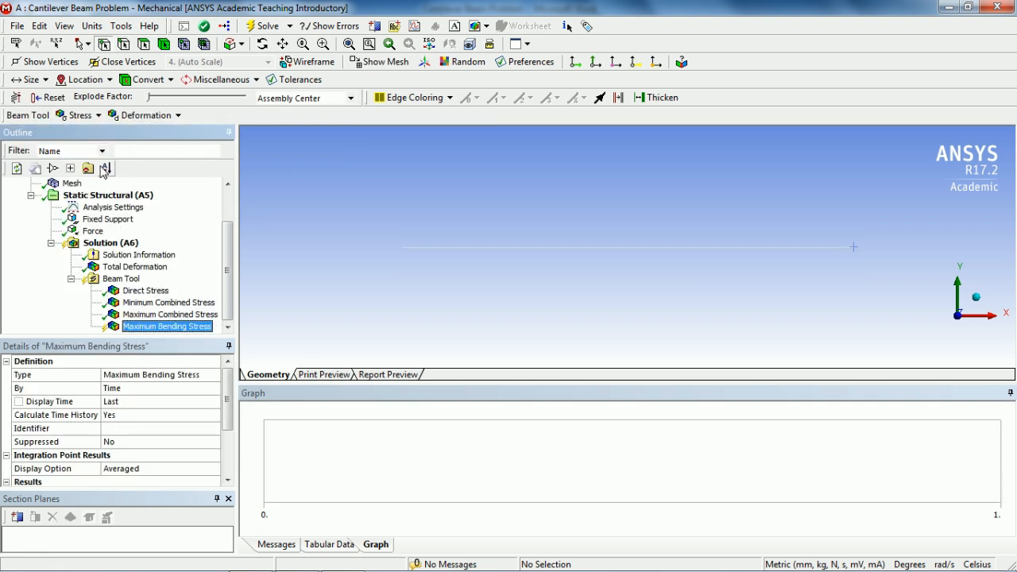
right_click(167, 325)
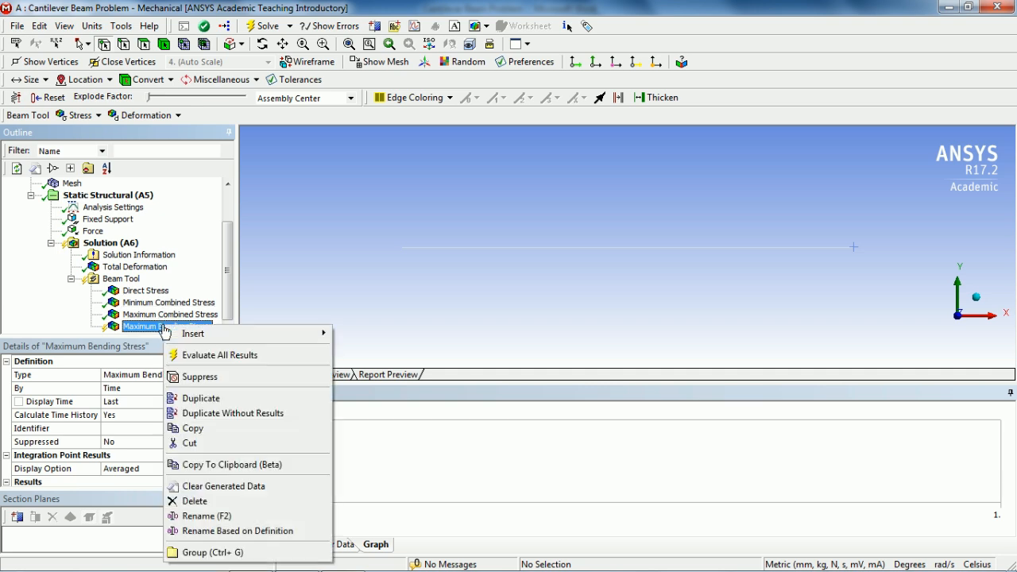
click(220, 356)
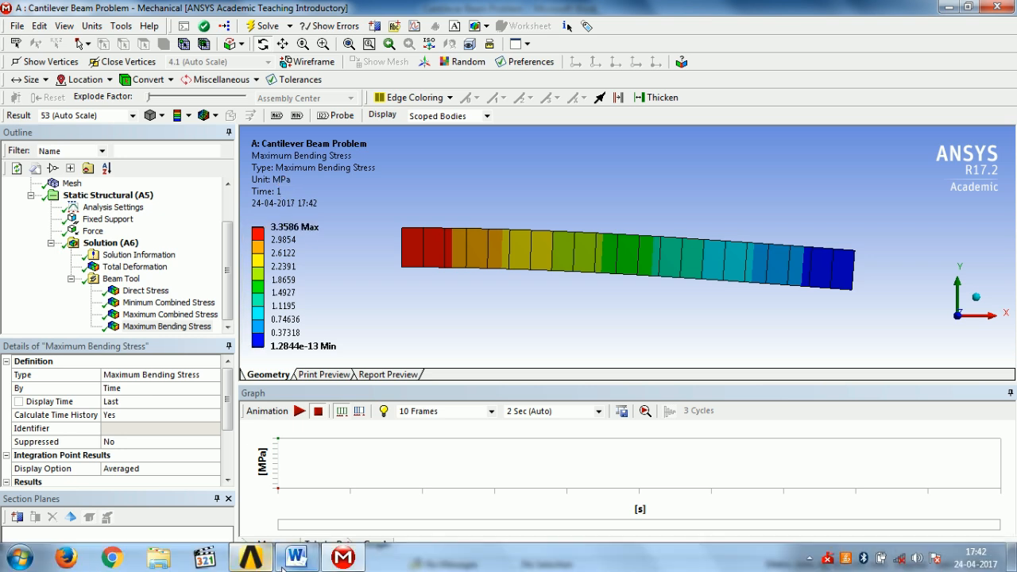
Check the 3.36 MPa hand-calculated bending stress in Word, then return to Mechanical's 3.3586 MPa result
click(293, 556)
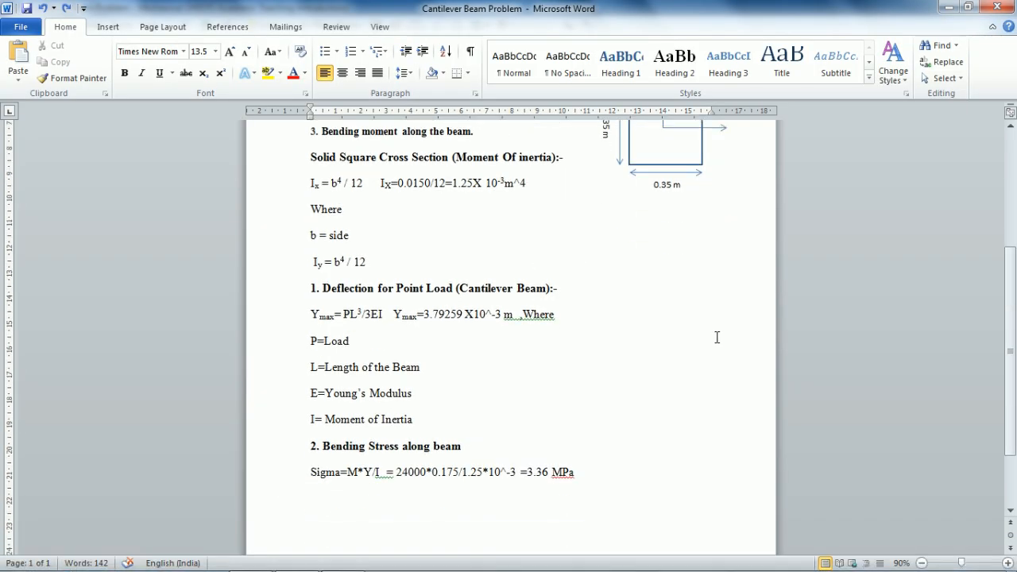
scroll(down, 3)
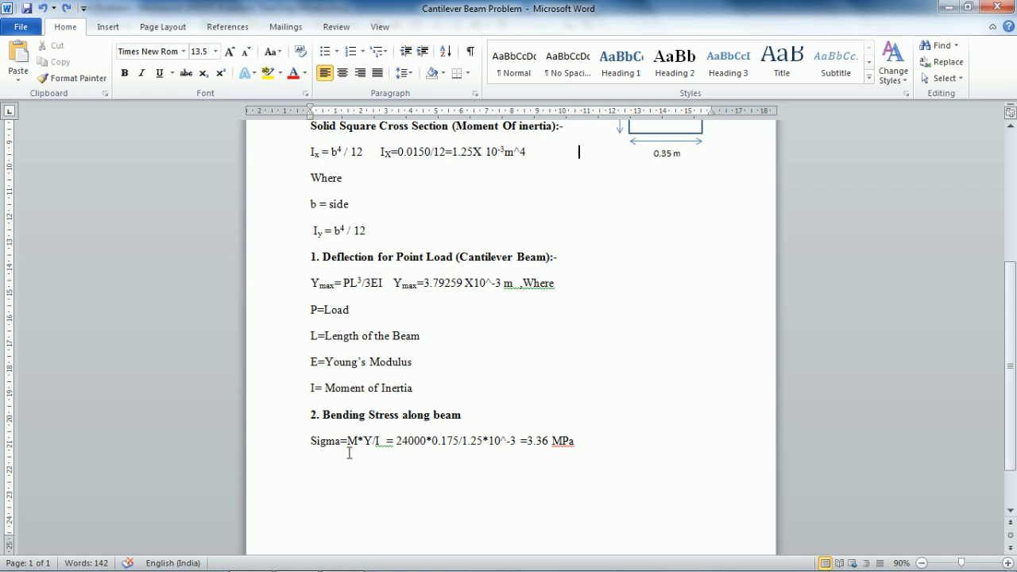
mouse_move(578, 451)
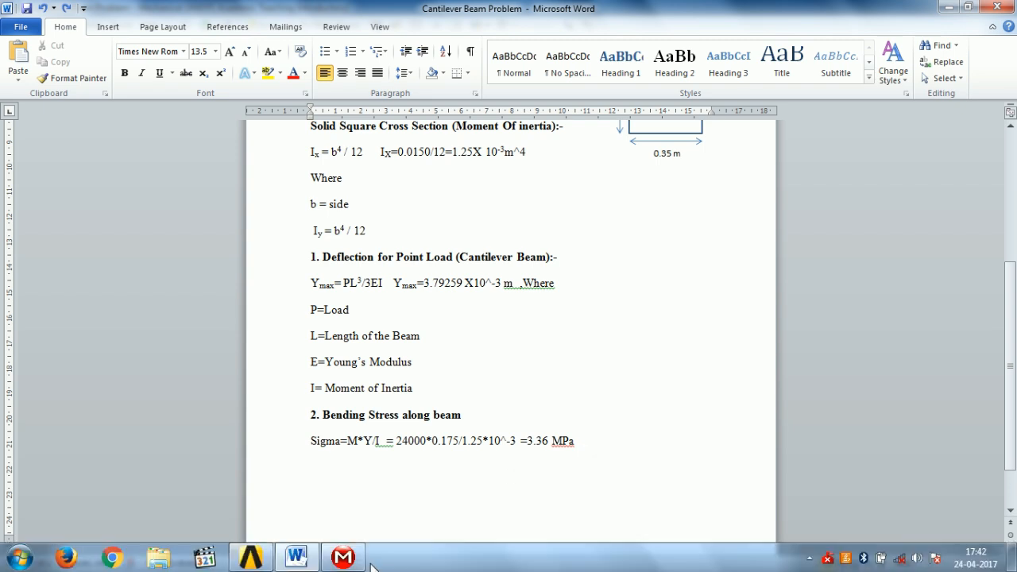
click(251, 550)
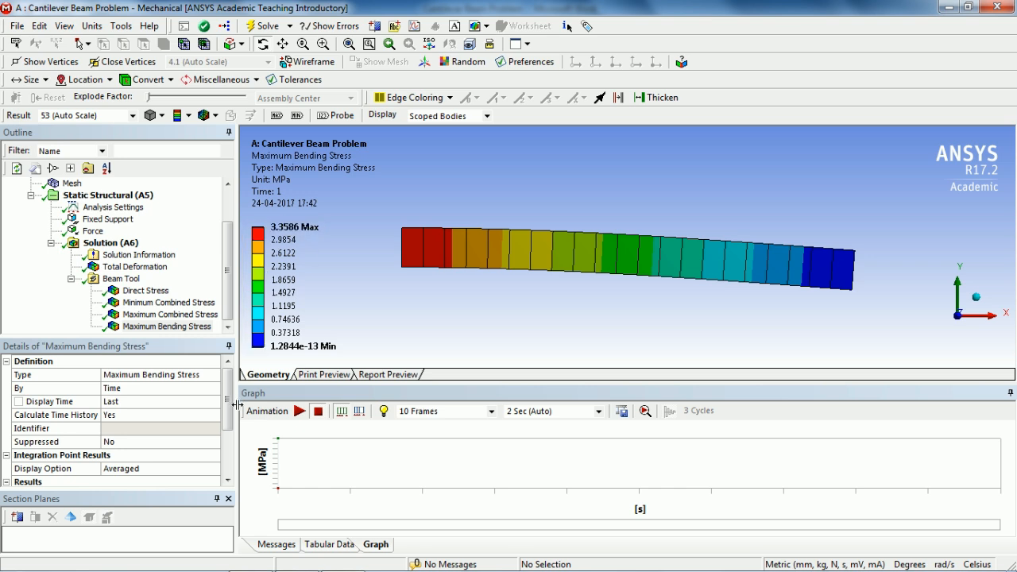
mouse_move(238, 392)
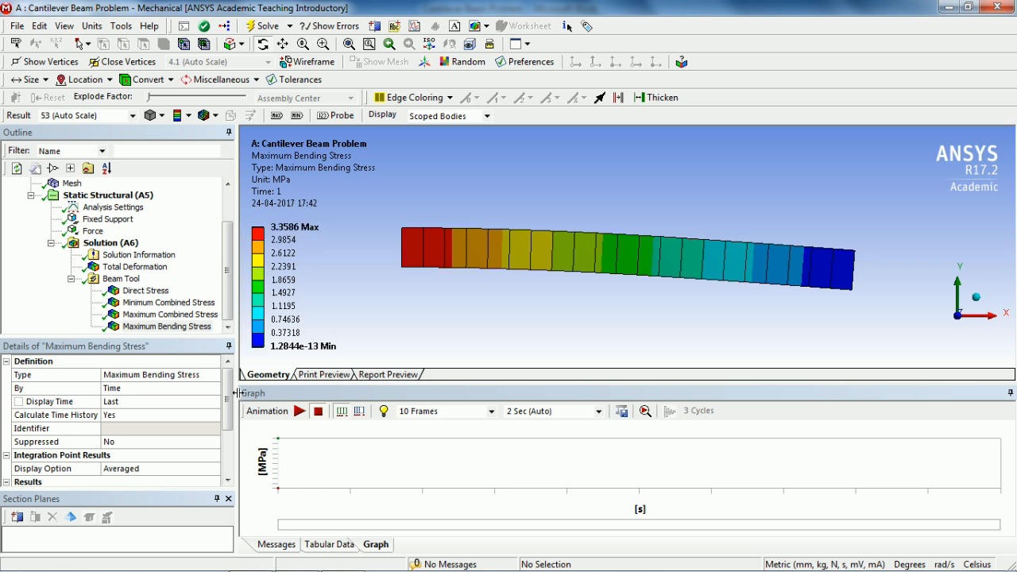
mouse_move(752, 277)
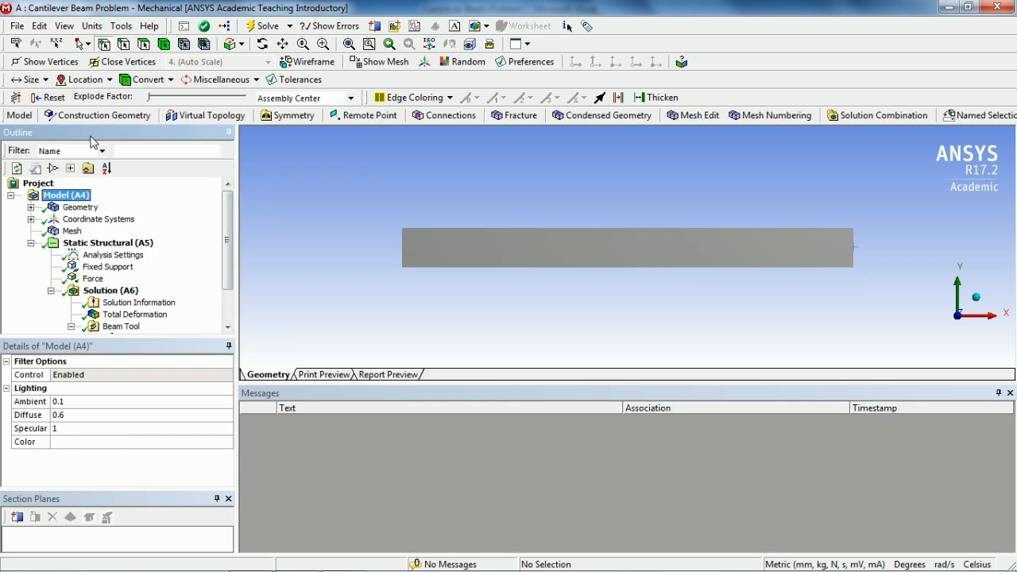
Create a Construction Geometry Path of type Edge scoped to the beam's edge
click(104, 114)
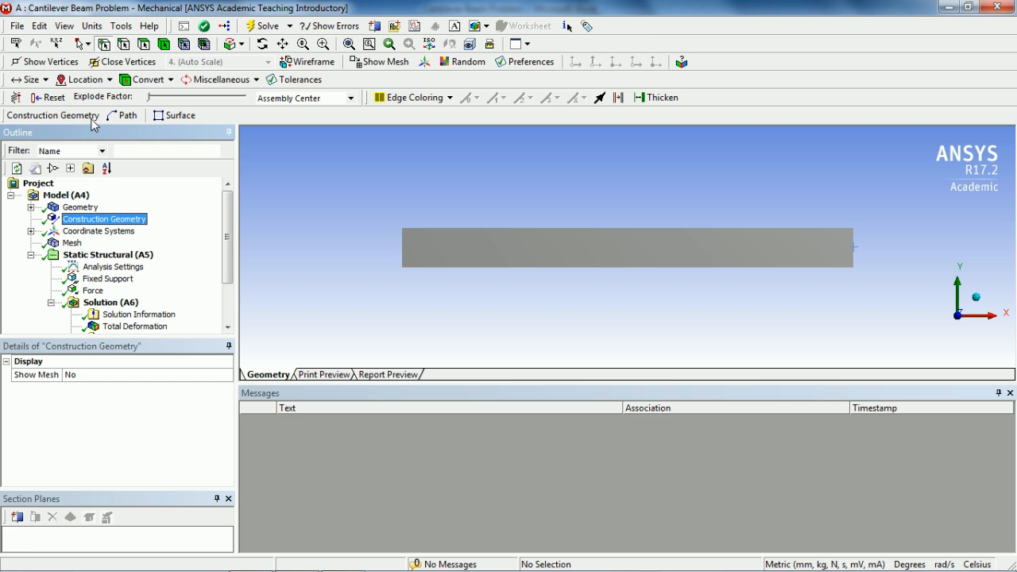
click(124, 114)
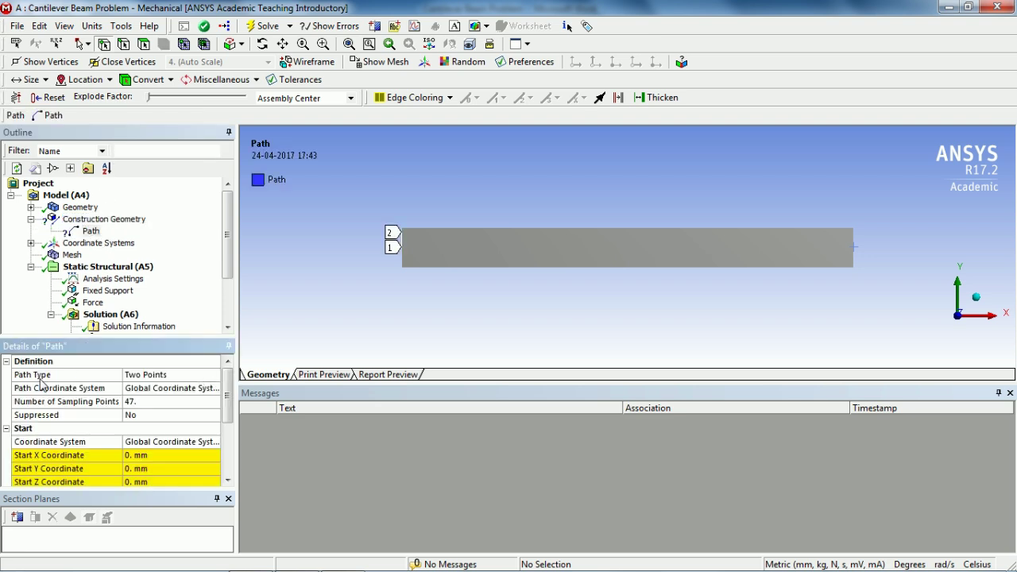
mouse_move(185, 388)
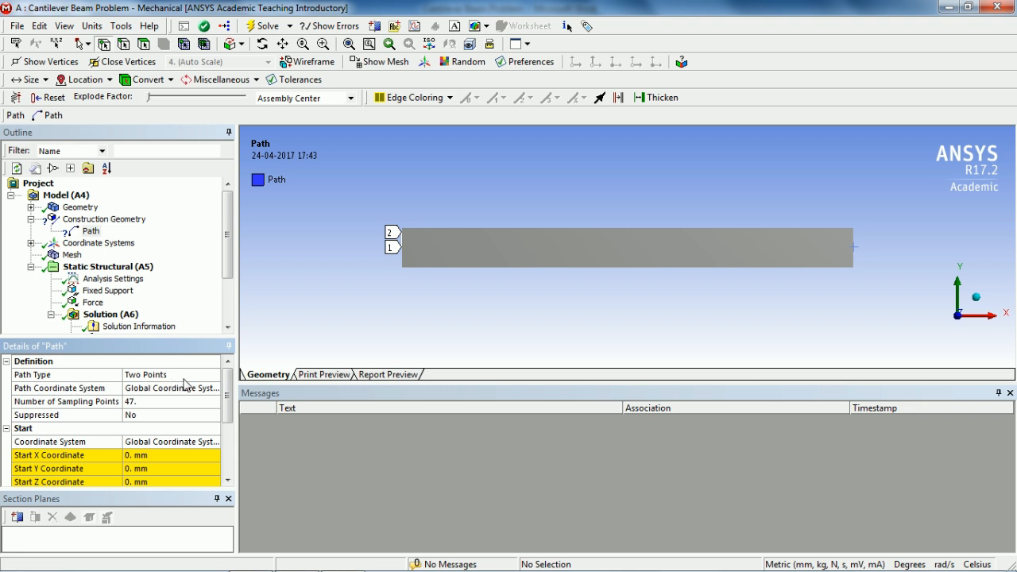
click(172, 375)
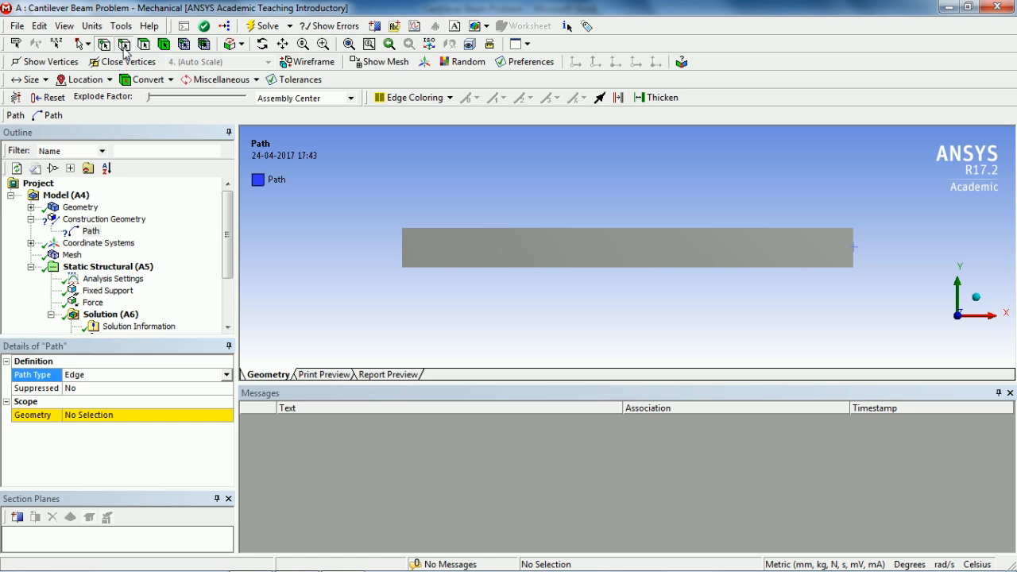
click(448, 254)
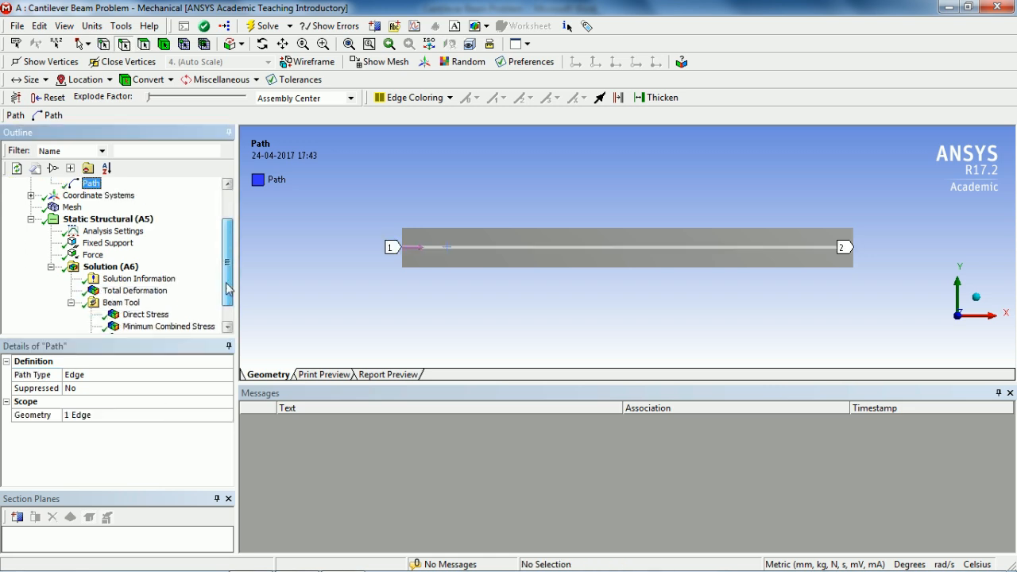
click(103, 242)
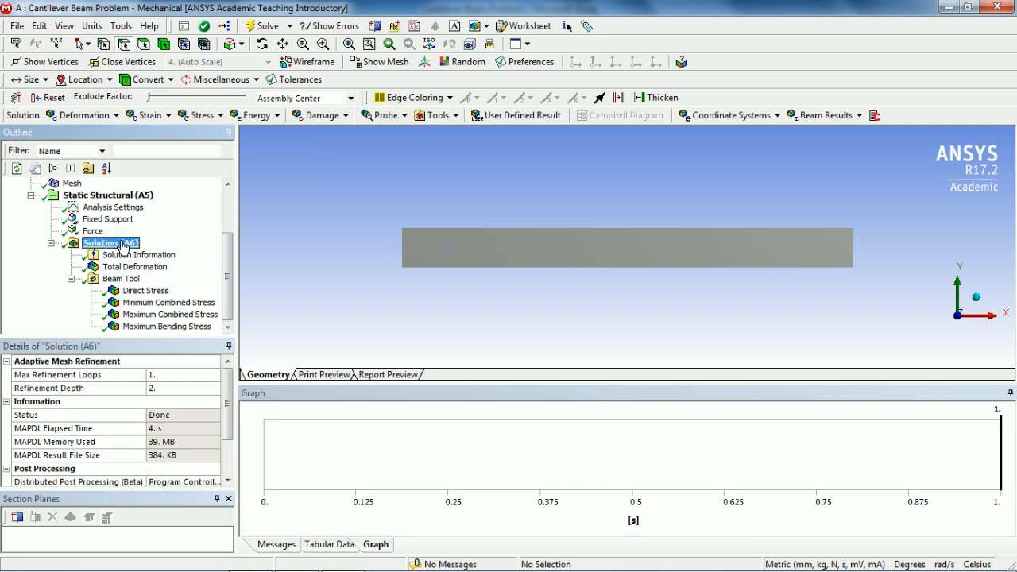
Add a Bending Moment beam result scoped to the beam path
click(827, 114)
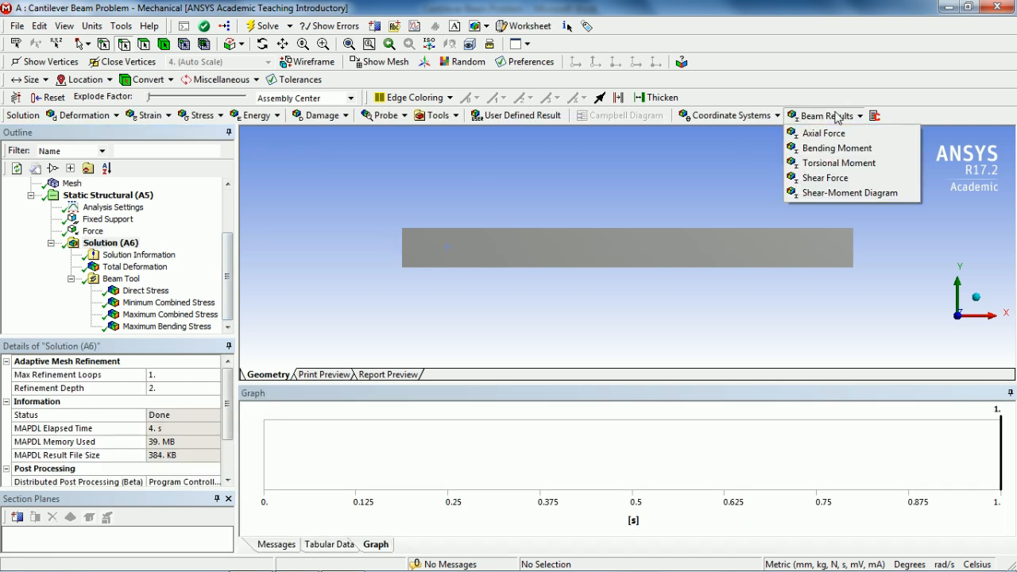
click(835, 148)
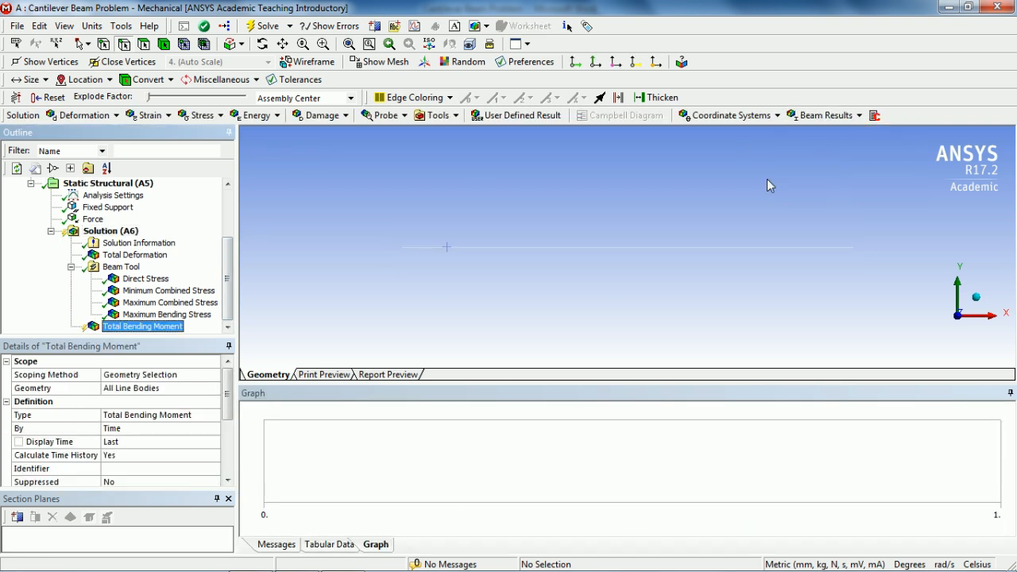
mouse_move(94, 389)
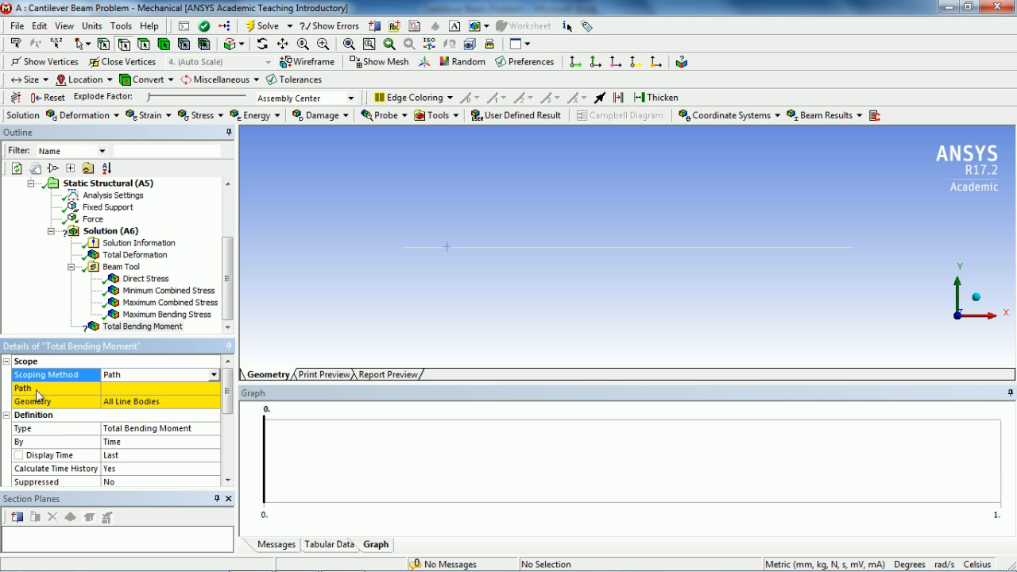
click(158, 388)
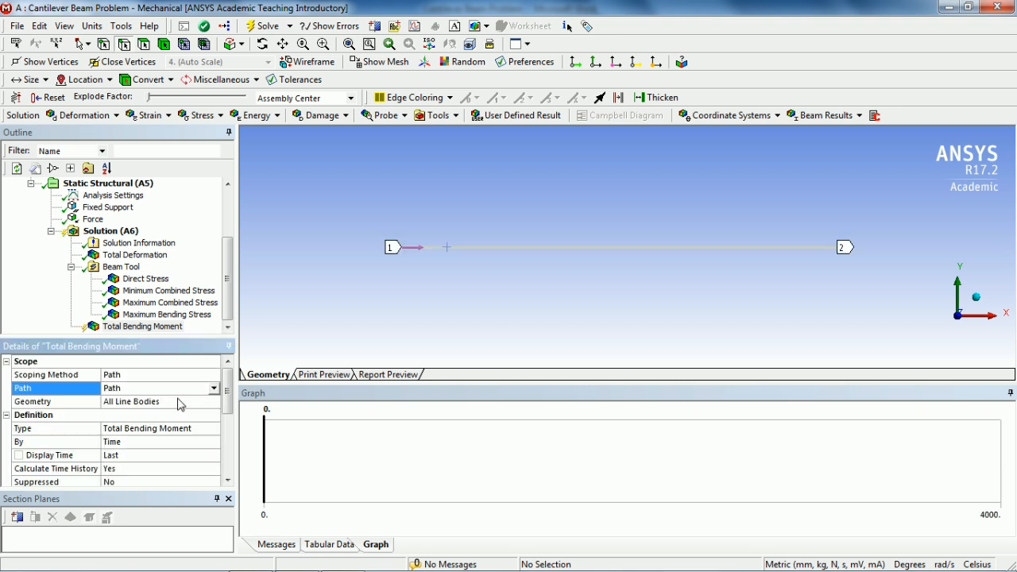
mouse_move(95, 443)
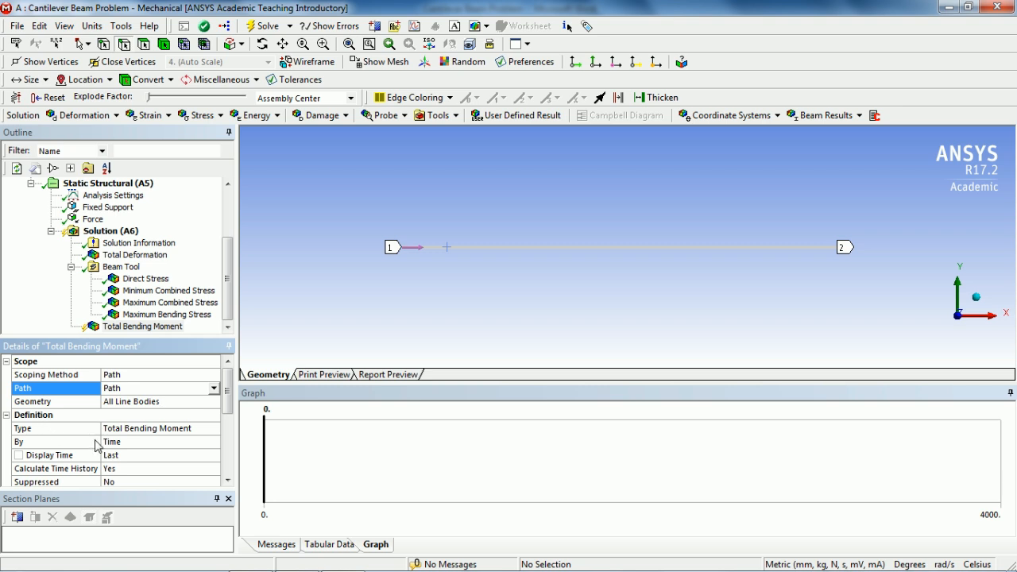
Set it to Directional Bending Moment about the Z axis and evaluate all results
click(213, 429)
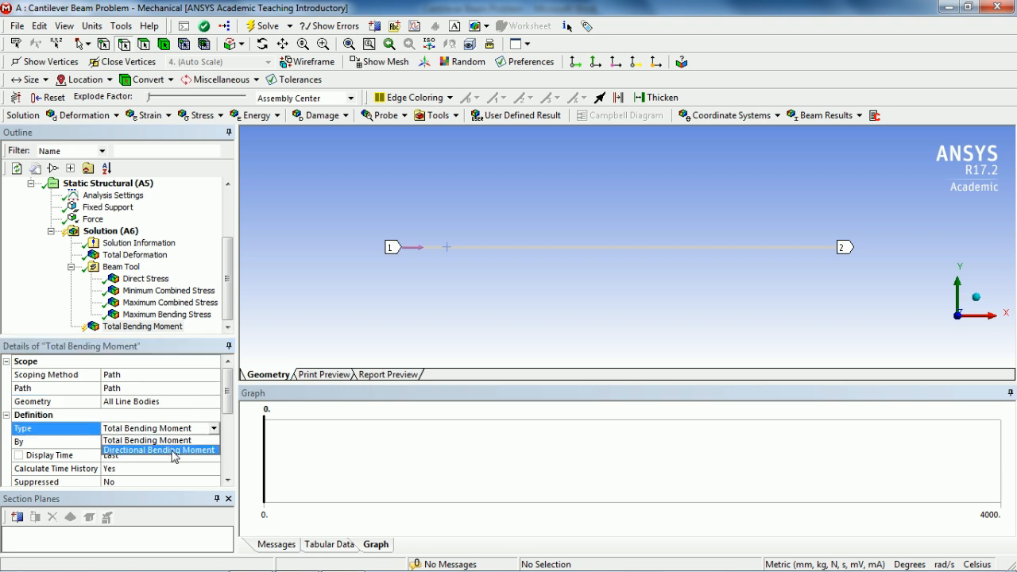
click(159, 448)
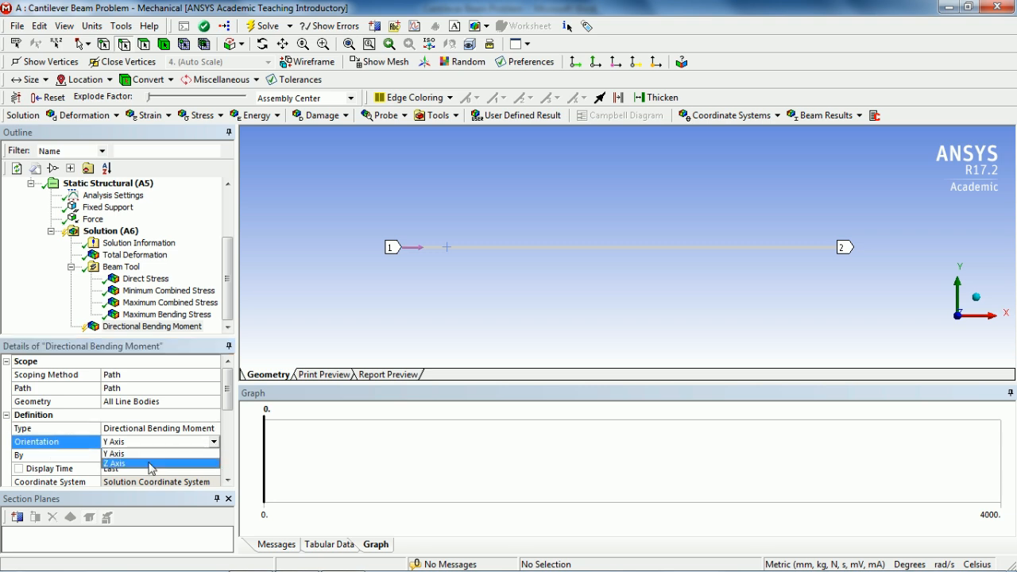
click(114, 464)
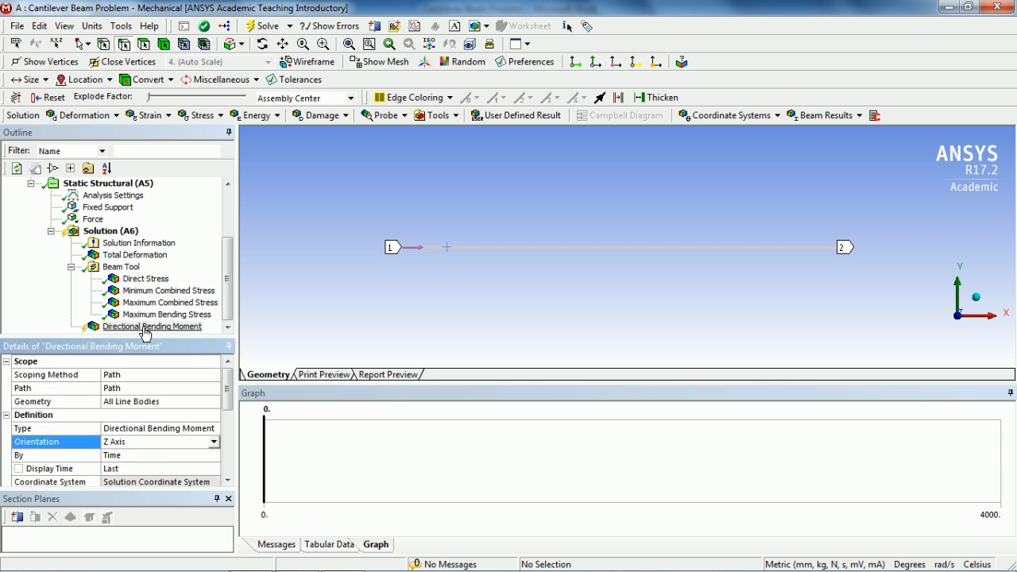
right_click(151, 327)
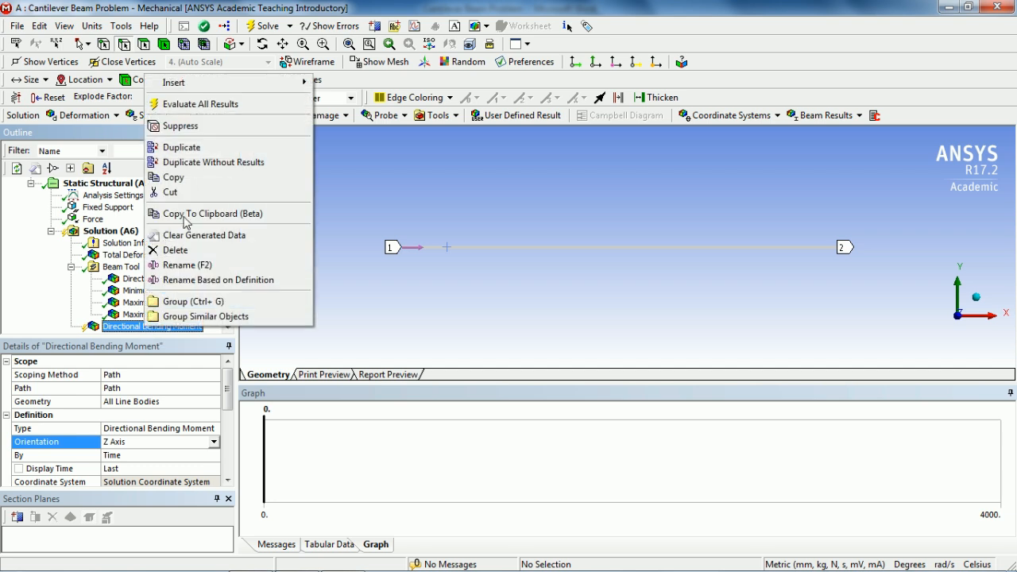
click(200, 103)
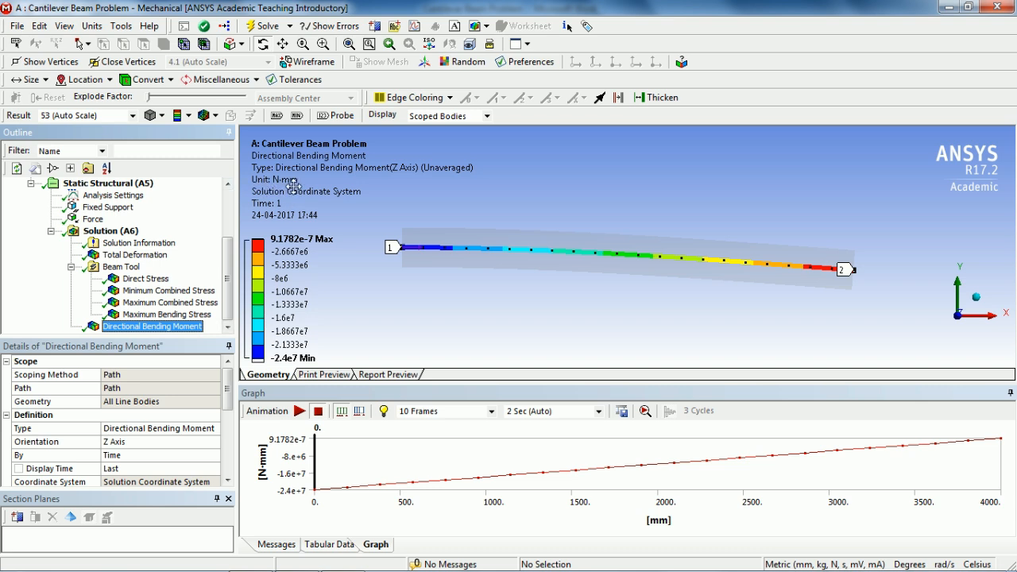
Switch the unit system to Metric (m, kg, N, s, V, A) so the moment reads about -24000 N·m
click(89, 25)
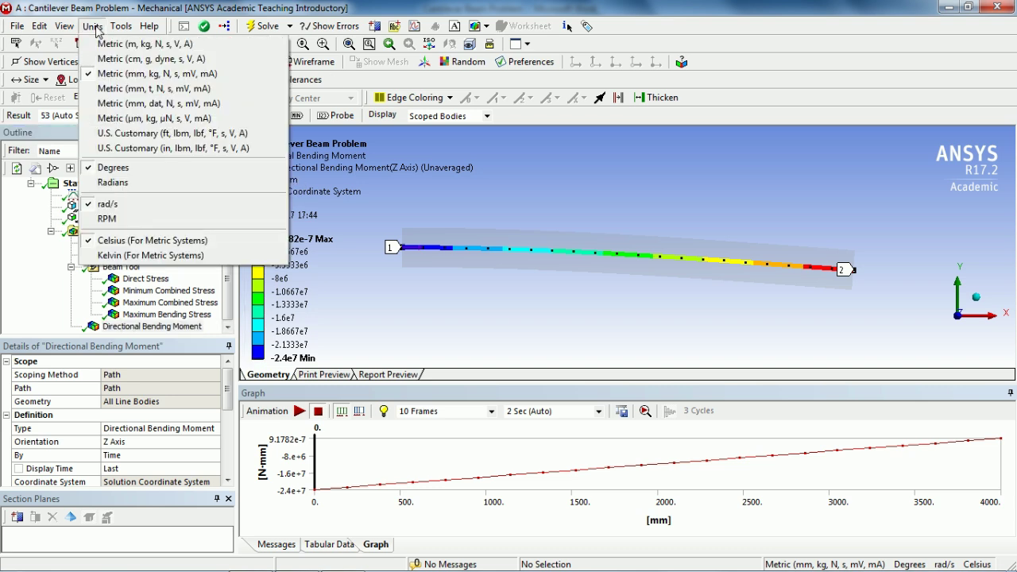
click(146, 43)
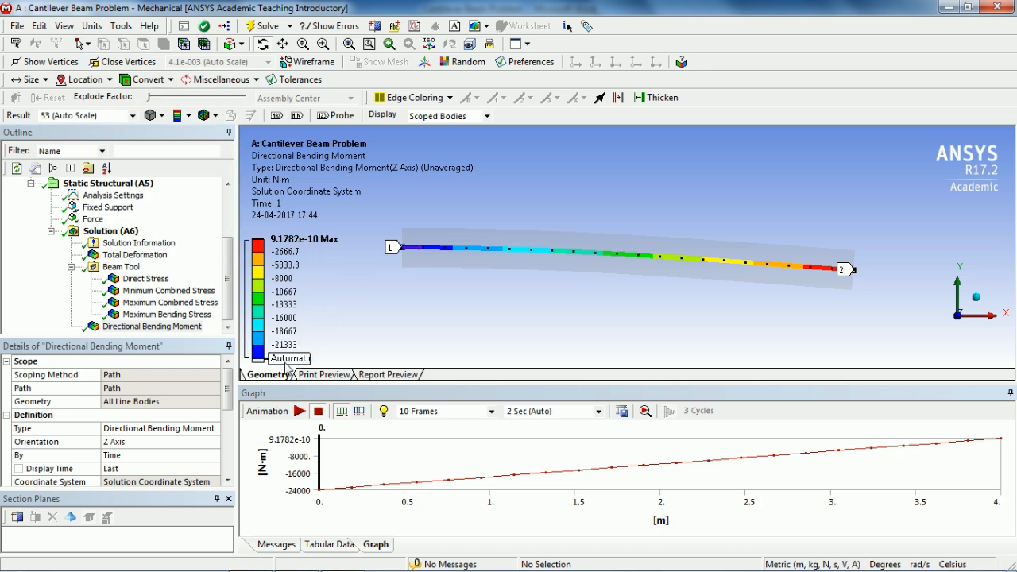
mouse_move(286, 369)
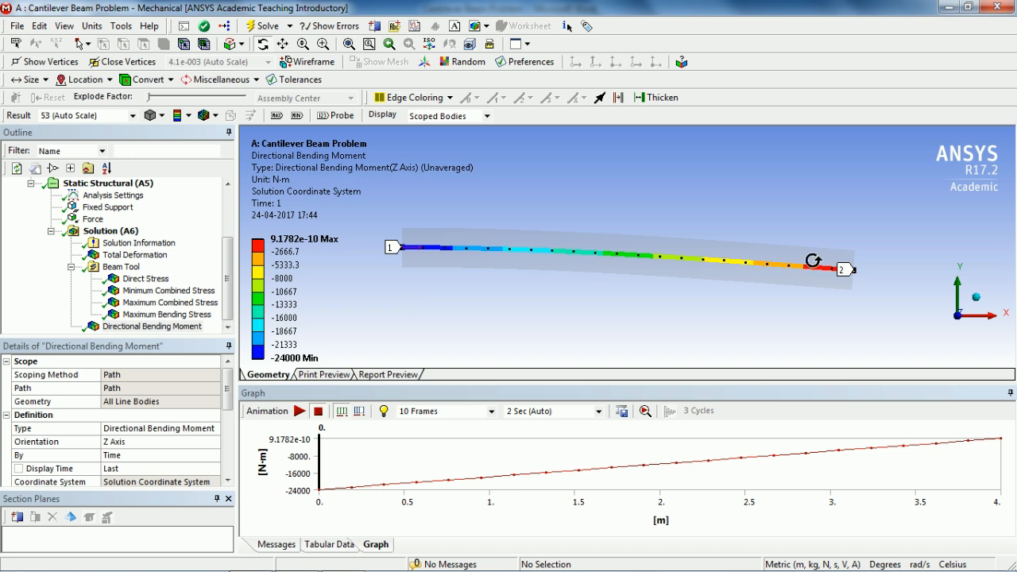
mouse_move(448, 283)
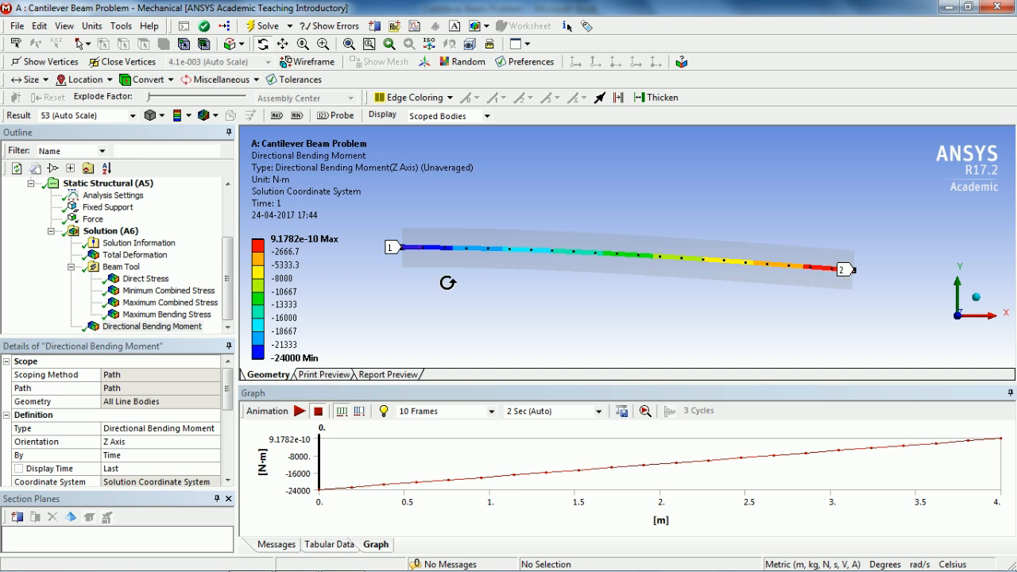
mouse_move(807, 262)
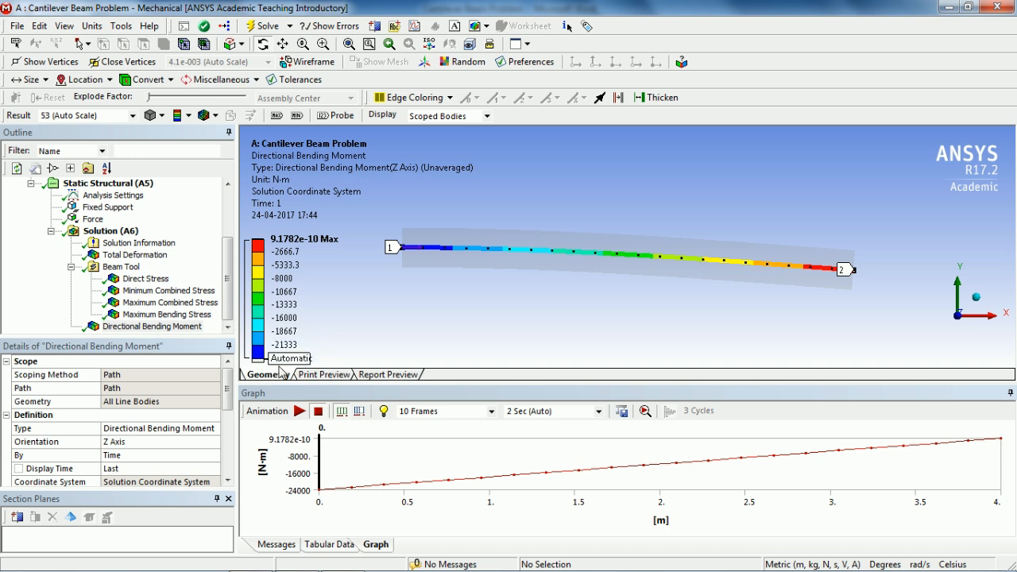
mouse_move(312, 375)
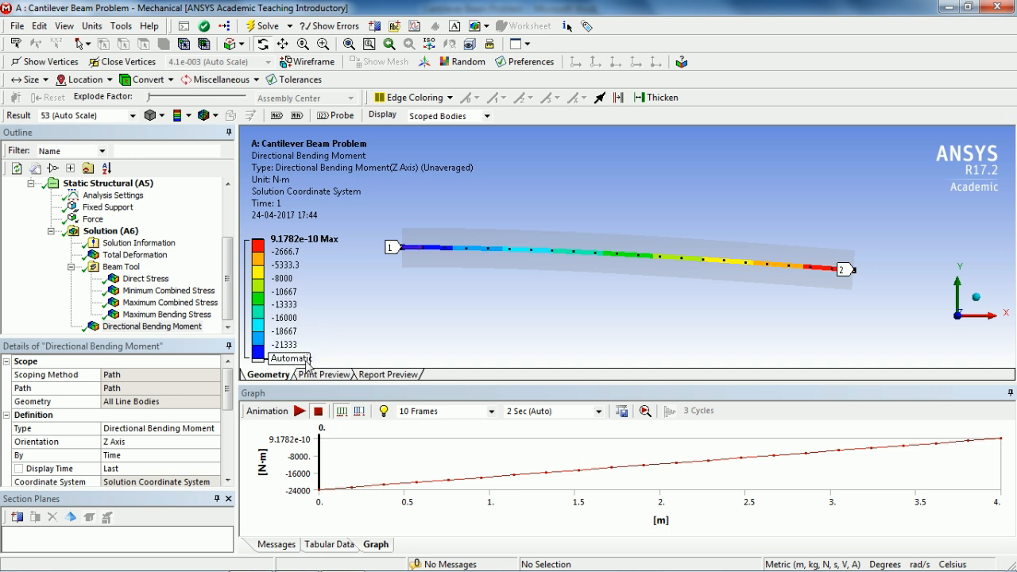